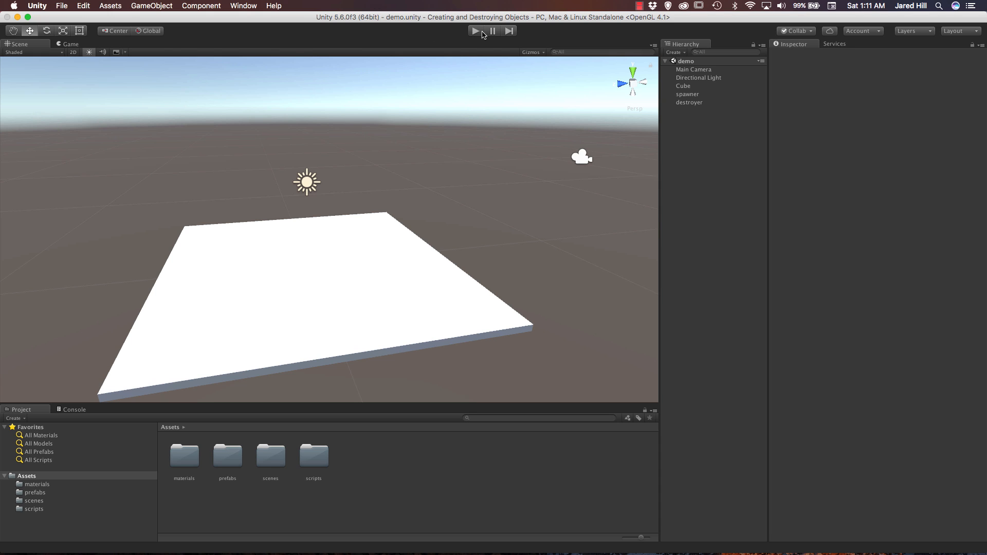
- Run the scene in Play mode to watch spheres spawn and fall, then stop it
{"action": "left_click", "coordinate": [476, 31]}
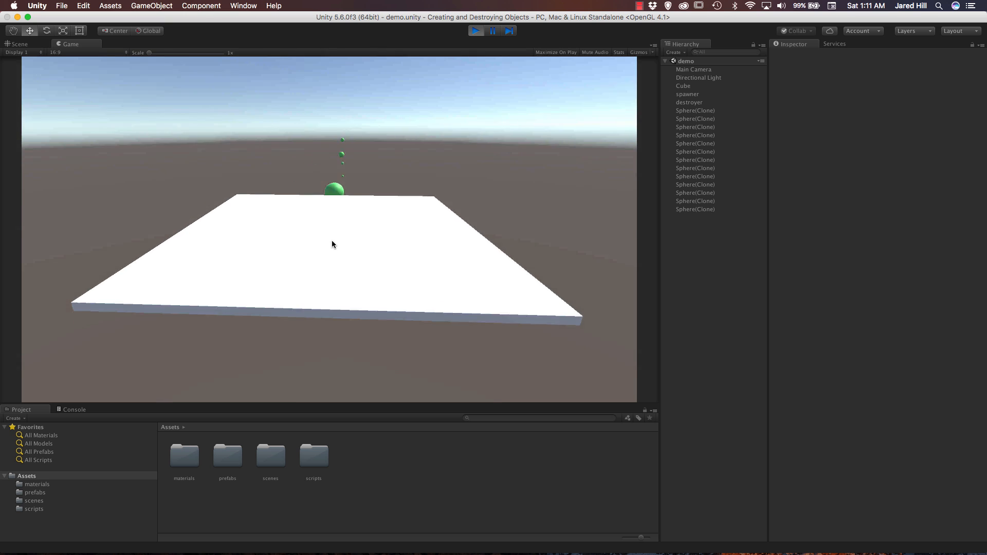
{"action": "left_click", "coordinate": [475, 31]}
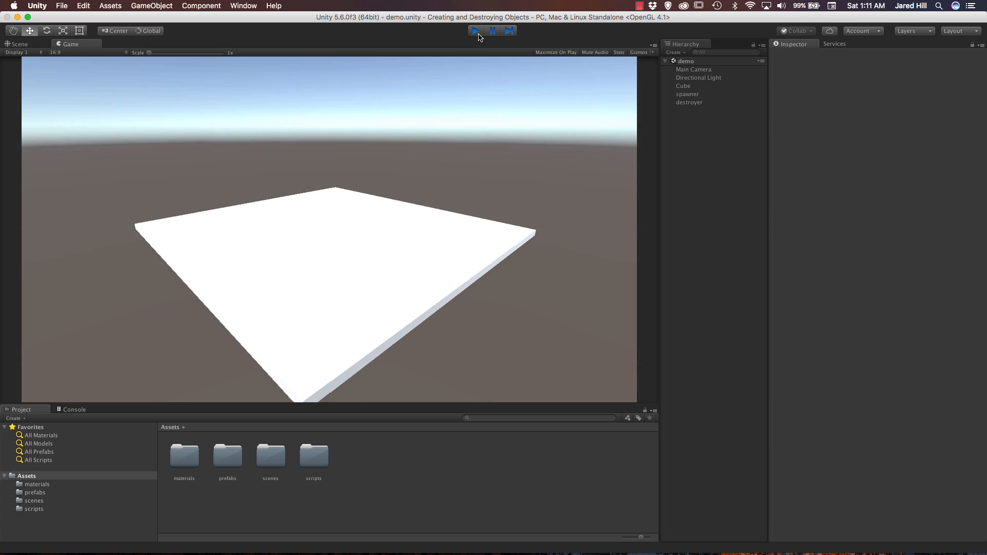
- Switch back to the Scene view to edit the white platform scene
{"action": "left_click", "coordinate": [19, 44]}
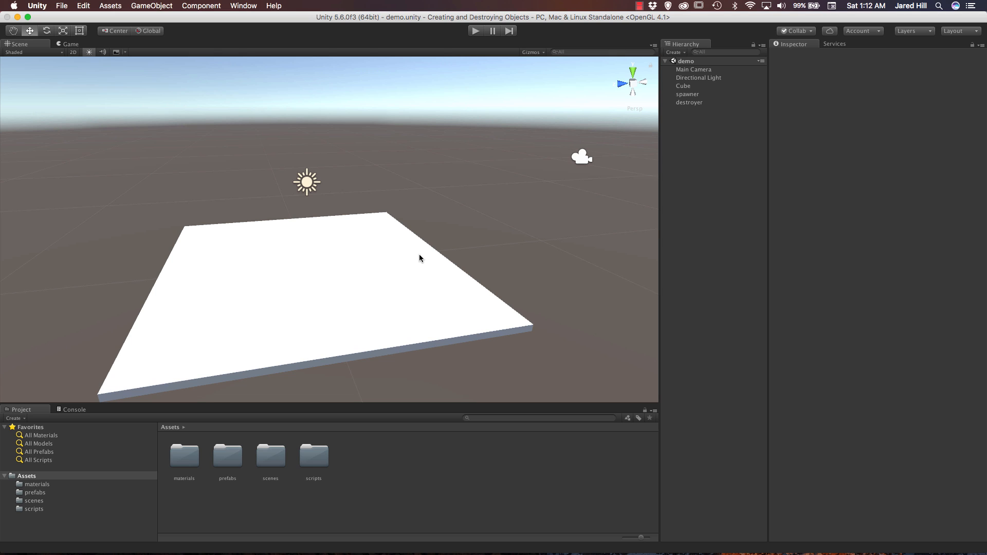
{"action": "mouse_move", "coordinate": [404, 402]}
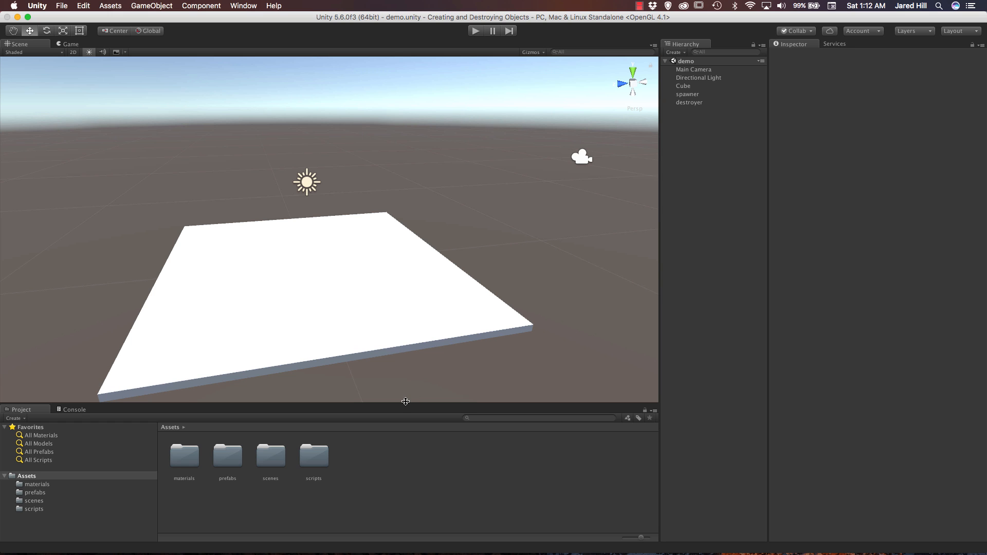
- Create a C# script named RandomSpawner inside the Assets/scripts folder
{"action": "left_click", "coordinate": [314, 455]}
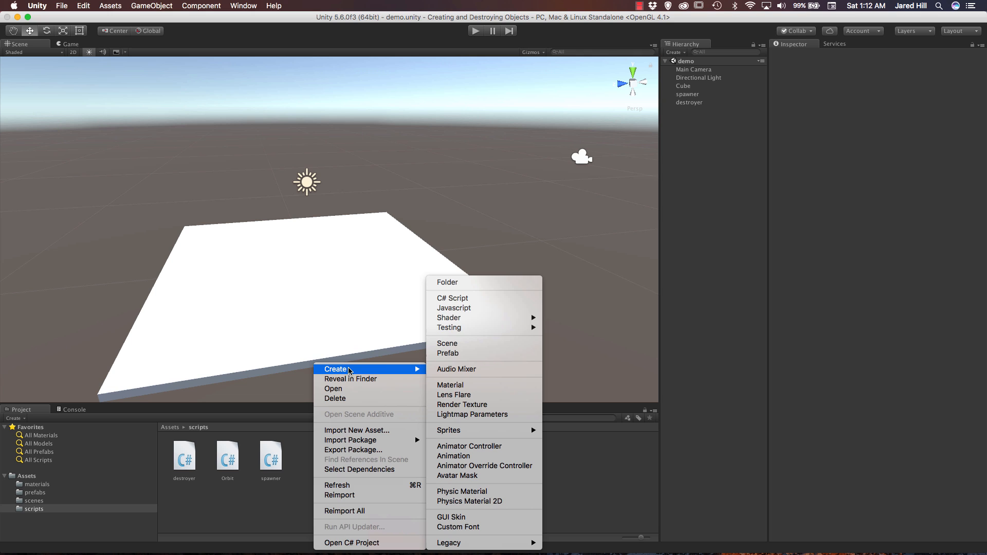
{"action": "left_click", "coordinate": [451, 299]}
{"action": "type", "text": "RandomSpawner"}
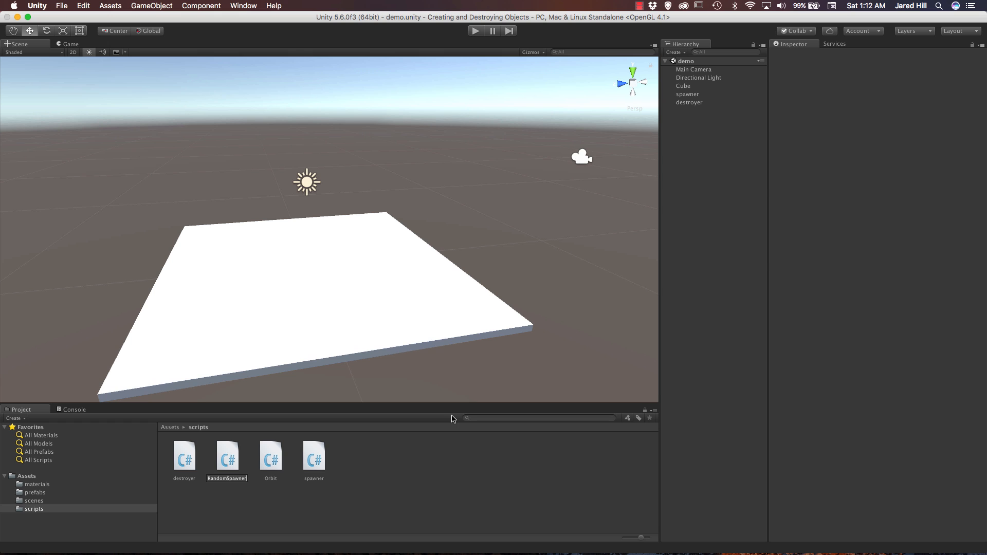
{"action": "left_click", "coordinate": [270, 456]}
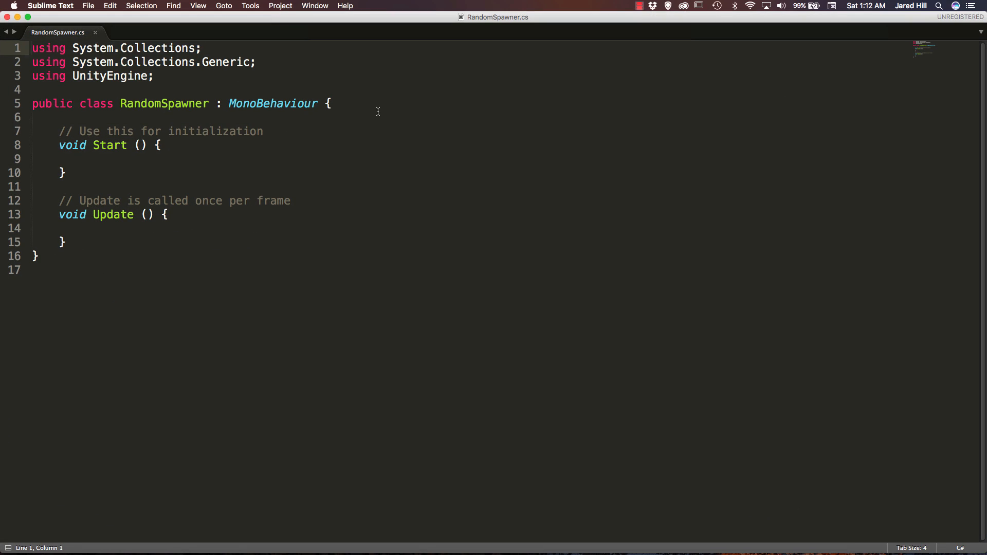
{"action": "mouse_move", "coordinate": [184, 133]}
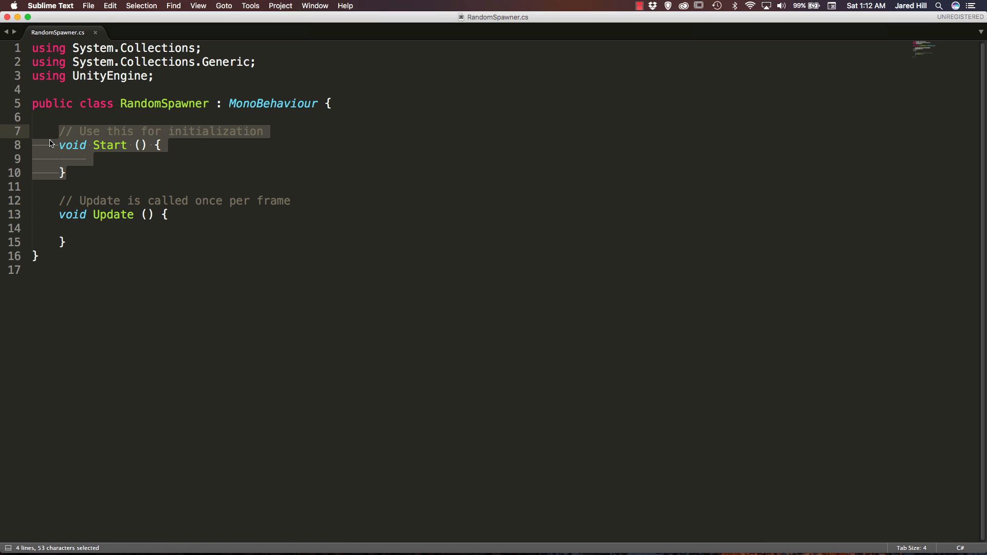
- Delete the Start method and declare public GameObject[] spawnees
{"action": "key", "text": "Delete"}
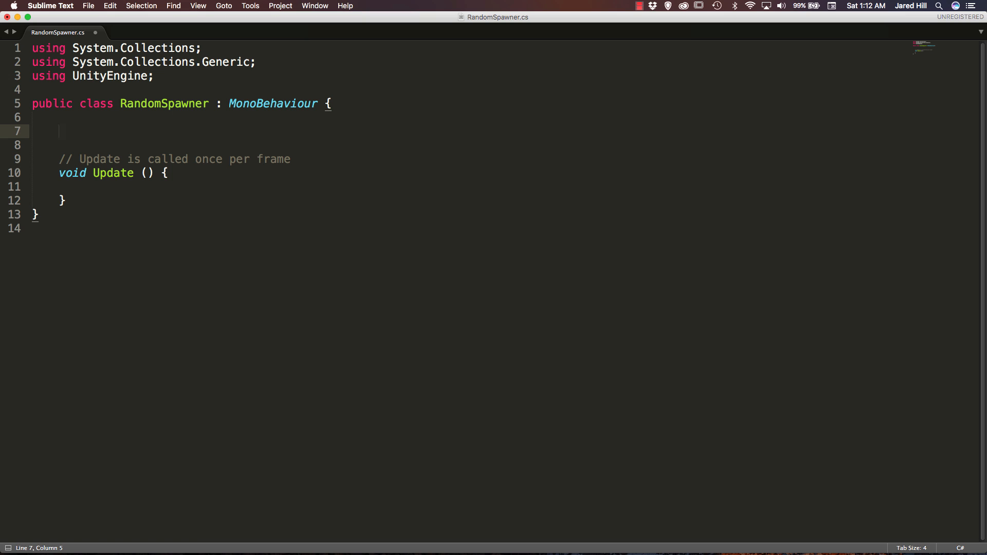
{"action": "type", "text": "public Gam"}
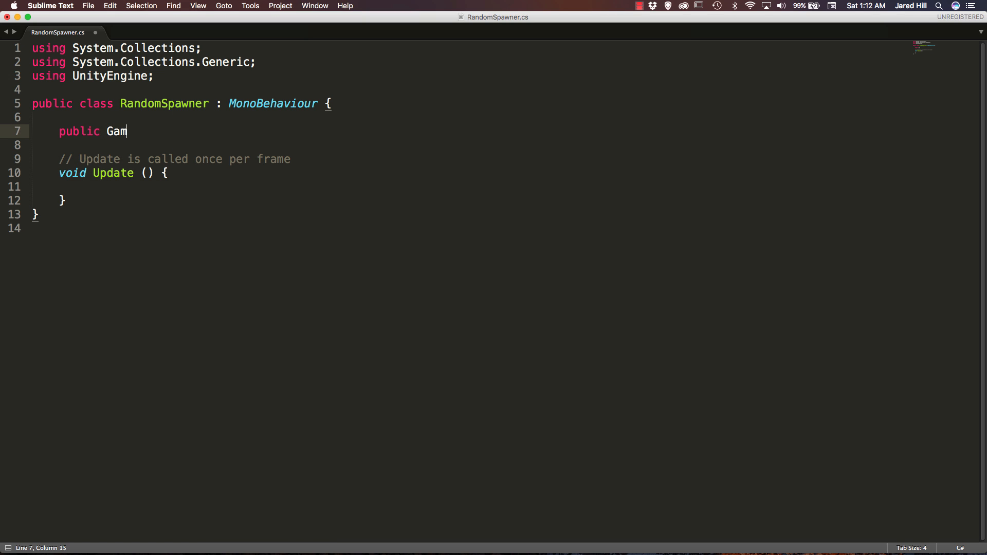
{"action": "type", "text": "eObject"}
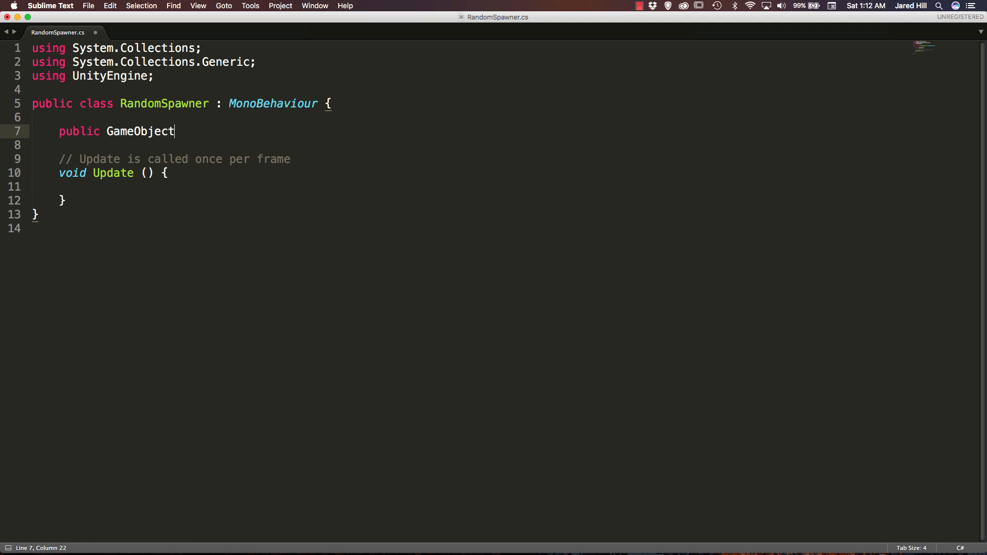
{"action": "type", "text": "[] spawne"}
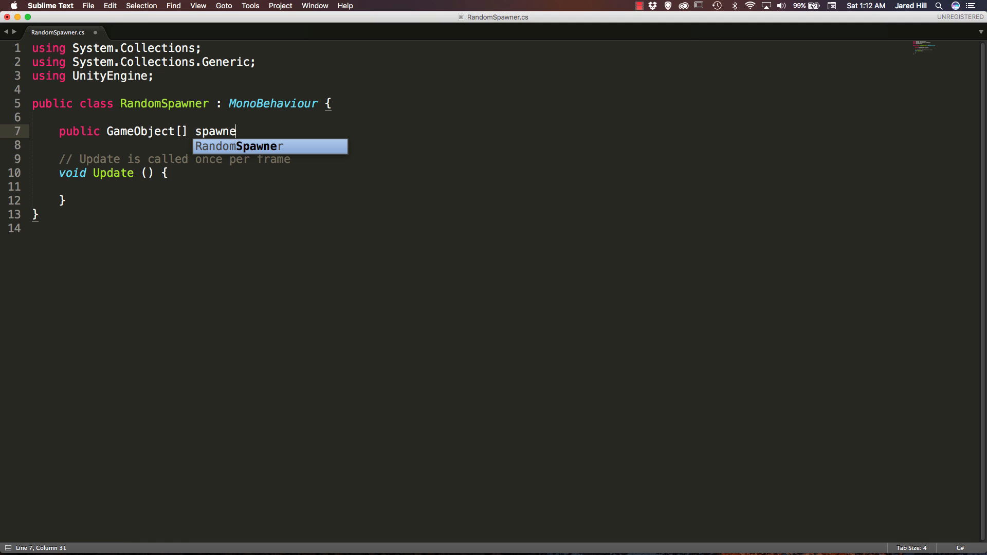
{"action": "type", "text": "es;"}
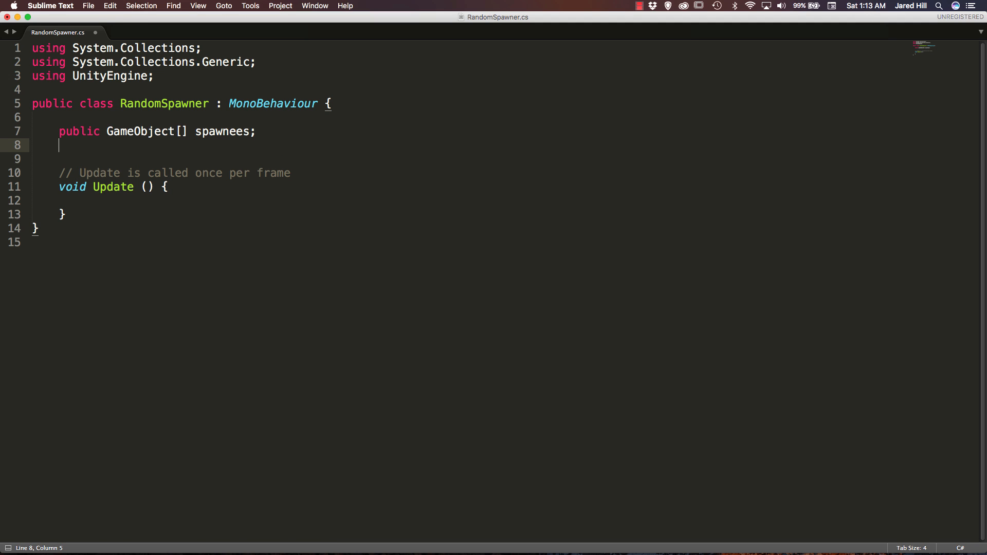
- Declare public Transform spawnPos and int randomInt fields
{"action": "type", "text": "public Tr"}
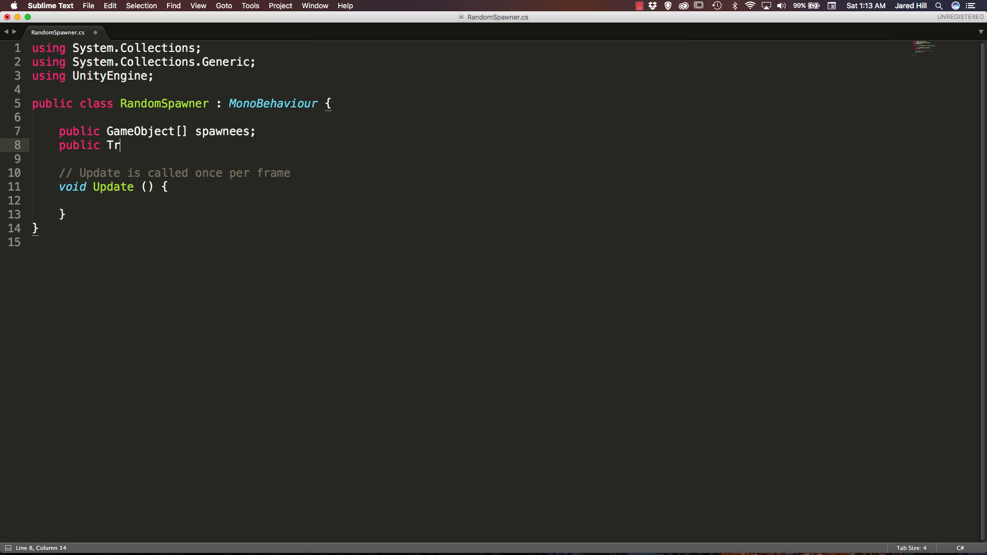
{"action": "type", "text": "ans"}
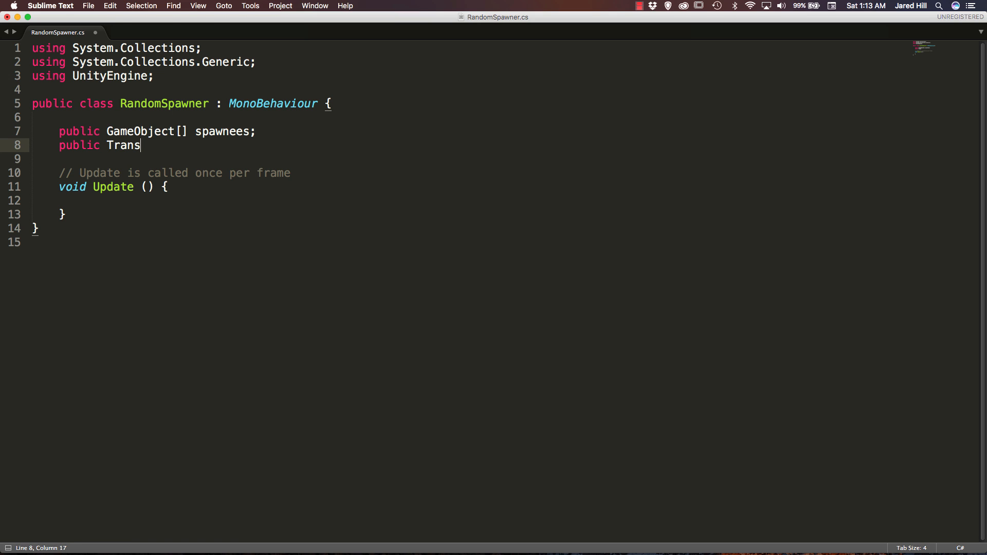
{"action": "type", "text": "form"}
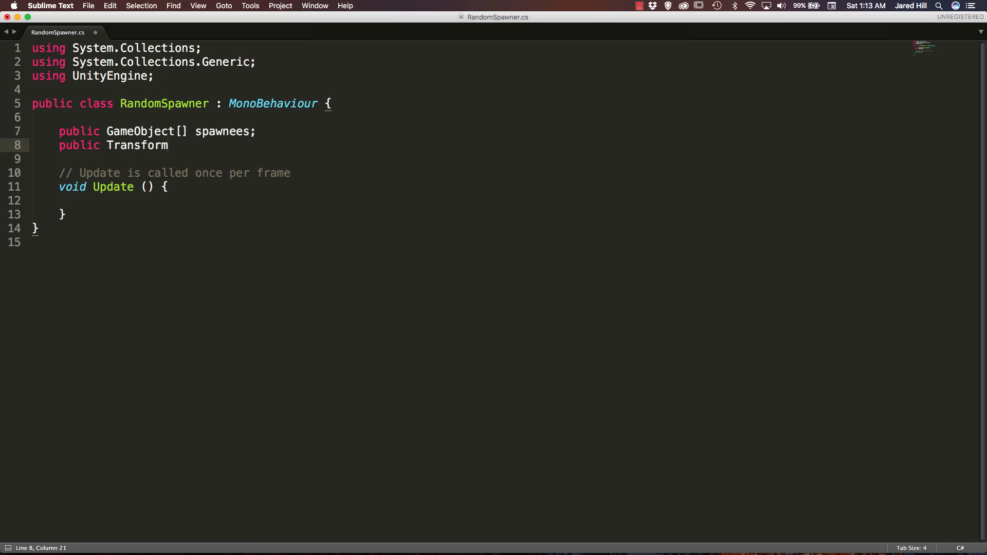
{"action": "type", "text": "sp"}
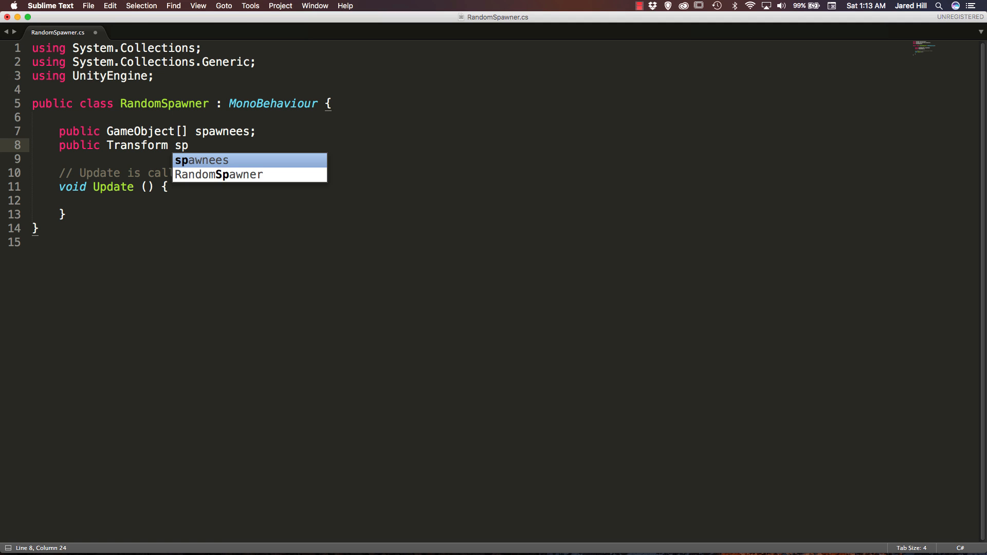
{"action": "type", "text": "awnPos;"}
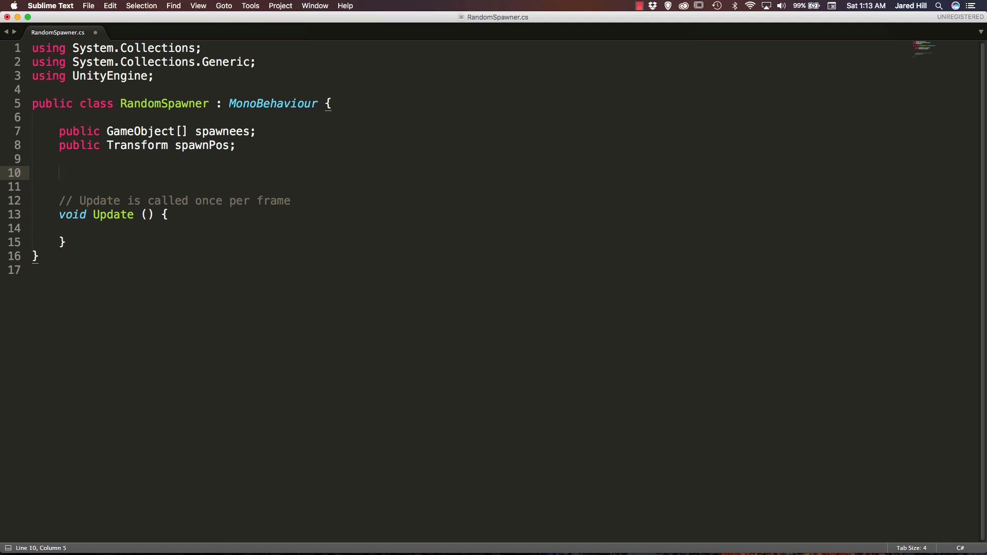
{"action": "type", "text": "int ran"}
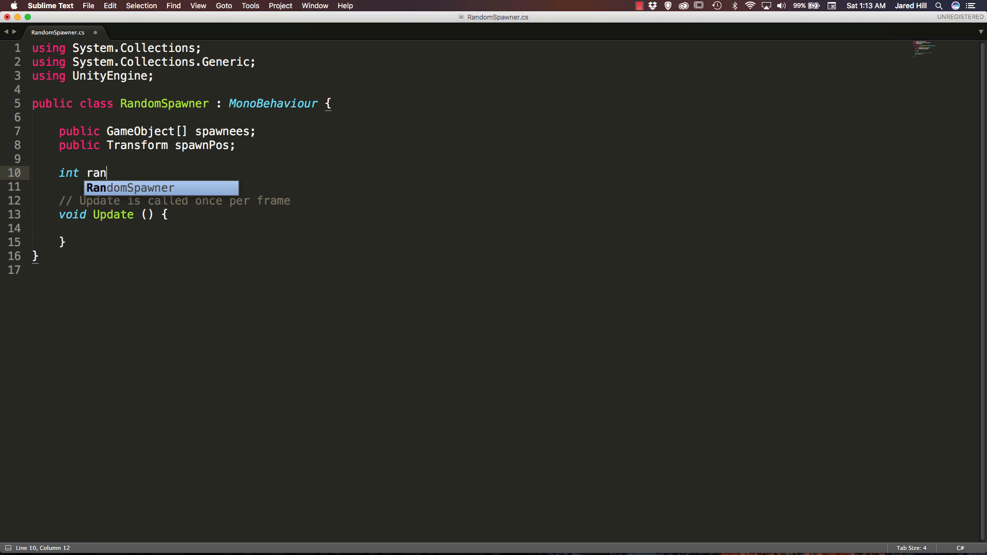
{"action": "type", "text": "domInt"}
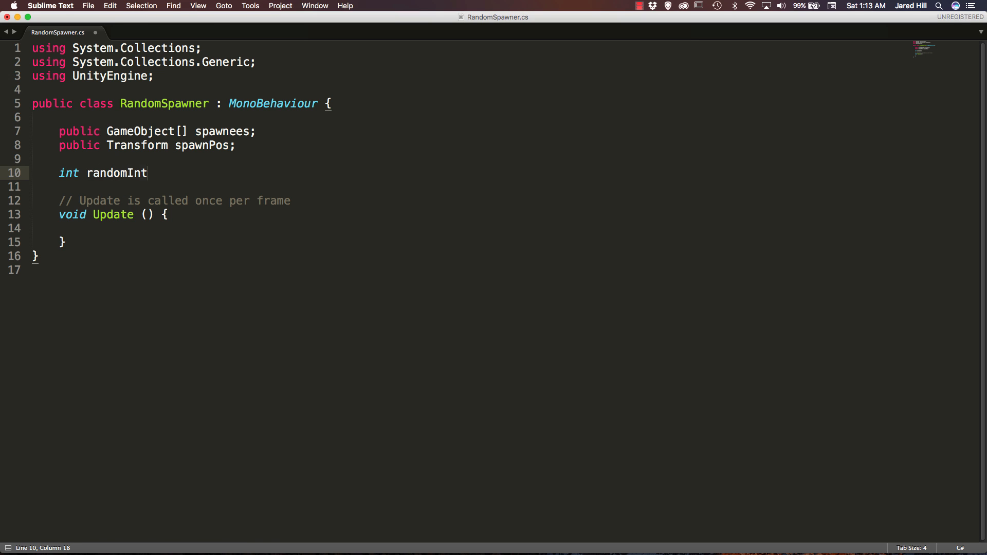
{"action": "left_click", "coordinate": [146, 200]}
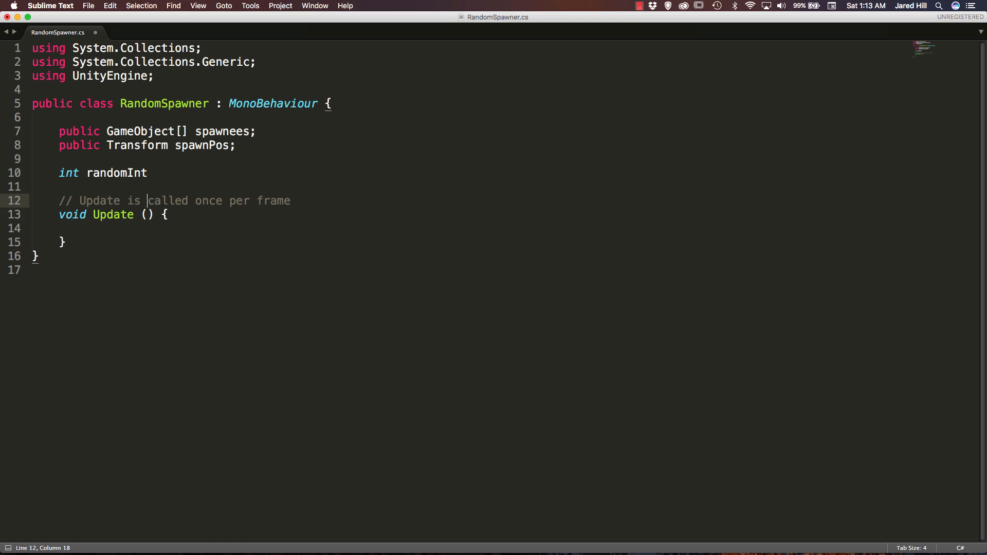
{"action": "left_click", "coordinate": [88, 228]}
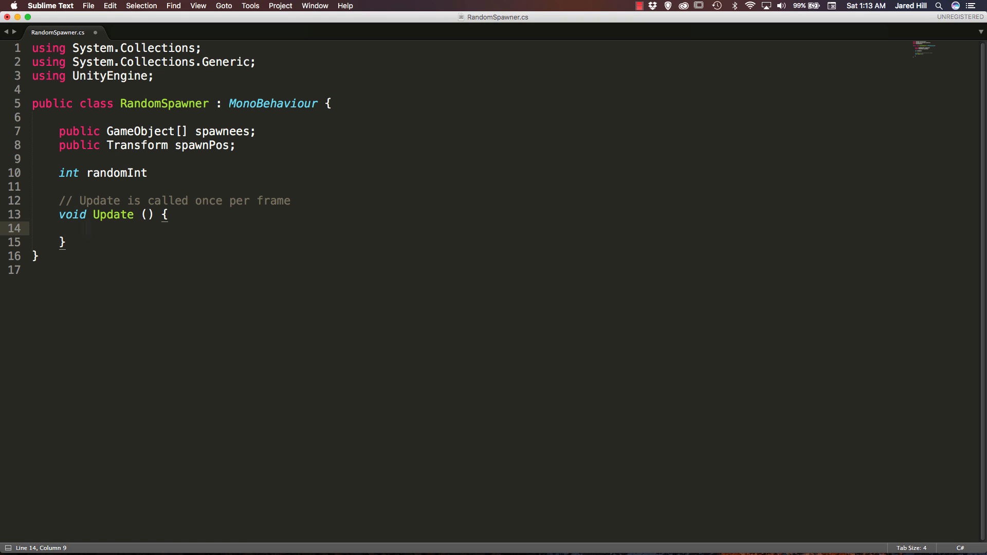
- Inside Update, add if(Input.GetMouseButtonDown(0)) containing a '// Some Function' comment
{"action": "type", "text": "if()"}
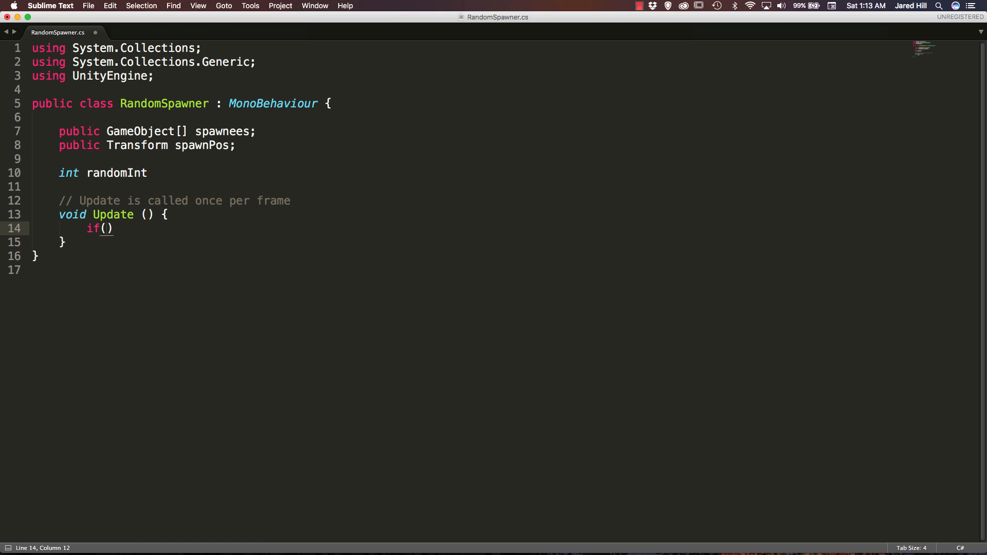
{"action": "type", "text": "Input."}
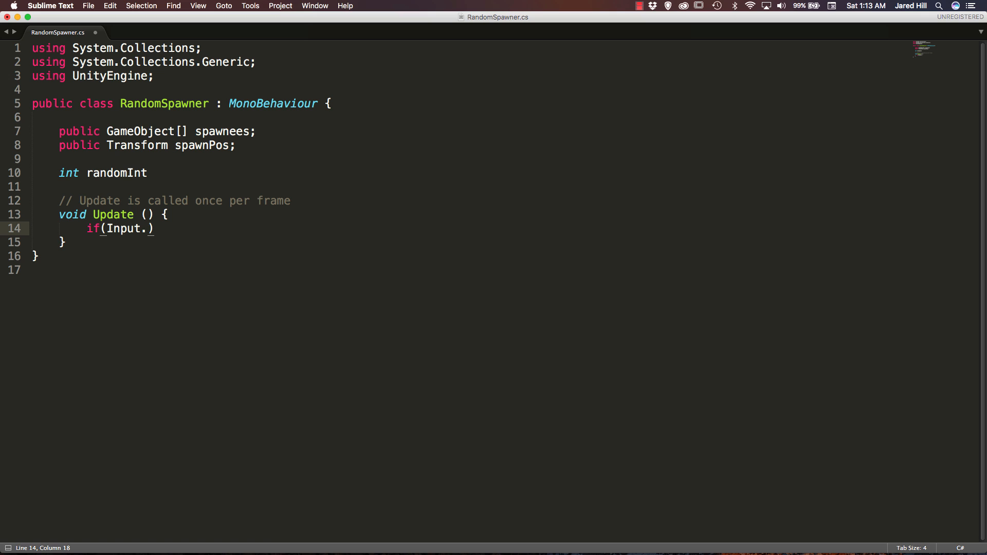
{"action": "type", "text": "Get"}
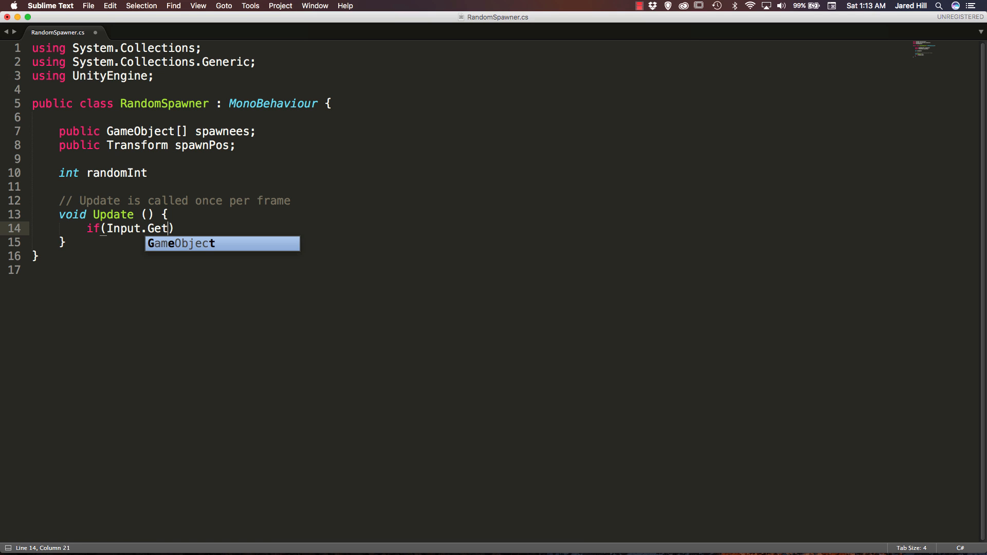
{"action": "type", "text": "Mouse"}
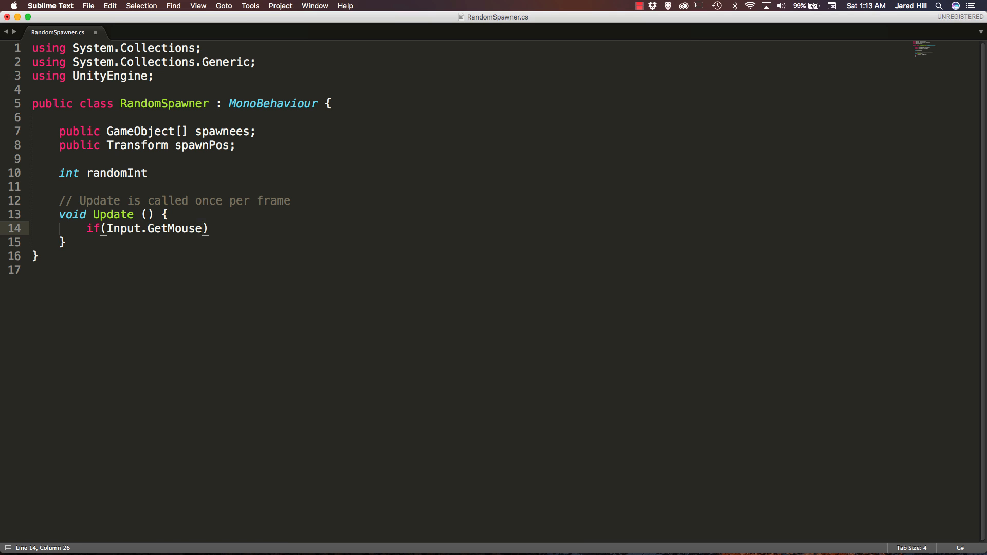
{"action": "type", "text": "ButtonDown"}
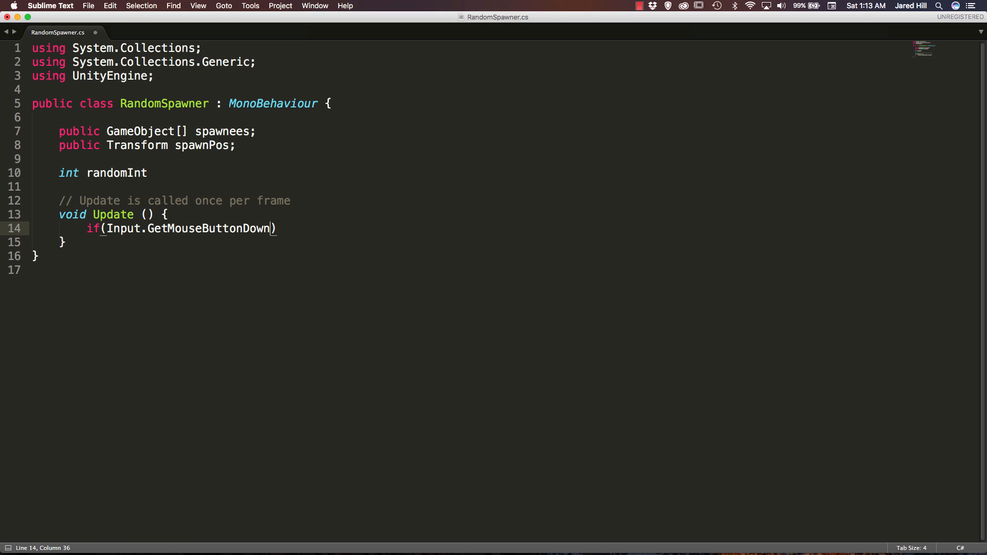
{"action": "type", "text": "(0"}
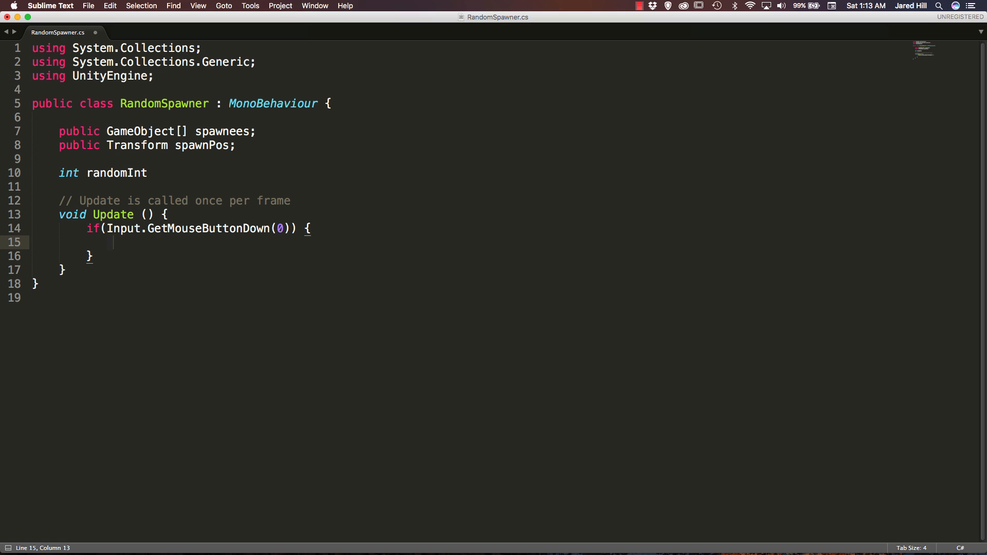
{"action": "type", "text": "//"}
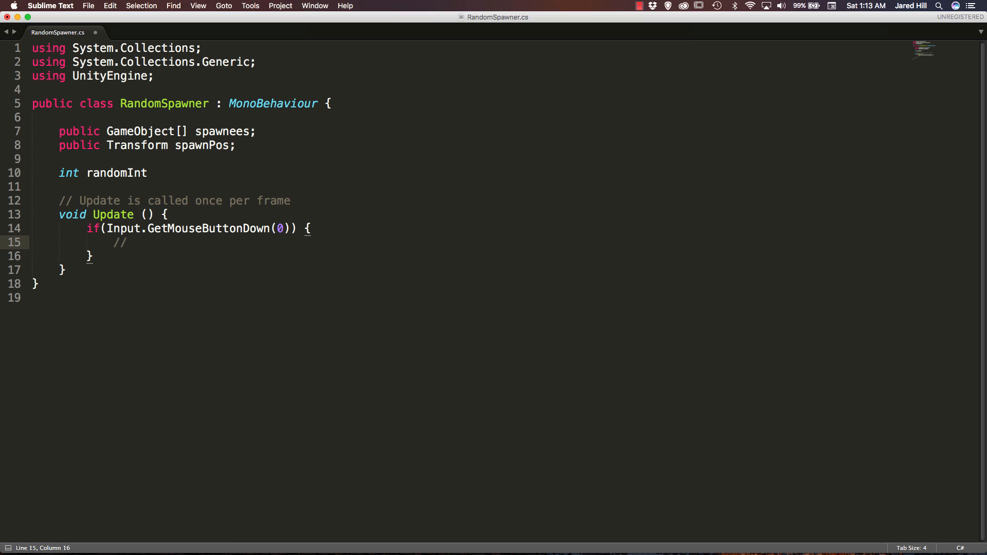
{"action": "type", "text": "Some Fun"}
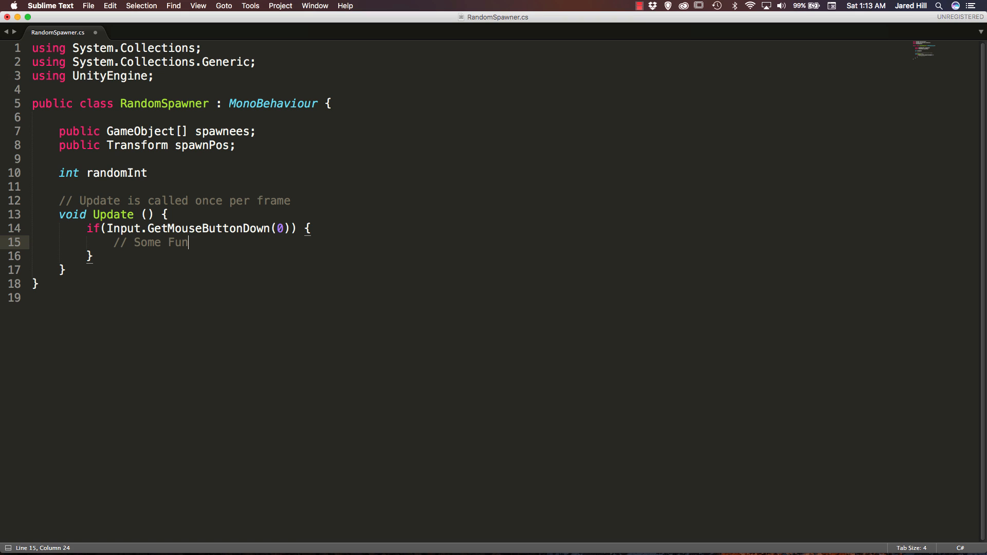
{"action": "type", "text": "ction"}
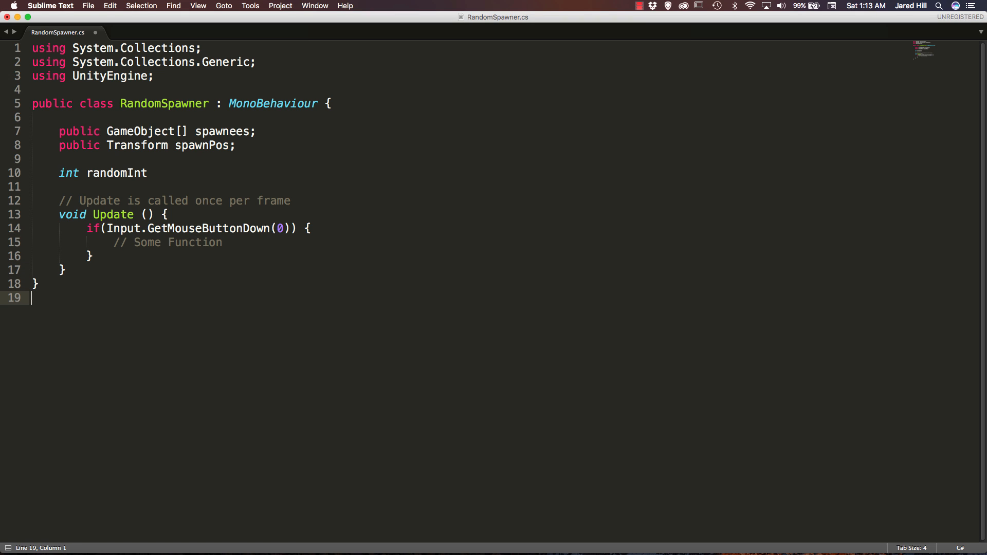
- Add a void SpawnRandom() method setting randomInt = Random.Range(0, spawnees.Length)
{"action": "key", "text": "enter"}
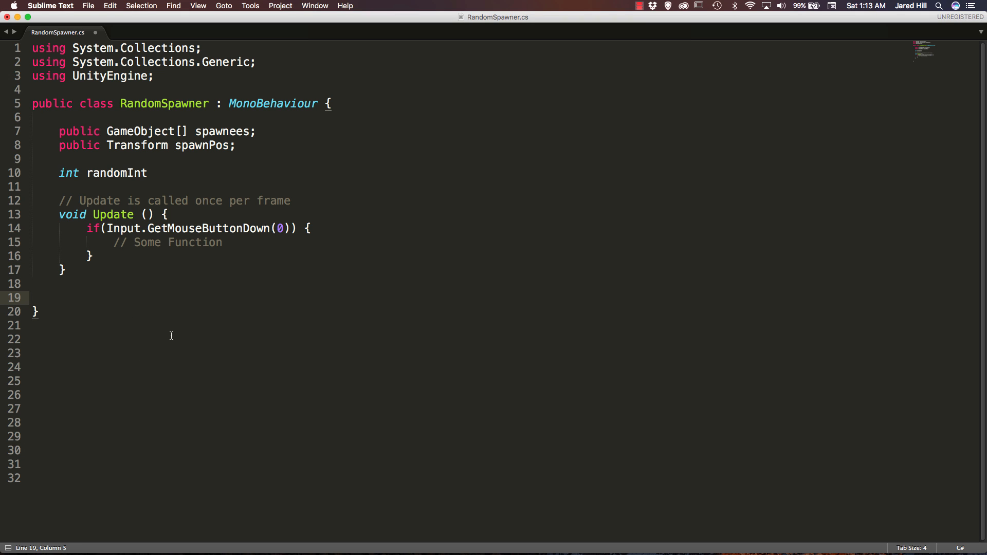
{"action": "type", "text": "void"}
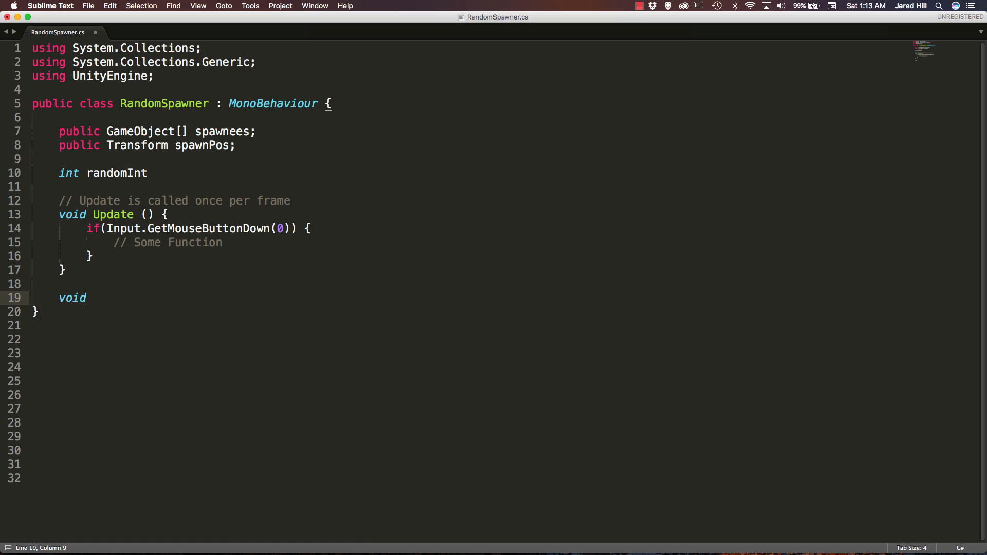
{"action": "type", "text": "Sp"}
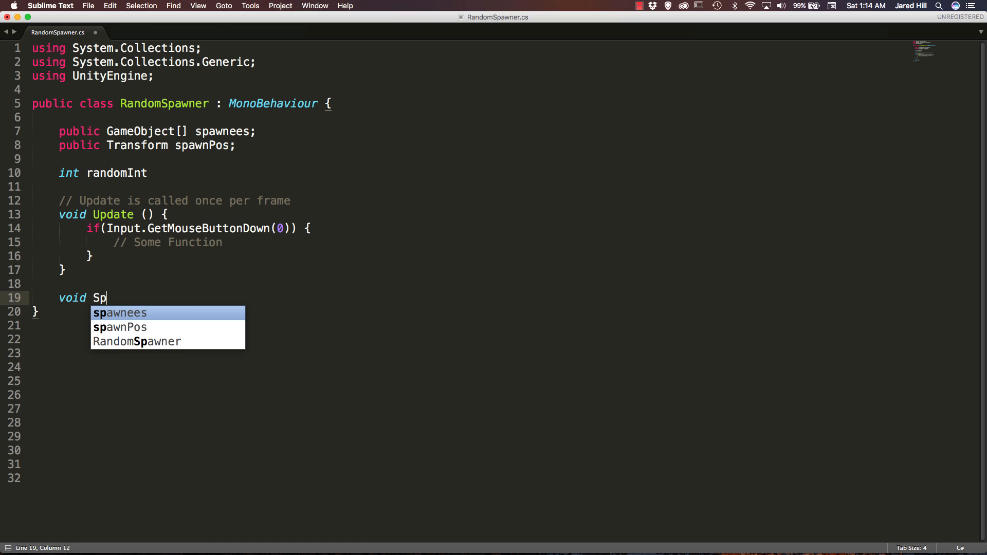
{"action": "type", "text": "awnRa"}
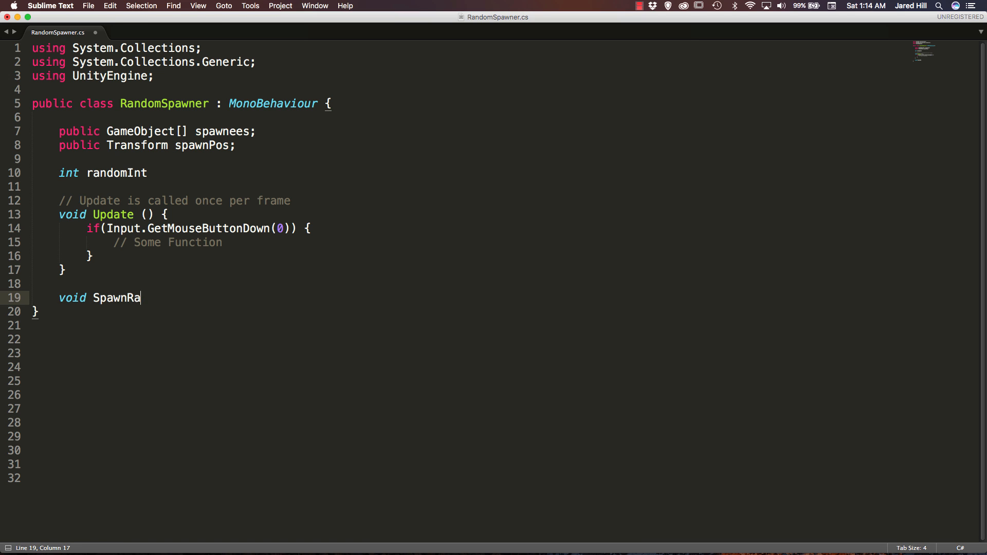
{"action": "type", "text": "ndom() {"}
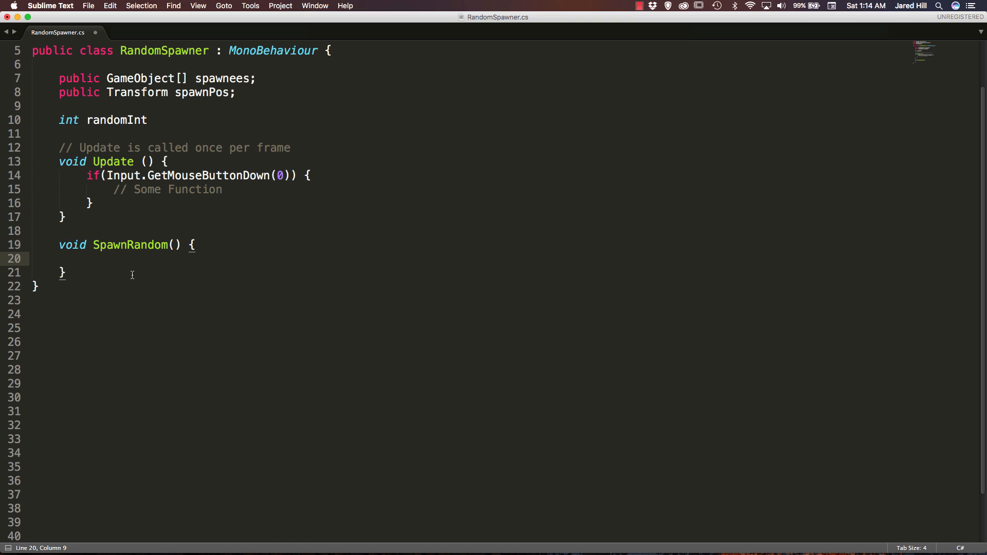
{"action": "type", "text": "randomInt ="}
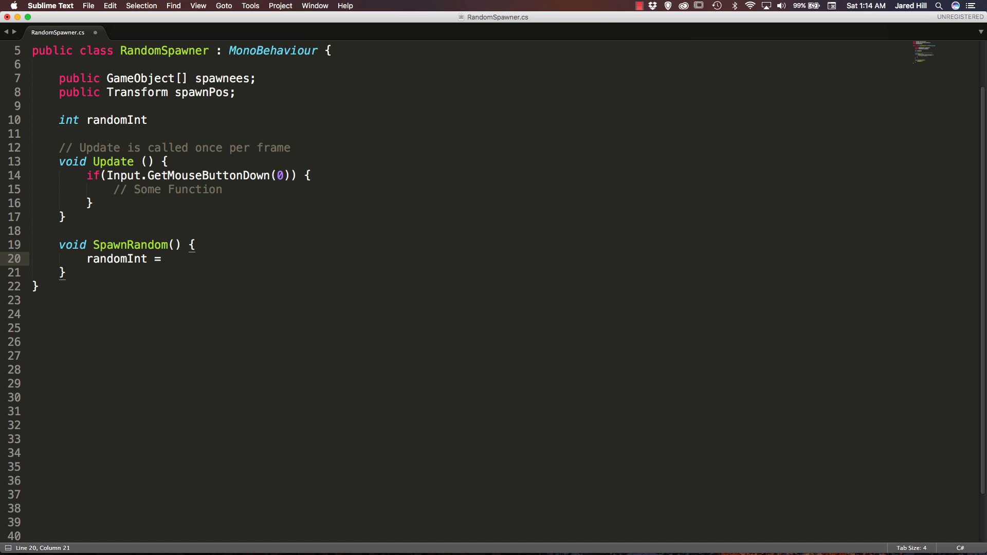
{"action": "type", "text": "Random.Range("}
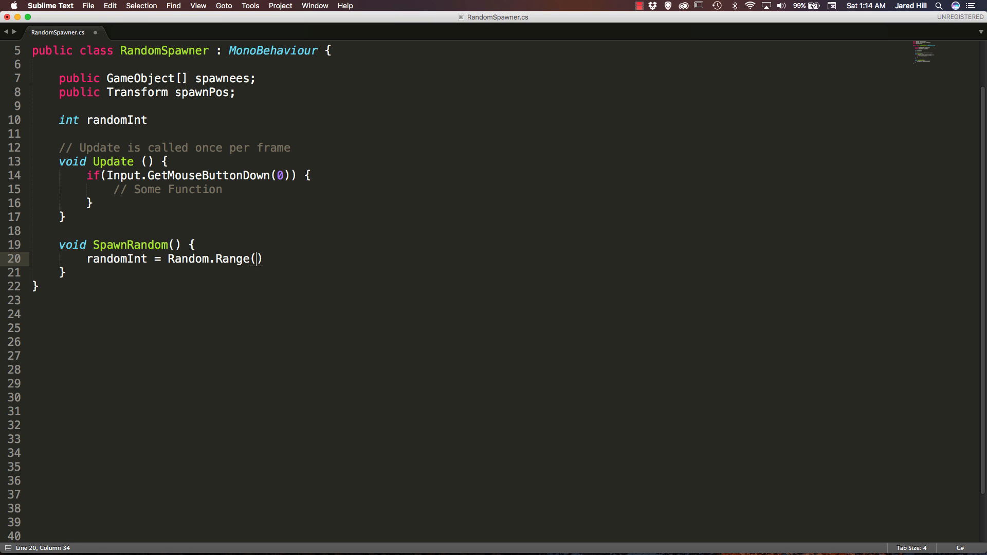
{"action": "type", "text": "0"}
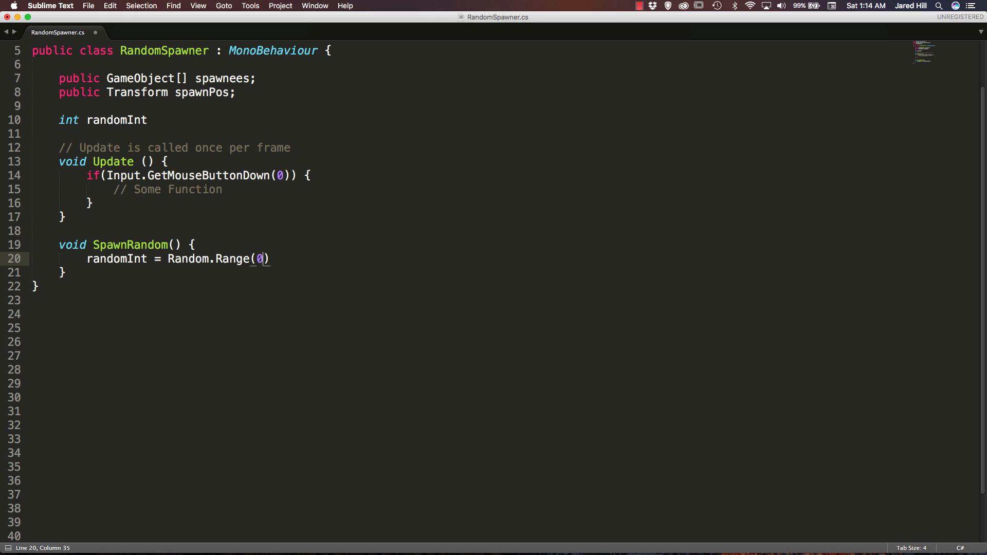
{"action": "type", "text": ","}
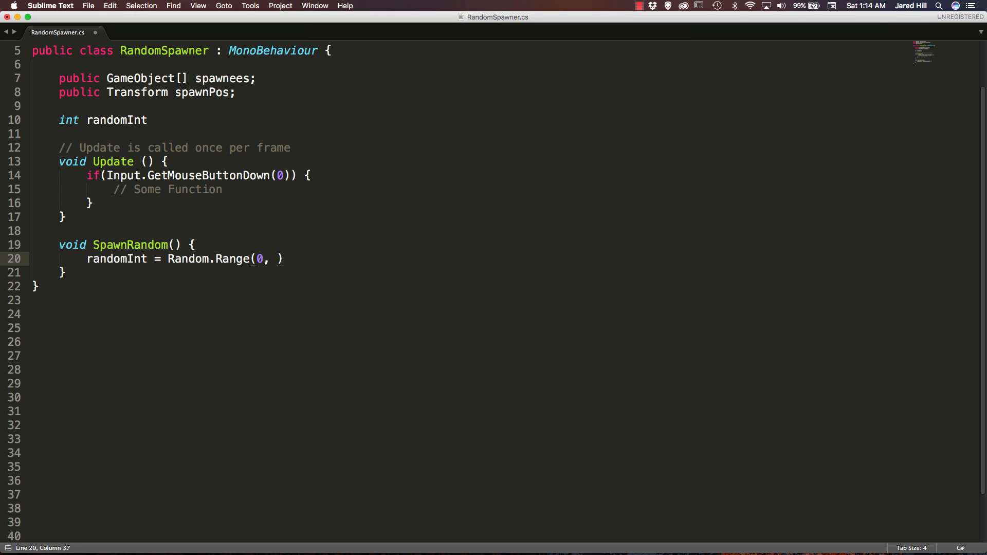
{"action": "type", "text": "spawnees"}
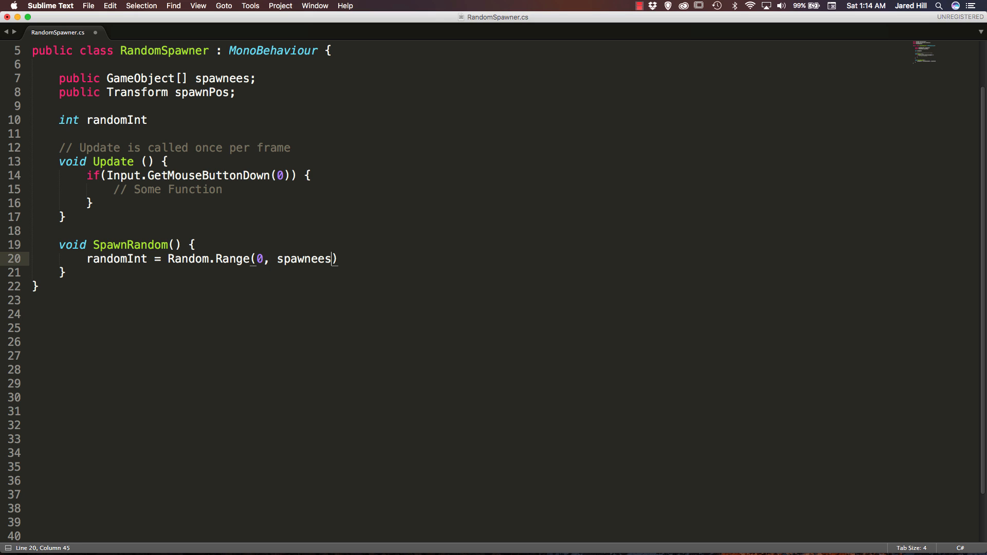
{"action": "type", "text": "."}
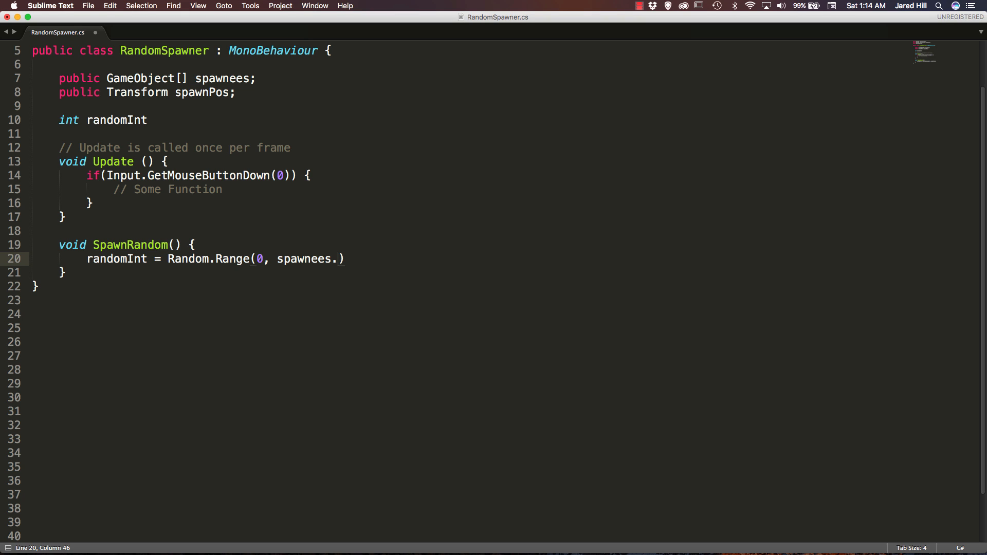
{"action": "type", "text": "Length"}
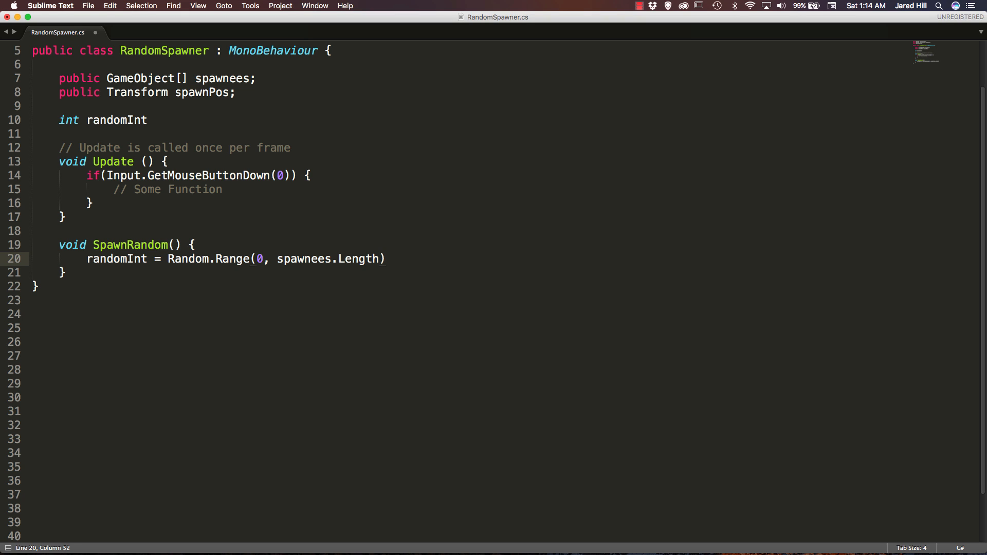
{"action": "type", "text": ";"}
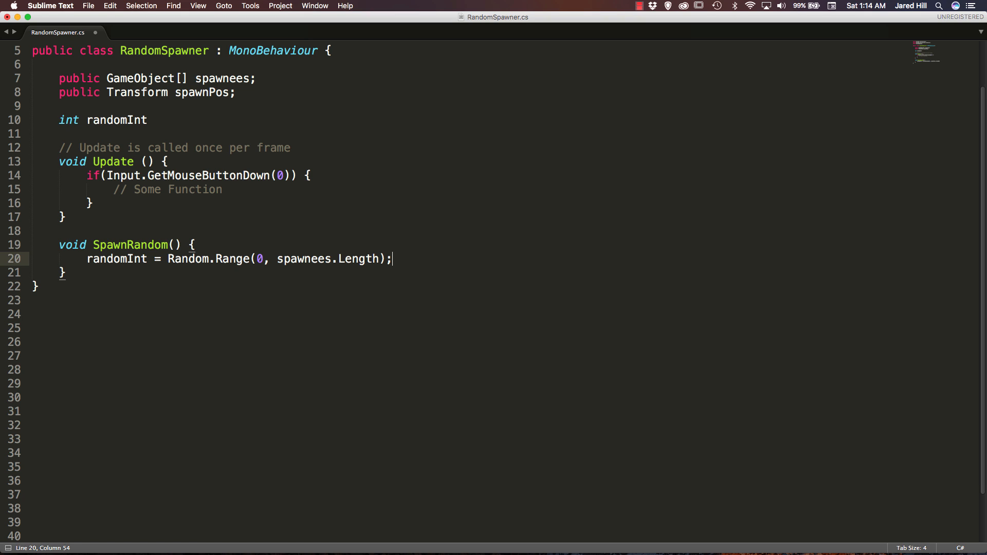
- Add Instantiate(spawnees[randomInt], spawnPos.position, spawnPos.rotation) inside SpawnRandom
{"action": "key", "text": "enter"}
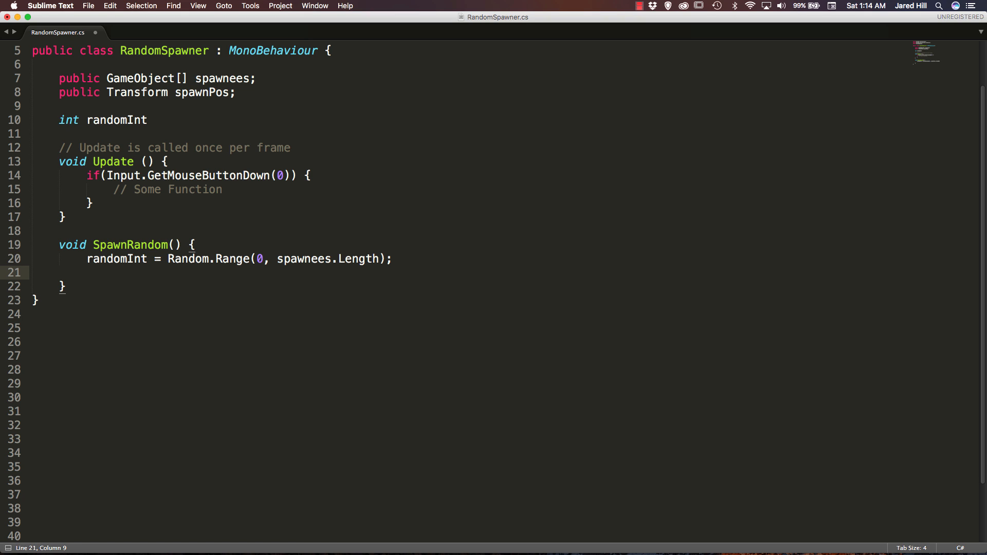
{"action": "type", "text": "Ins"}
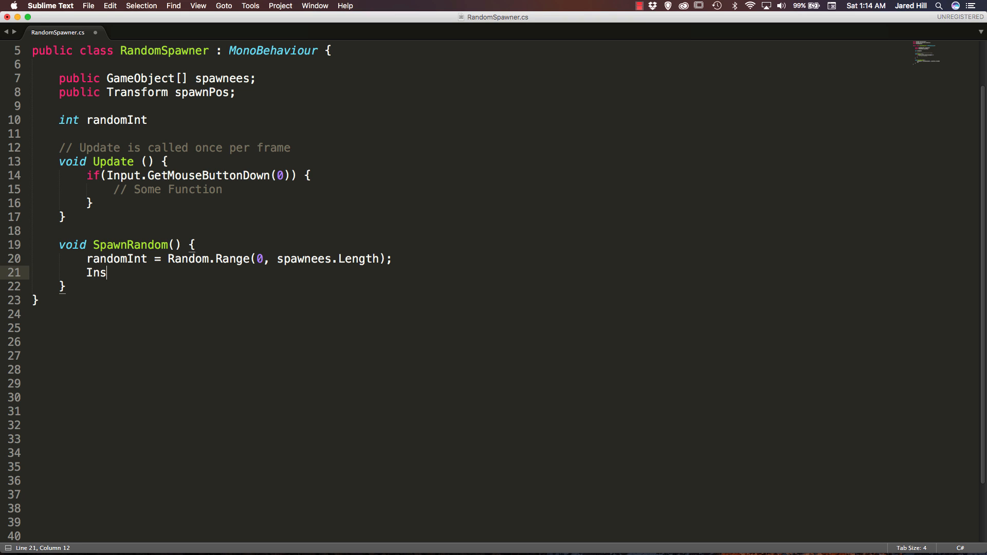
{"action": "type", "text": "tantiate(spawnees["}
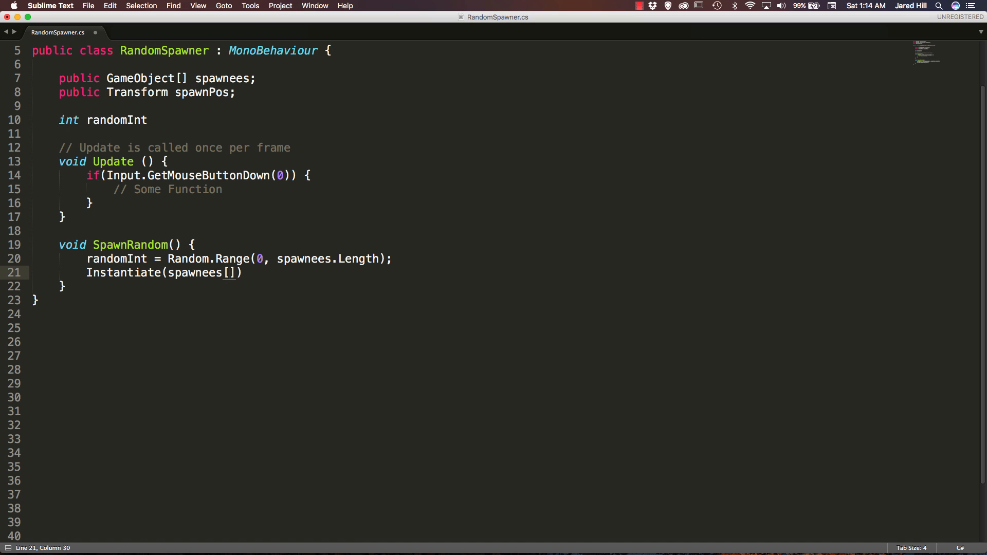
{"action": "type", "text": "randomInt"}
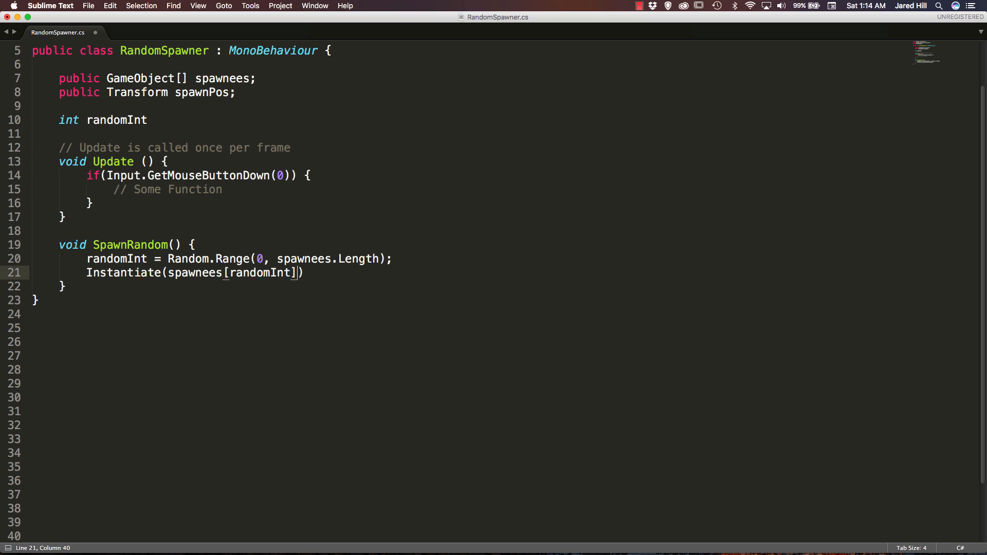
{"action": "double_click", "coordinate": [260, 272]}
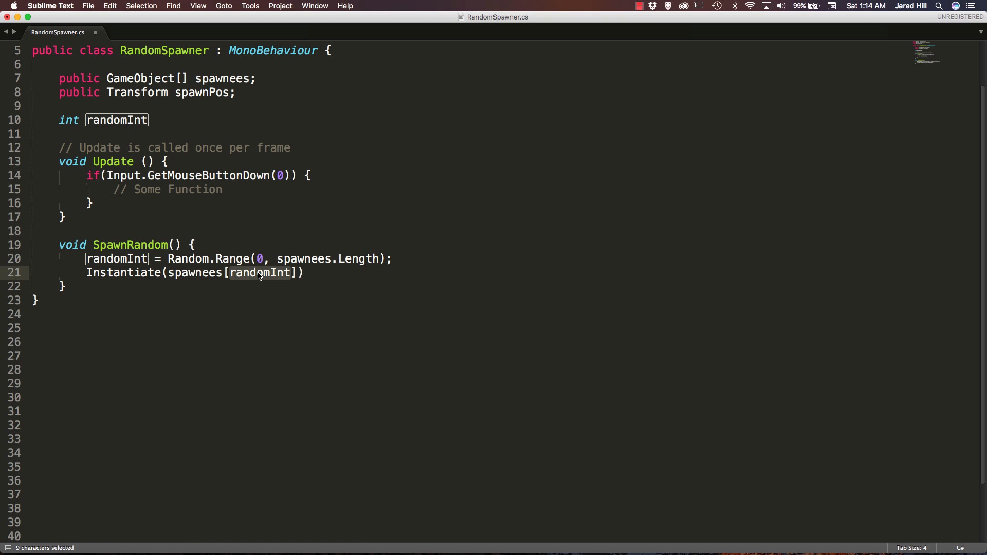
{"action": "left_click", "coordinate": [292, 273]}
{"action": "type", "text": ", "}
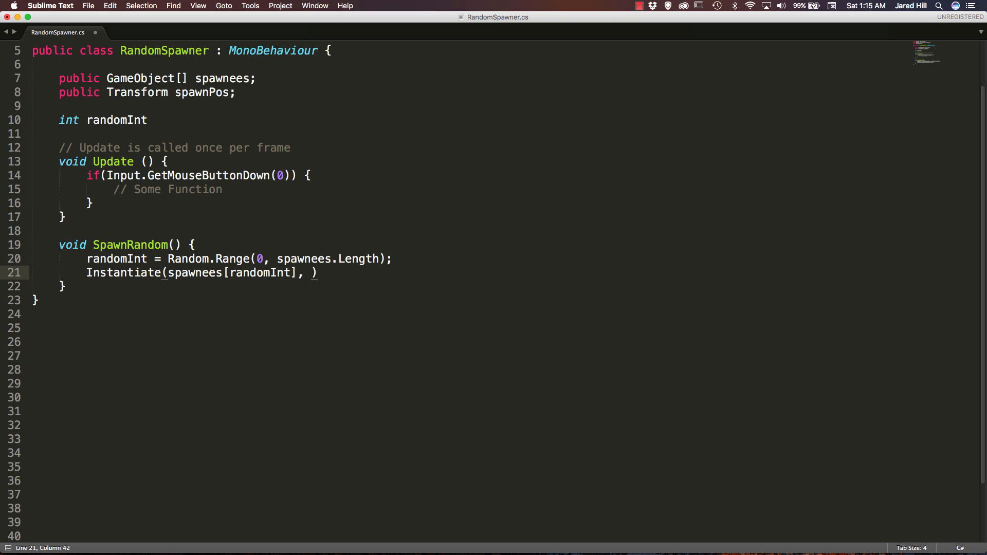
{"action": "type", "text": "spawnPos."}
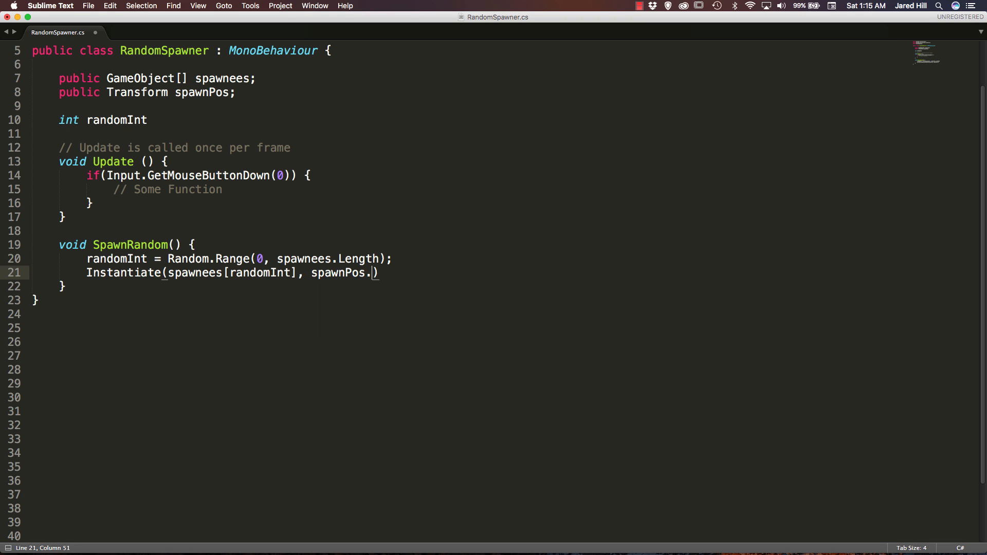
{"action": "type", "text": "post"}
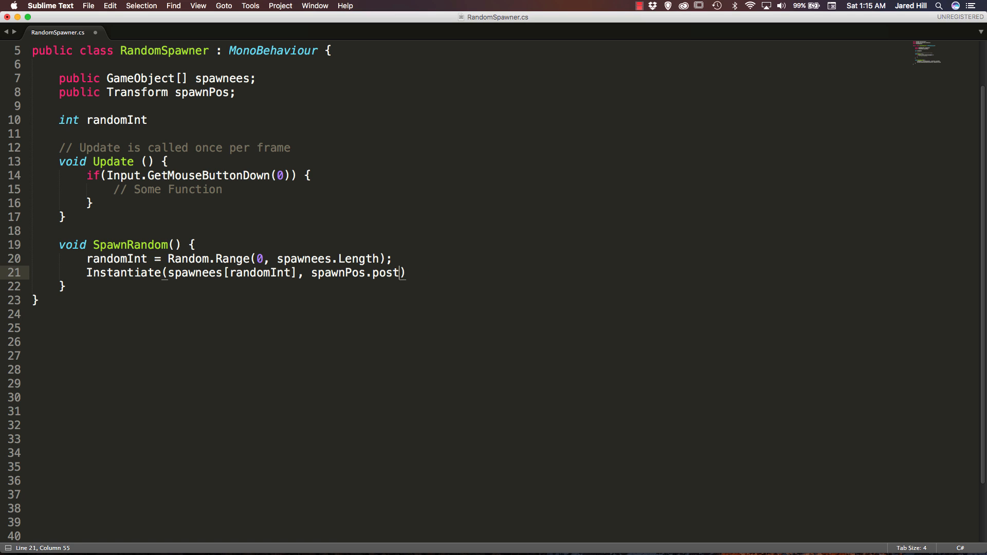
{"action": "type", "text": "ition, s"}
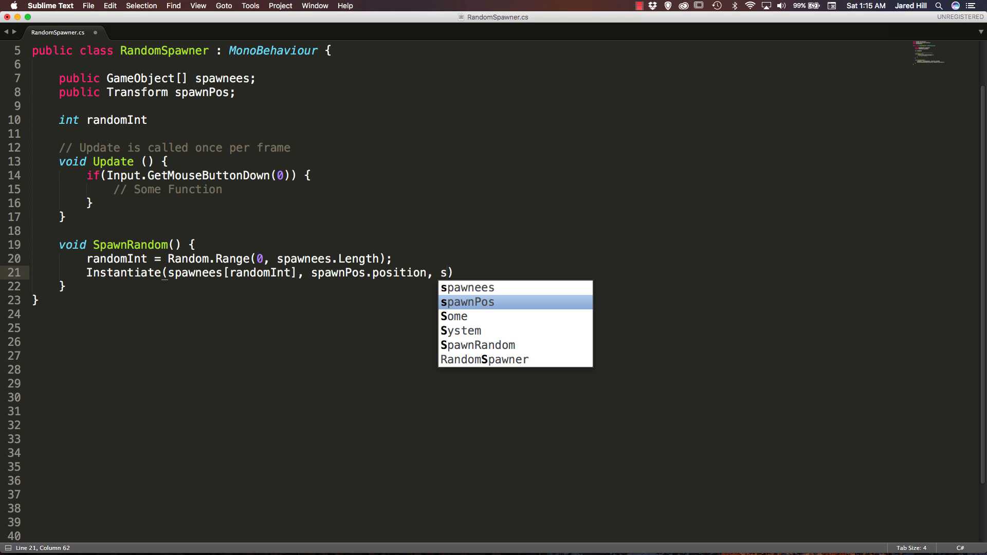
{"action": "type", "text": "spawnPos.roat"}
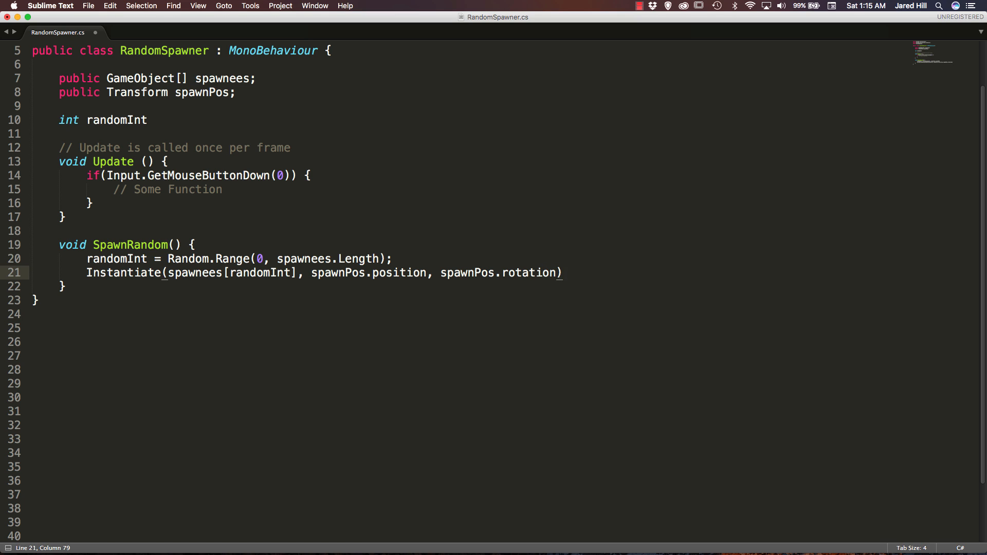
{"action": "type", "text": ";"}
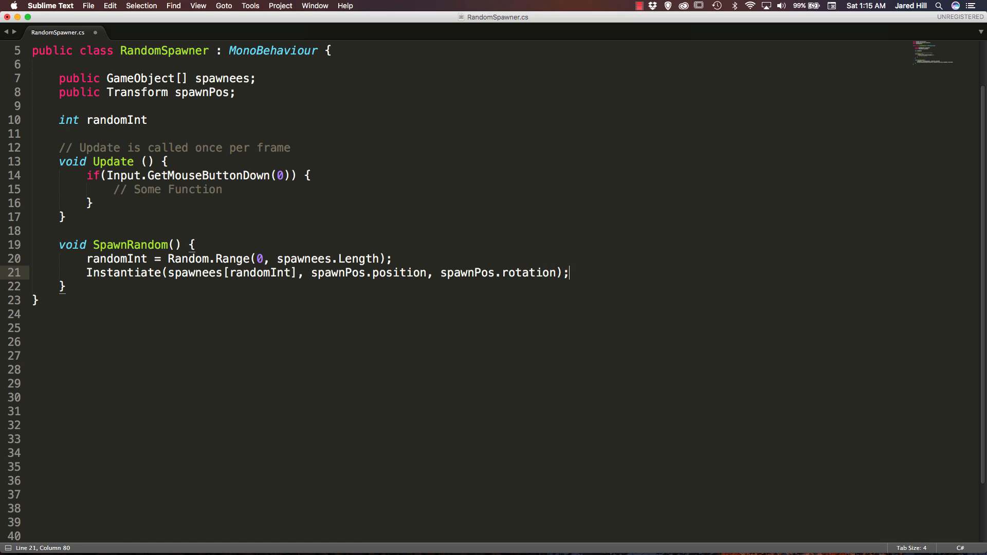
- Replace the '// Some Function' placeholder with SpawnRandom(); and save the script
{"action": "left_click", "coordinate": [90, 202]}
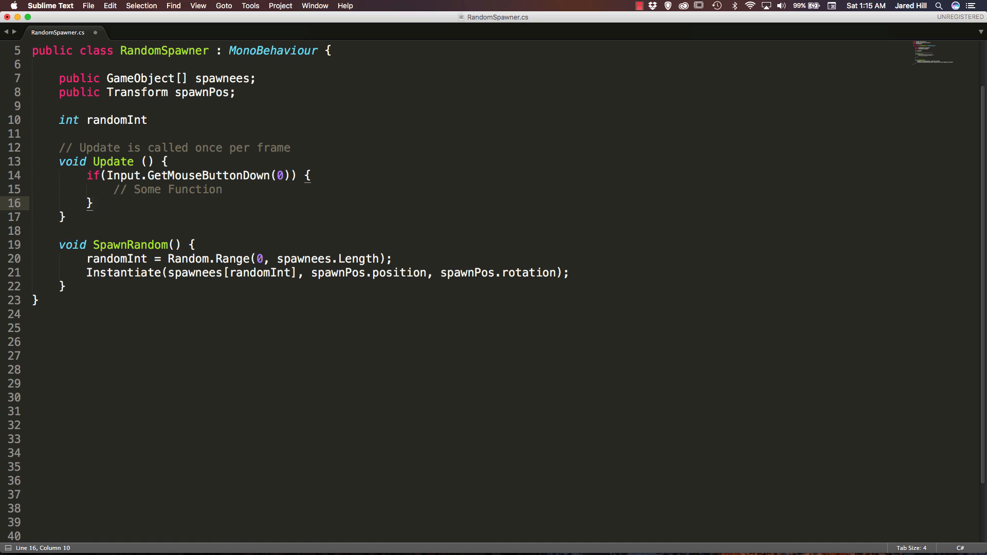
{"action": "type", "text": "Sa"}
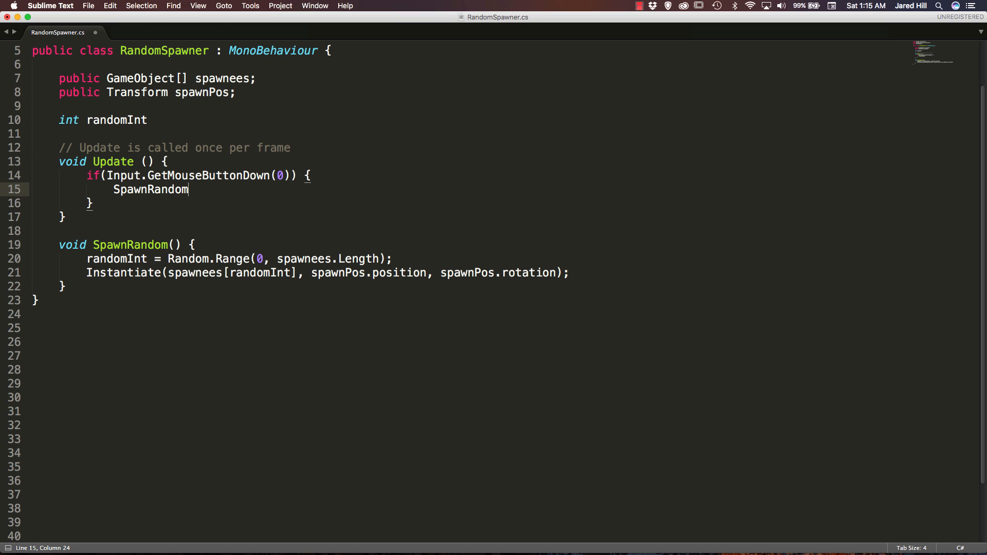
{"action": "type", "text": "();"}
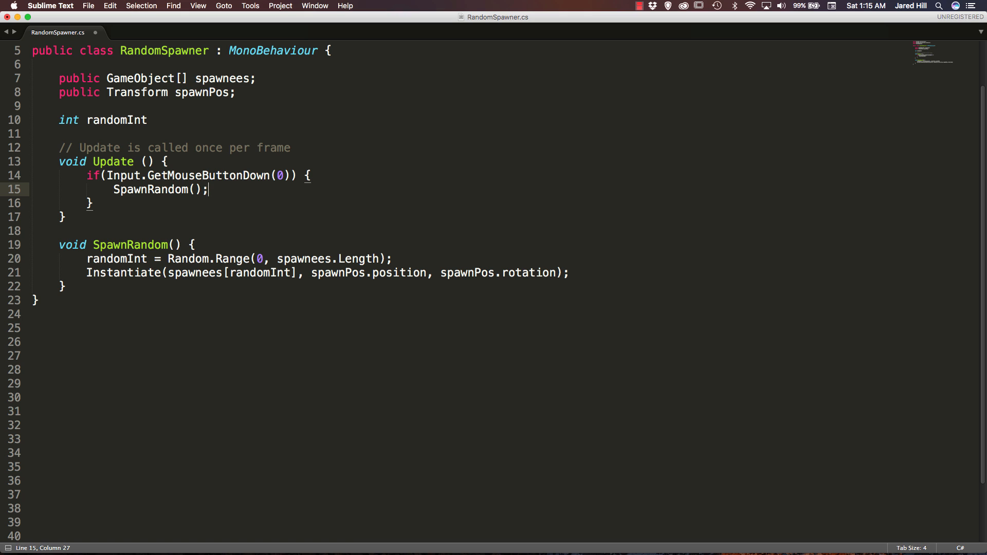
{"action": "key", "text": "cmd+s"}
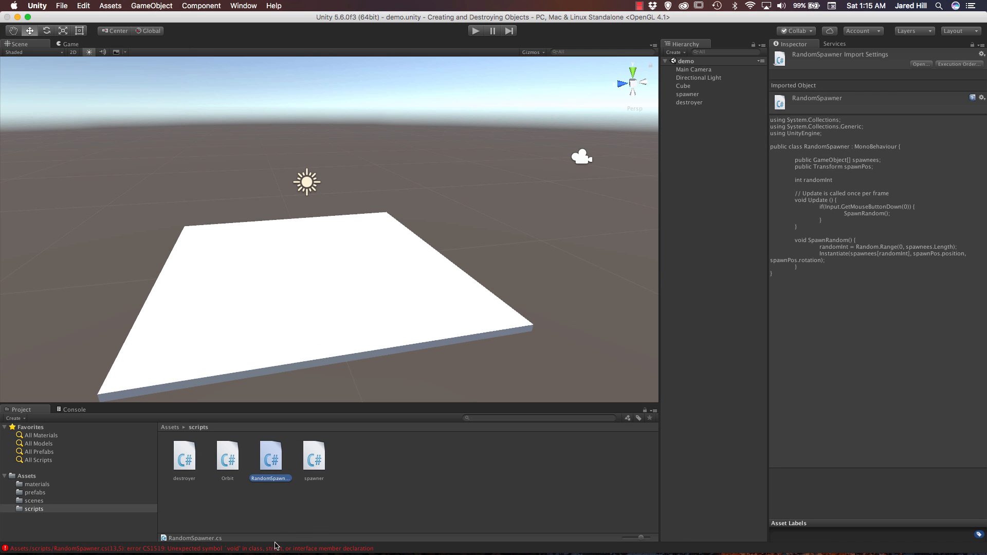
- Add the missing semicolon after the randomInt declaration to fix the compile error
{"action": "left_click", "coordinate": [74, 410]}
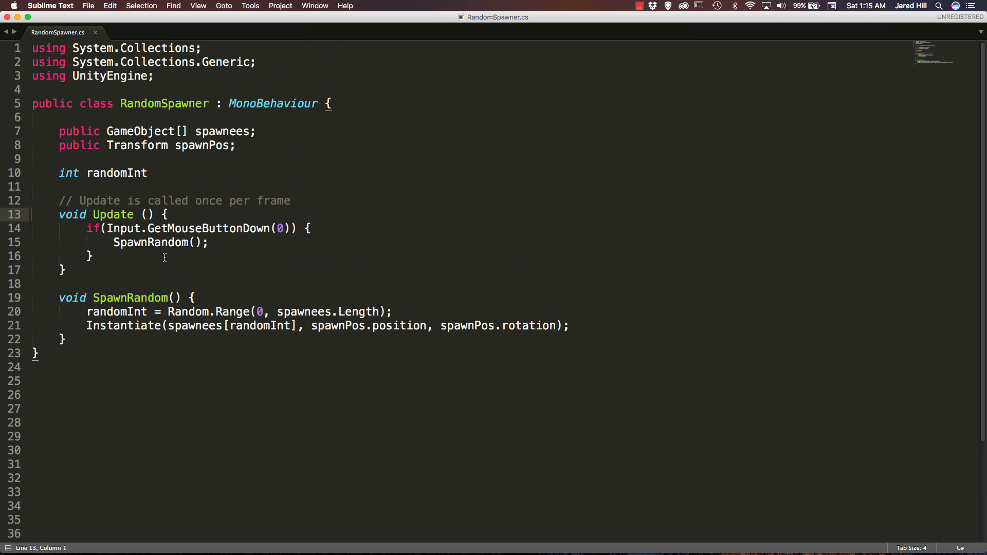
{"action": "left_click", "coordinate": [148, 173]}
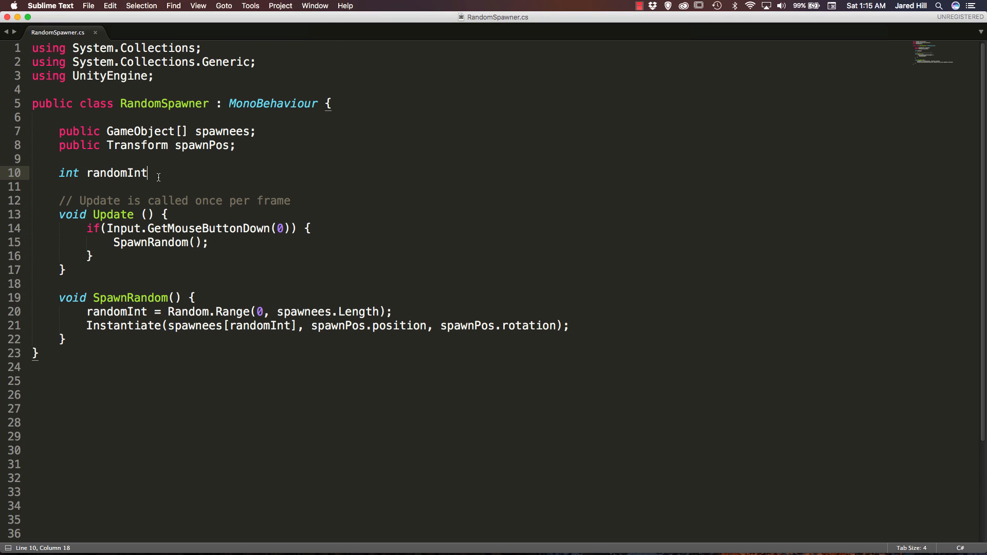
{"action": "type", "text": ";"}
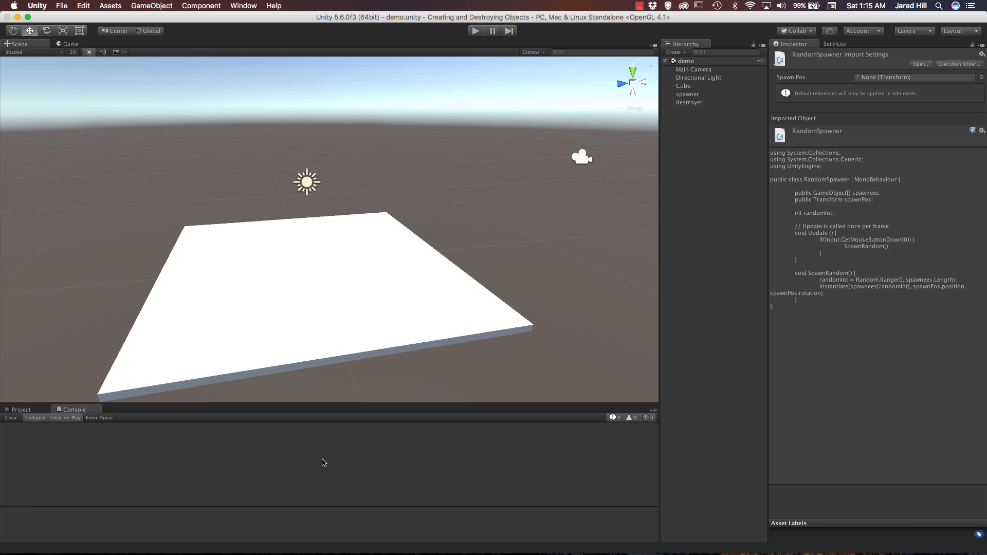
- Create a new material named blueMat in the Assets/materials folder
{"action": "left_click", "coordinate": [22, 409]}
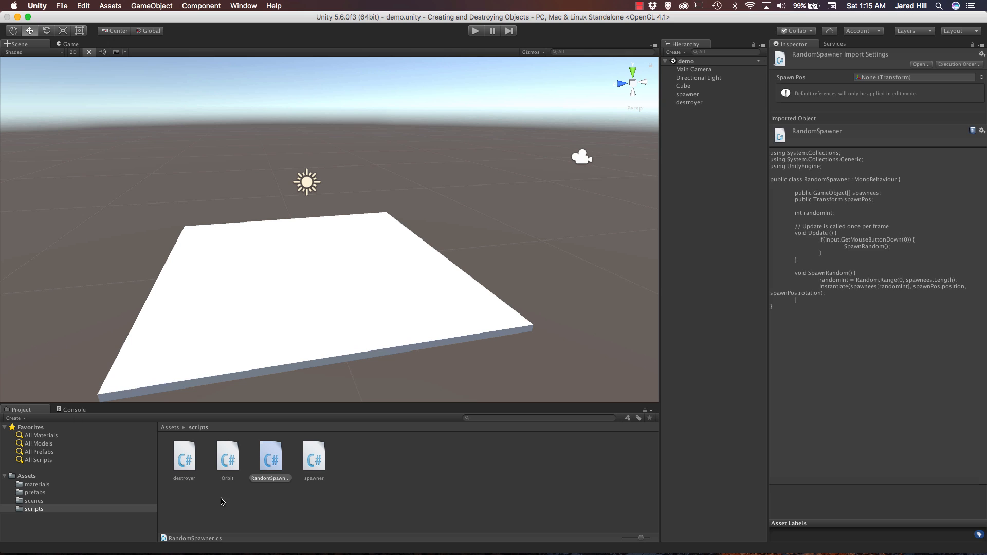
{"action": "left_click", "coordinate": [208, 493]}
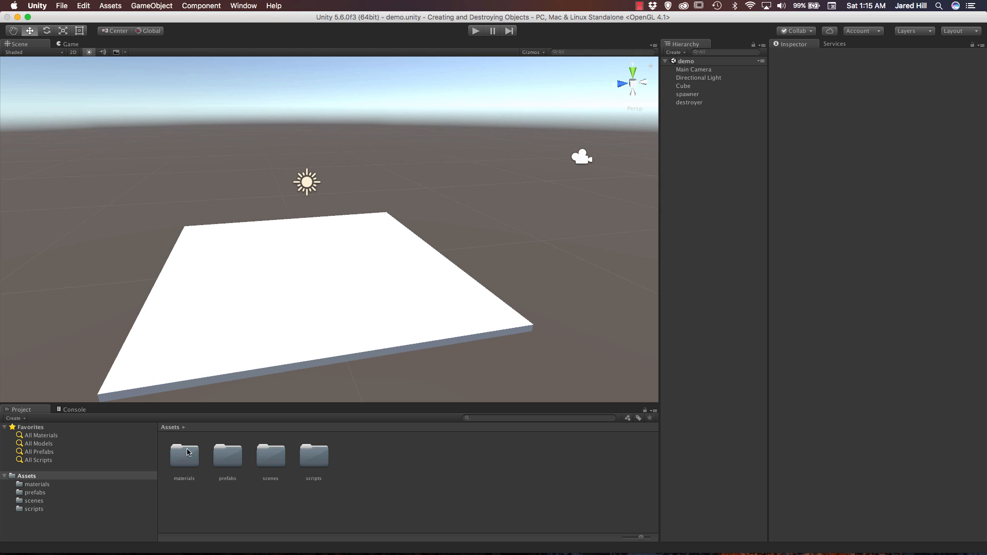
{"action": "double_click", "coordinate": [184, 454]}
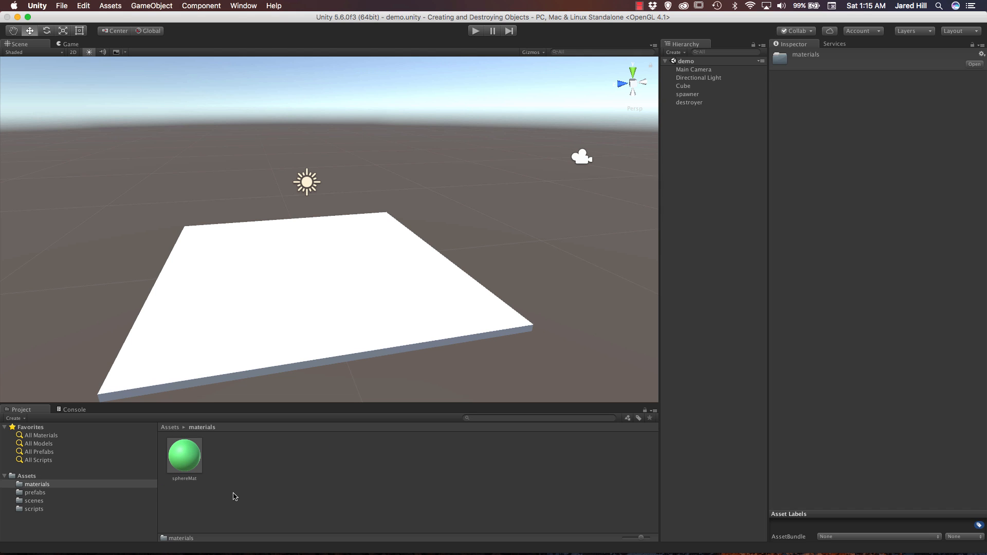
{"action": "right_click", "coordinate": [235, 497]}
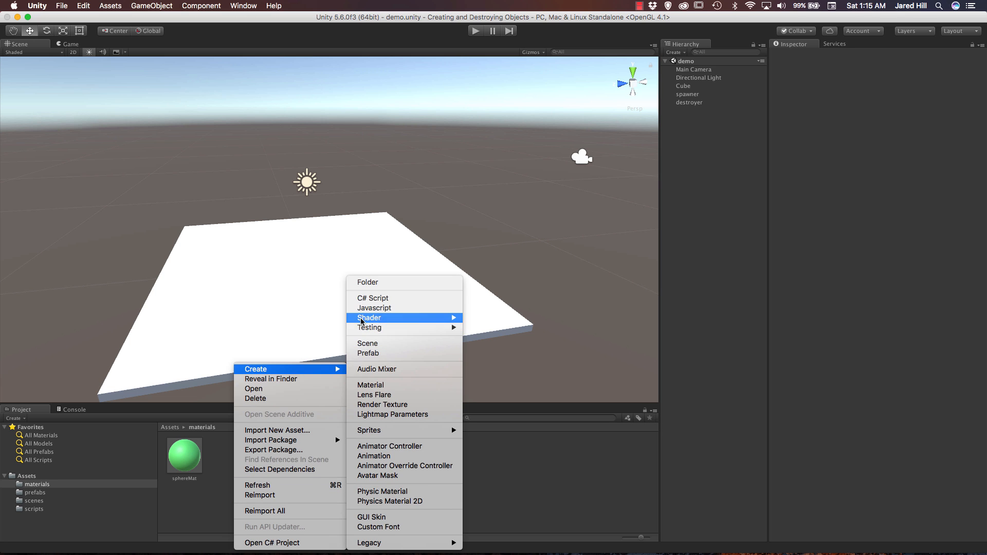
{"action": "mouse_move", "coordinate": [385, 385]}
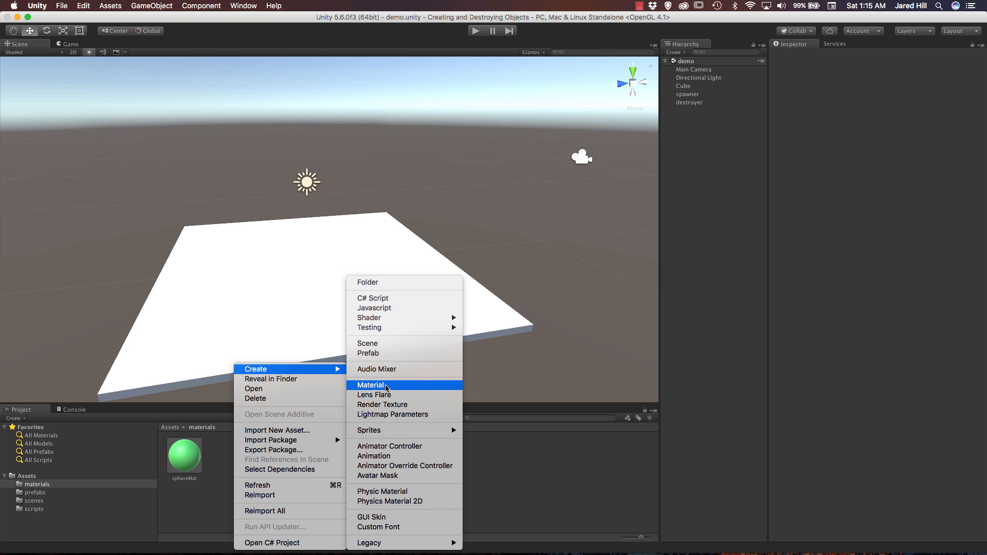
{"action": "left_click", "coordinate": [370, 385]}
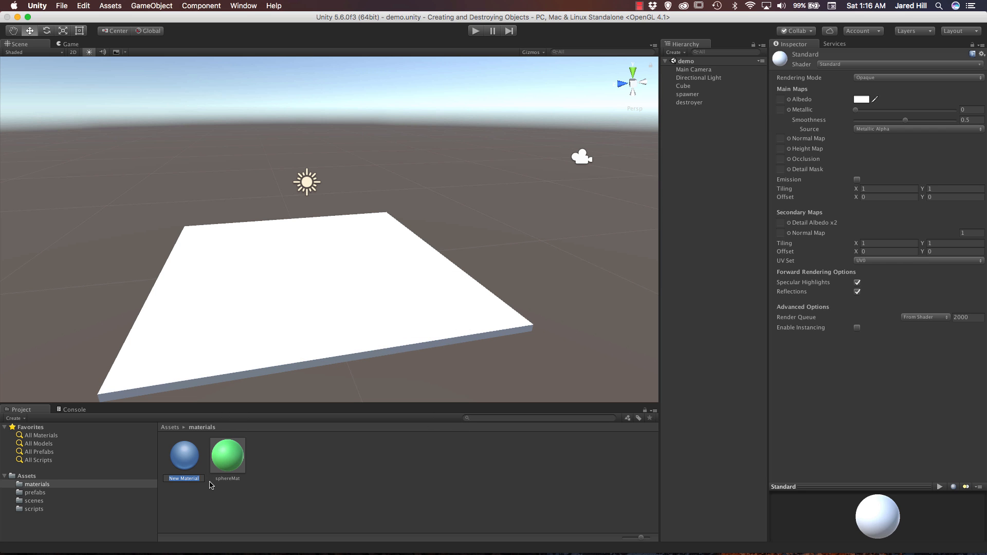
{"action": "type", "text": "blueMat"}
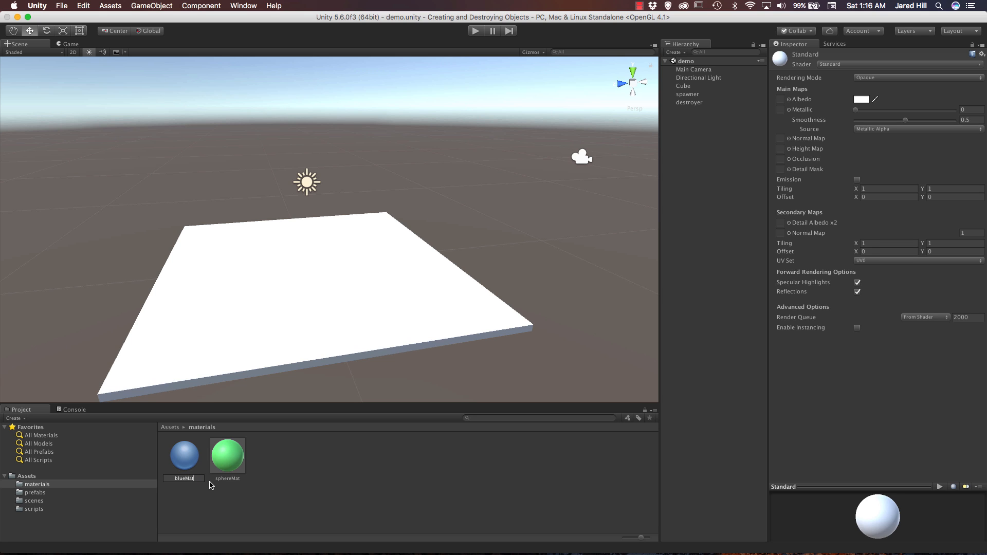
{"action": "left_click", "coordinate": [184, 456]}
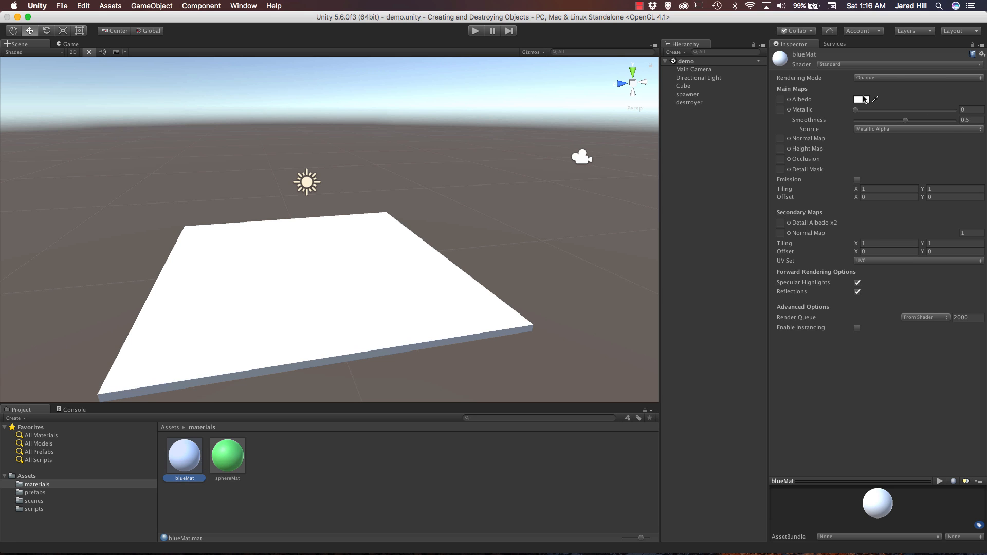
- Set blueMat's albedo colour to blue
{"action": "left_click", "coordinate": [861, 98]}
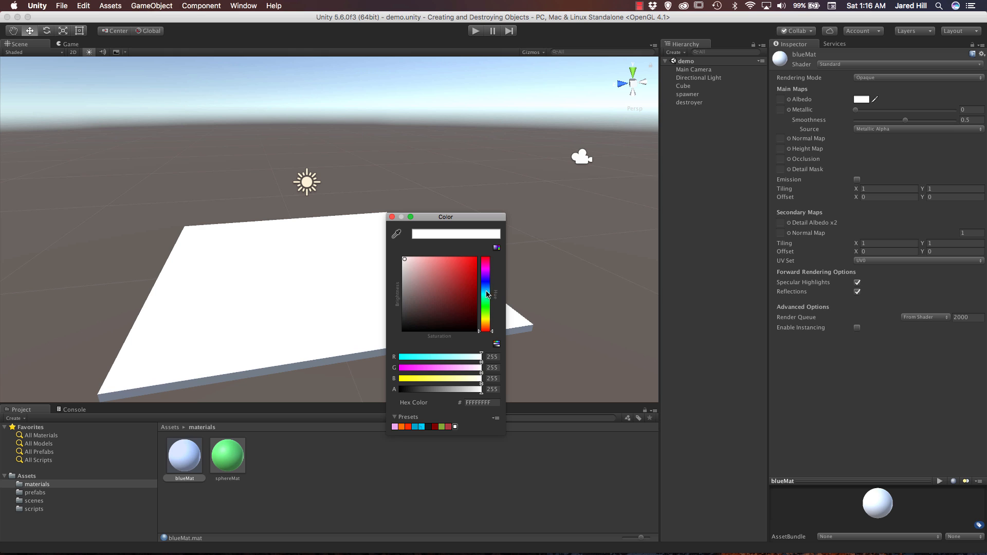
{"action": "left_click", "coordinate": [467, 270]}
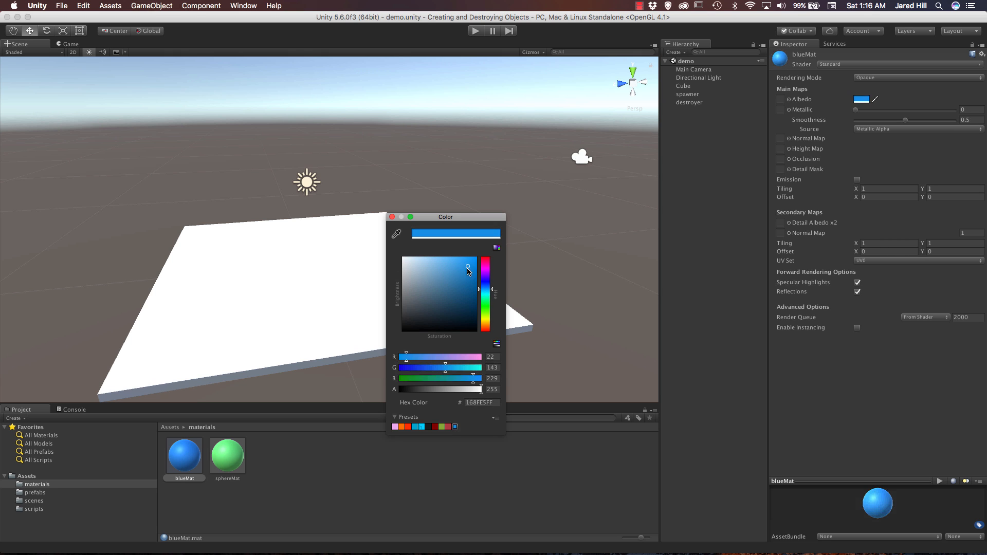
{"action": "left_click", "coordinate": [392, 216]}
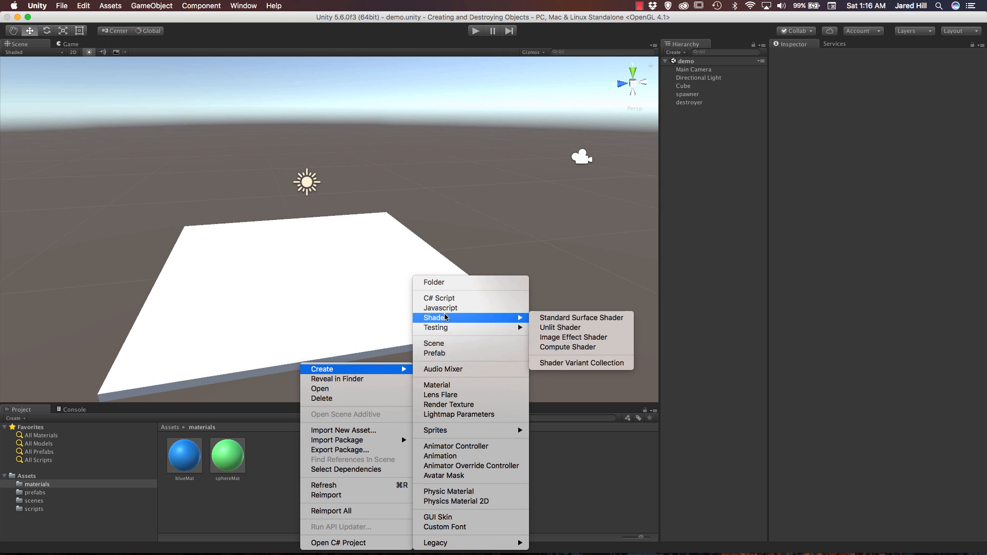
{"action": "mouse_move", "coordinate": [443, 369]}
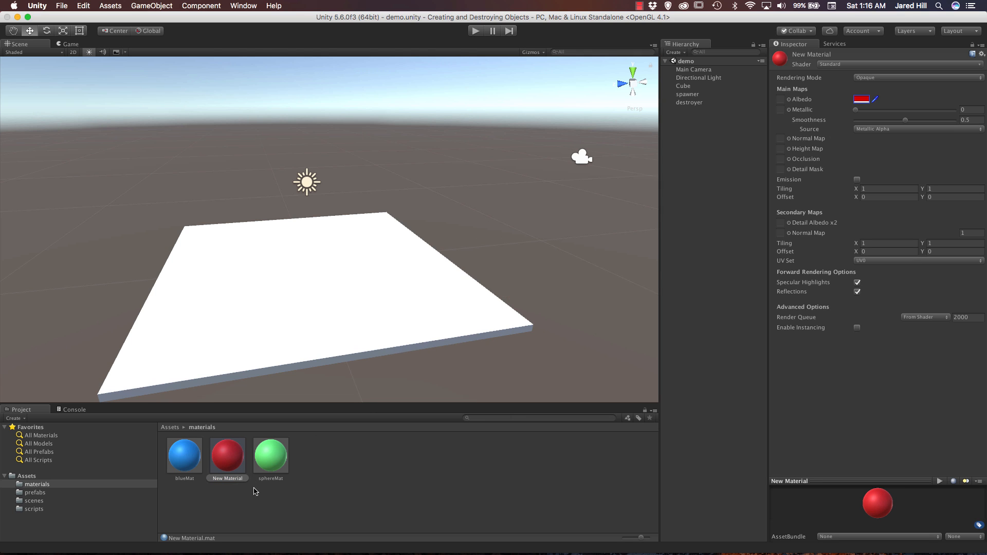
- Create two more materials named redMat and yellowMat
{"action": "left_click", "coordinate": [227, 455]}
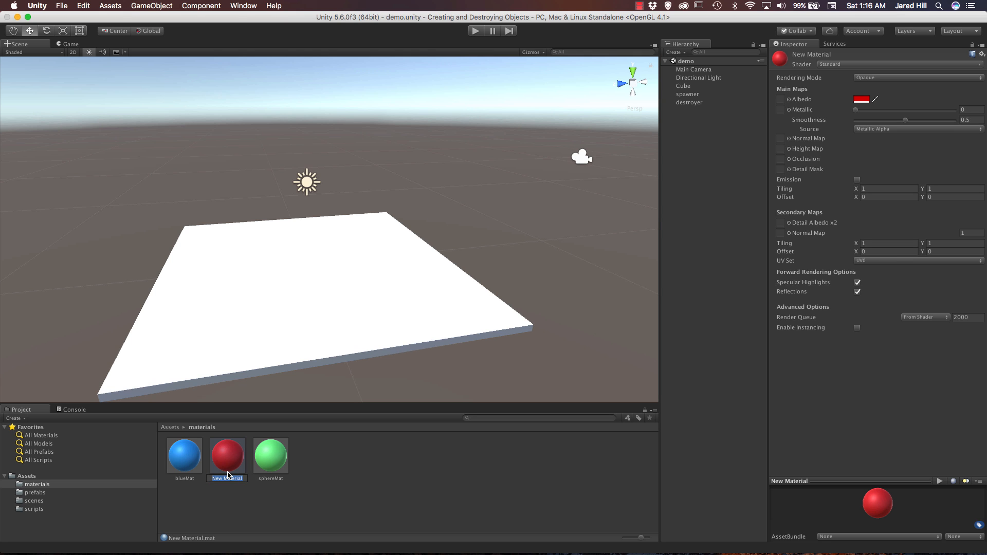
{"action": "type", "text": "redMat"}
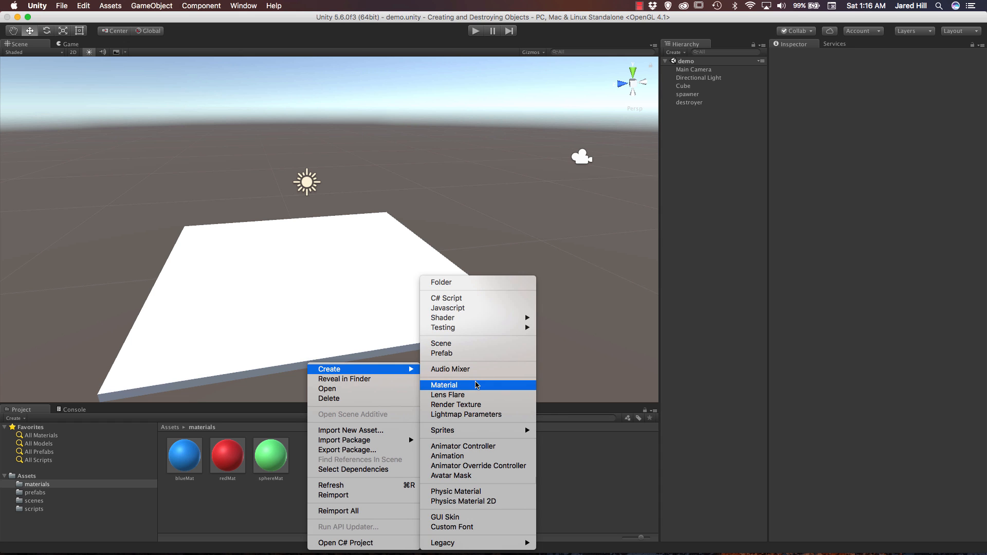
{"action": "left_click", "coordinate": [444, 384]}
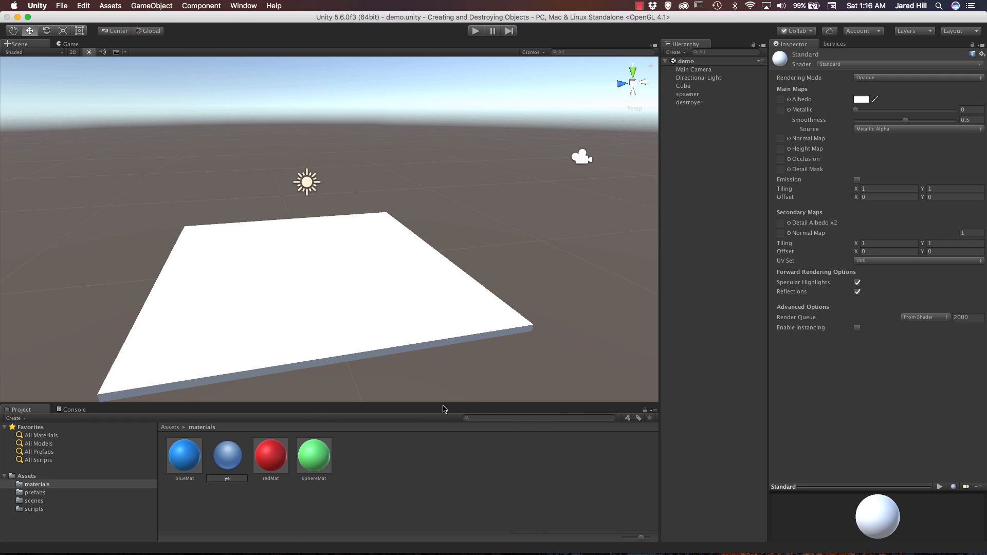
{"action": "type", "text": "llowMat"}
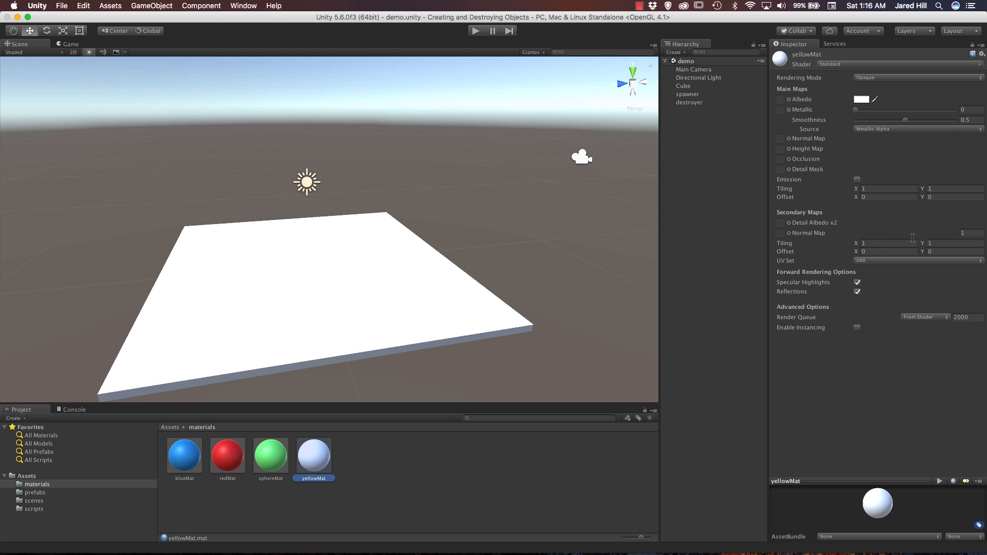
- Give yellowMat a yellow albedo colour
{"action": "left_click", "coordinate": [861, 99]}
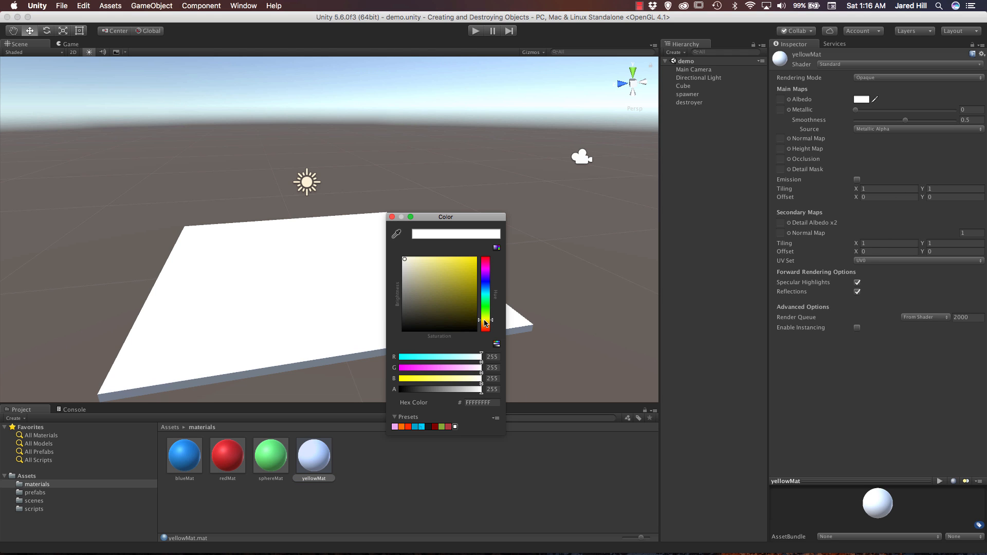
{"action": "left_click", "coordinate": [473, 278]}
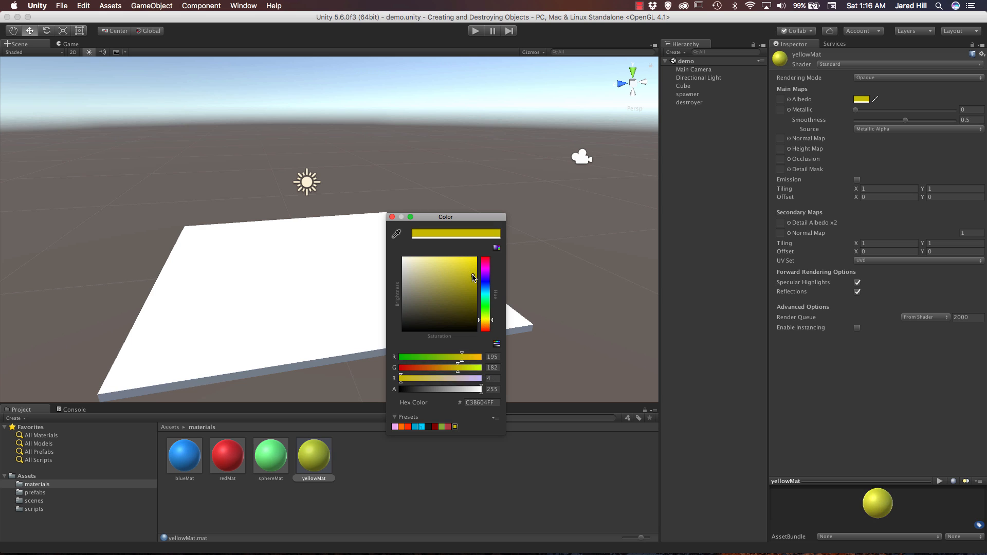
{"action": "left_click", "coordinate": [471, 268]}
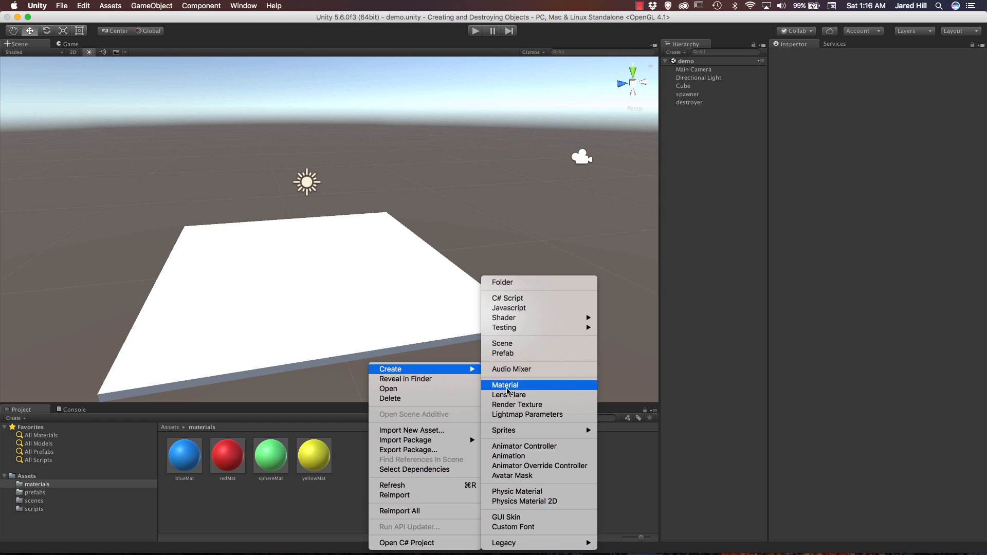
- Create a new material named blackMat and give it a black albedo colour
{"action": "left_click", "coordinate": [504, 385]}
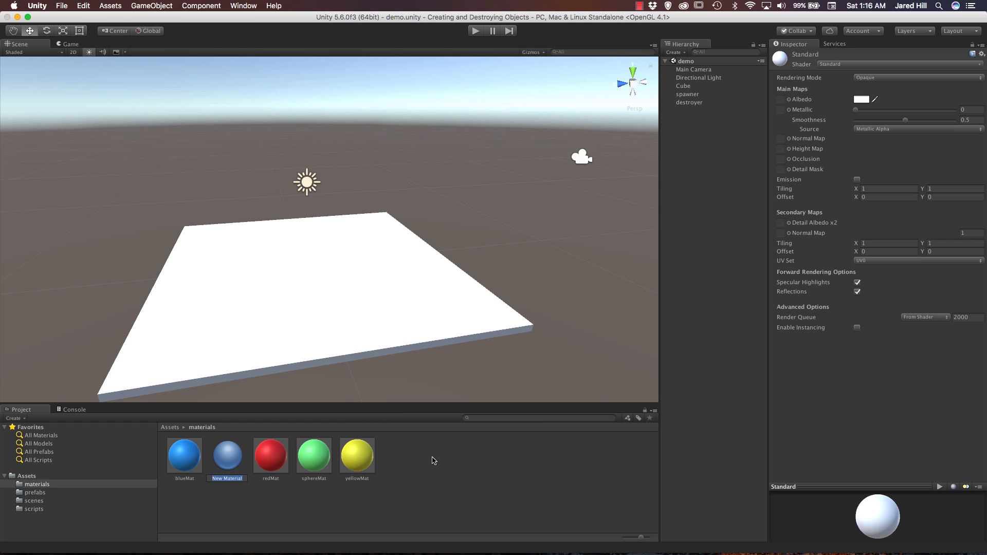
{"action": "type", "text": "blackMat"}
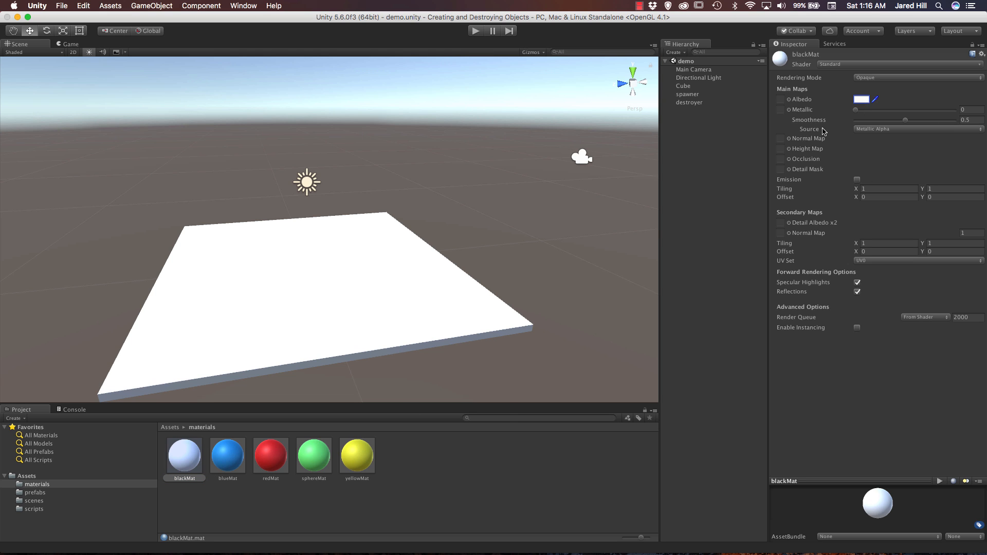
{"action": "left_click", "coordinate": [861, 98]}
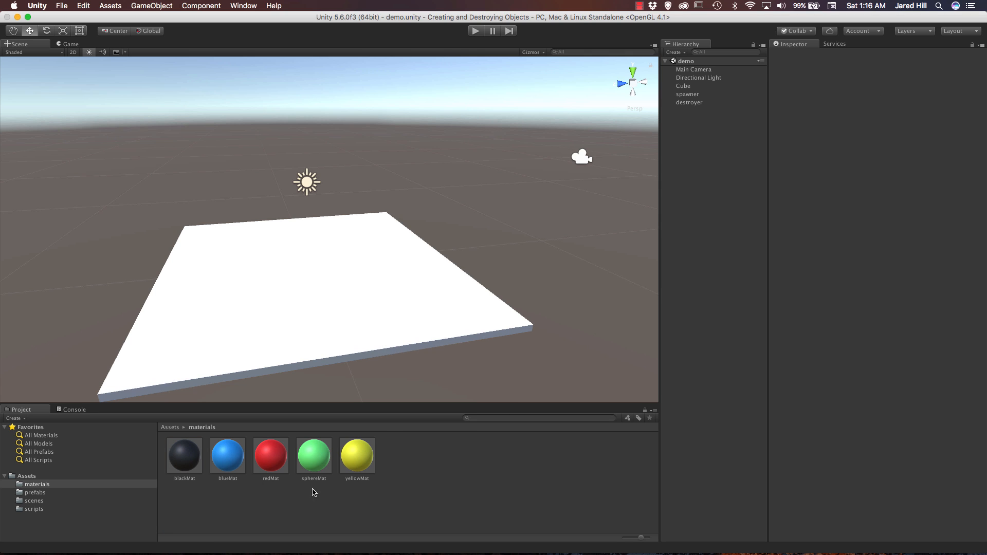
{"action": "mouse_move", "coordinate": [338, 483]}
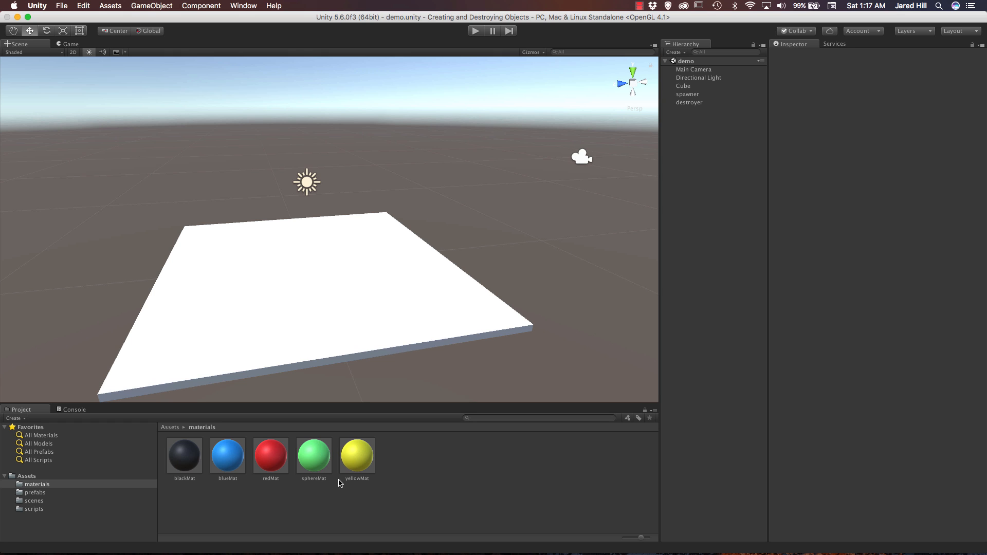
{"action": "mouse_move", "coordinate": [146, 20]}
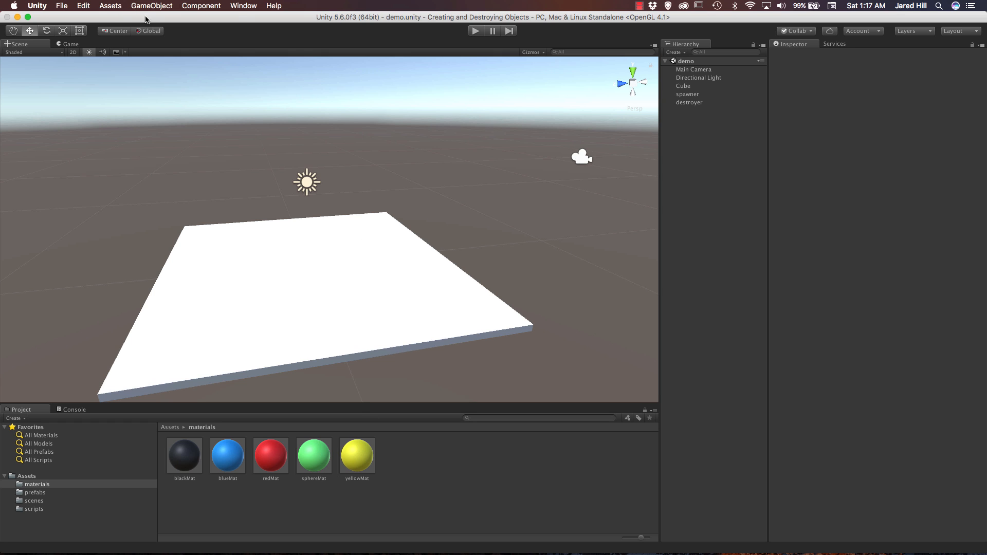
{"action": "mouse_move", "coordinate": [300, 404]}
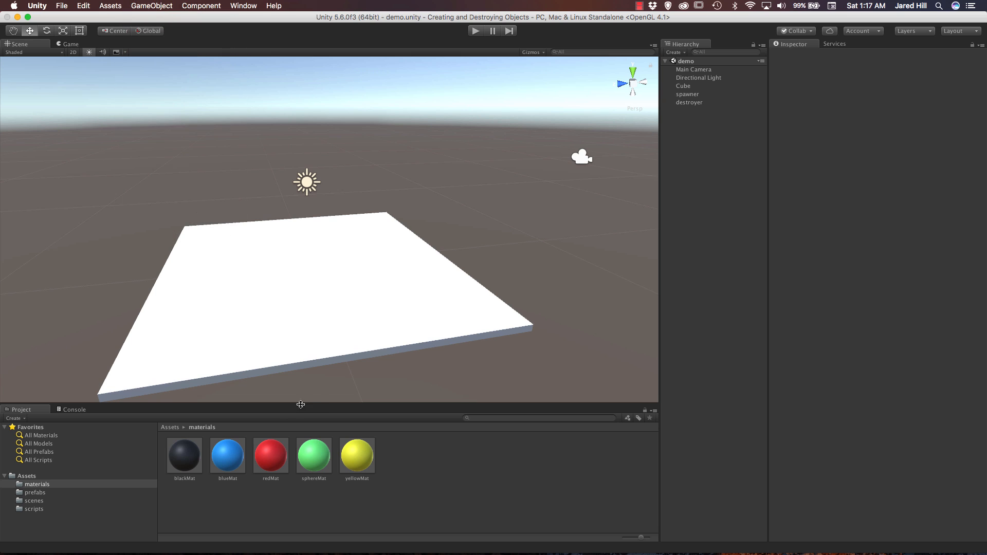
- Open the Assets/prefabs folder and zero the Sphere's Transform position
{"action": "left_click", "coordinate": [169, 426]}
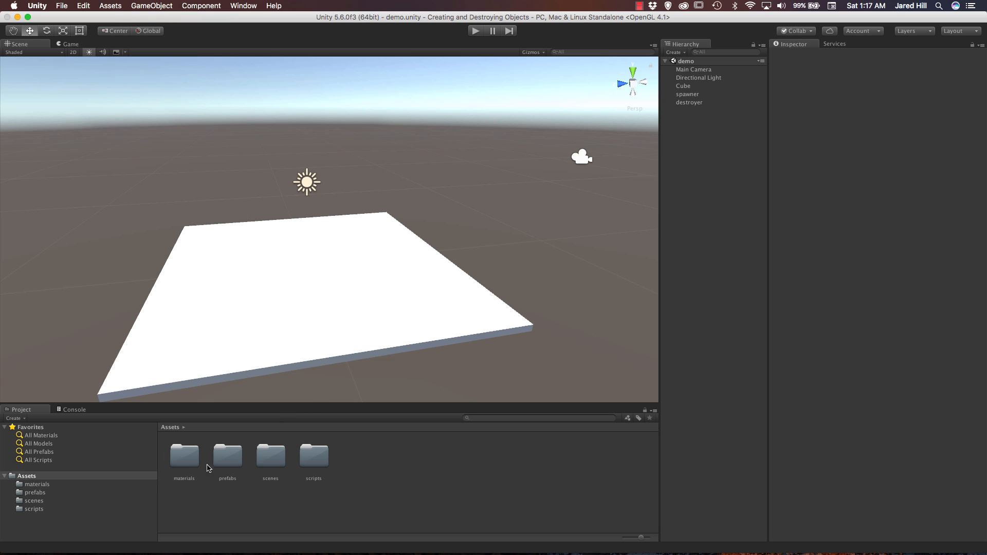
{"action": "mouse_move", "coordinate": [300, 469]}
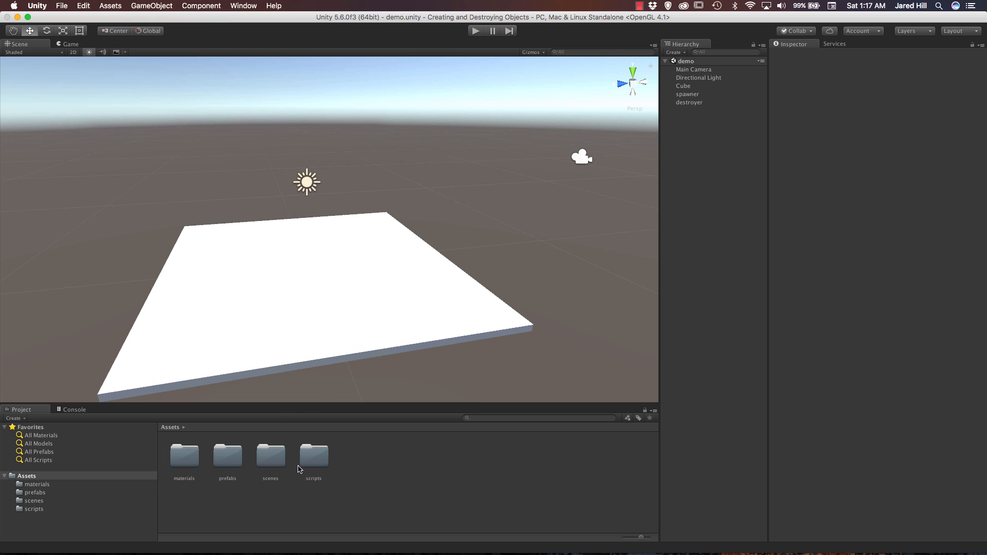
{"action": "left_click", "coordinate": [228, 454]}
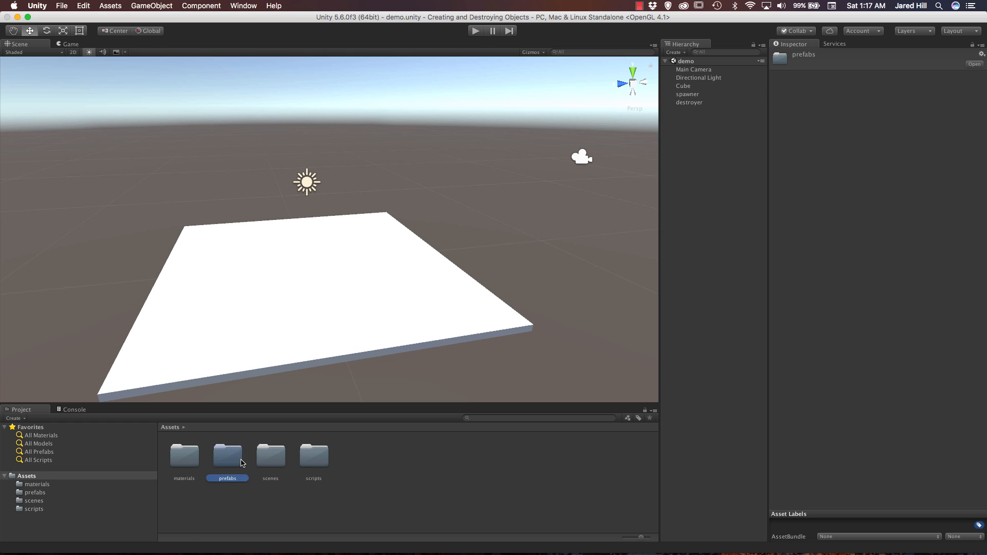
{"action": "double_click", "coordinate": [227, 454]}
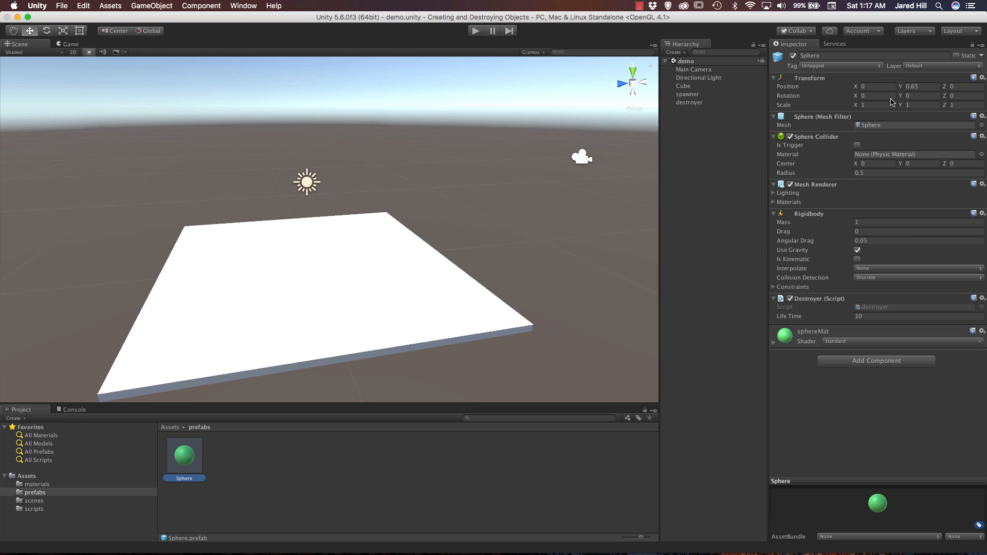
{"action": "mouse_move", "coordinate": [234, 149]}
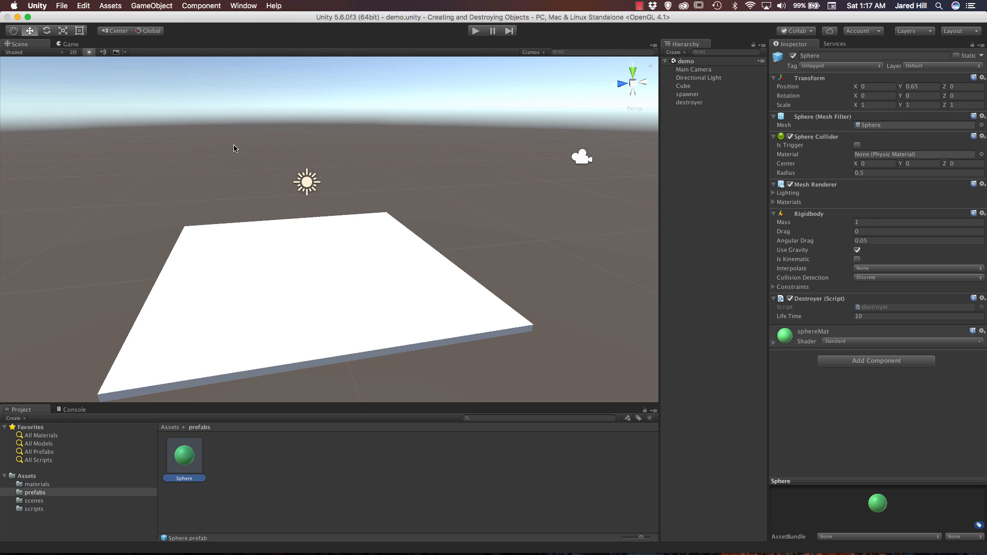
{"action": "left_click", "coordinate": [151, 6]}
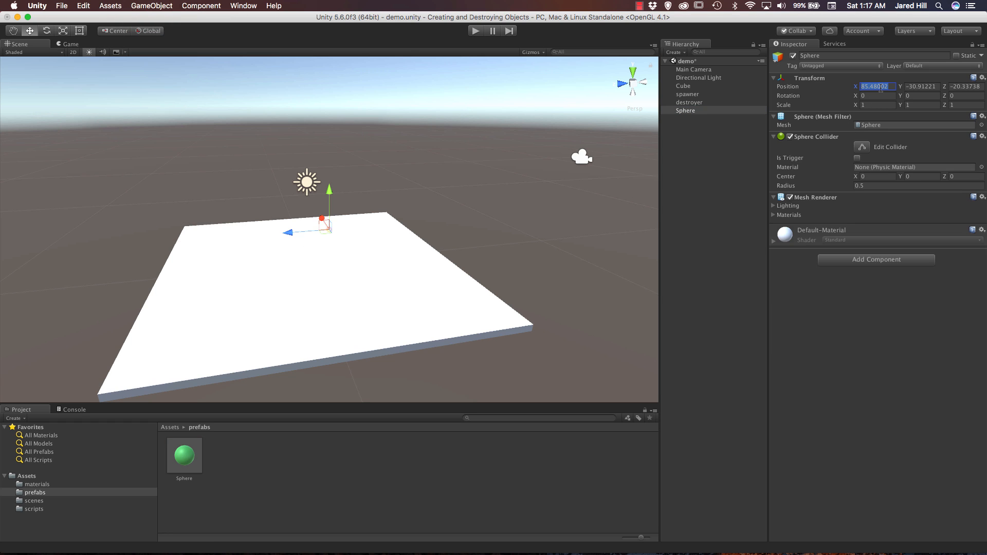
{"action": "type", "text": "0"}
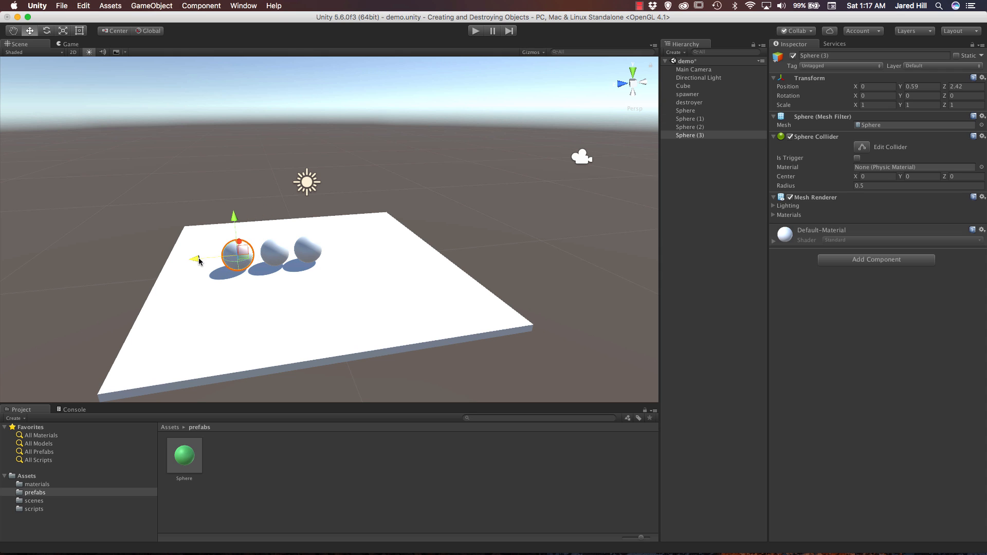
- Move the fourth sphere to the row's right end and apply blackMat to the third sphere
{"action": "left_click_drag", "start_coordinate": [238, 253], "coordinate": [339, 246]}
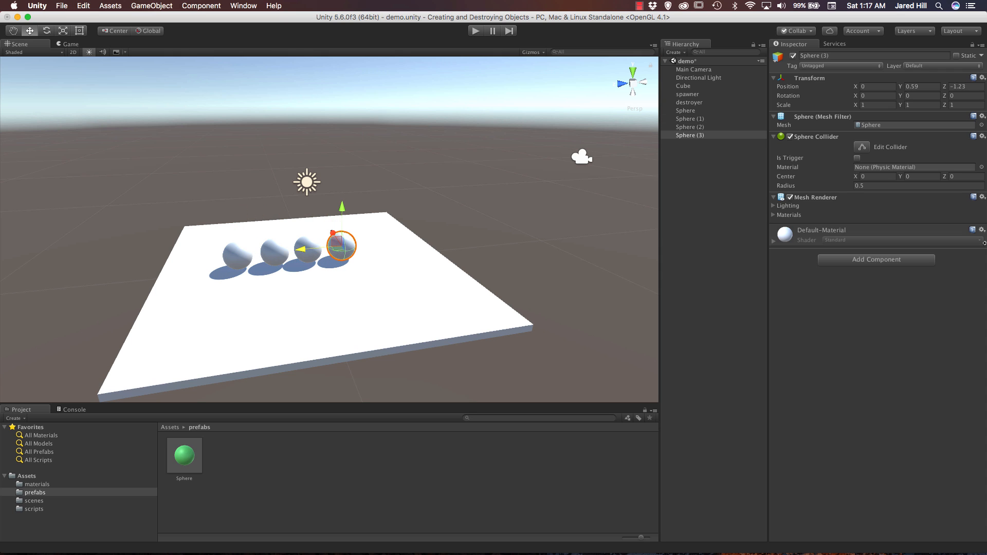
{"action": "left_click", "coordinate": [686, 110]}
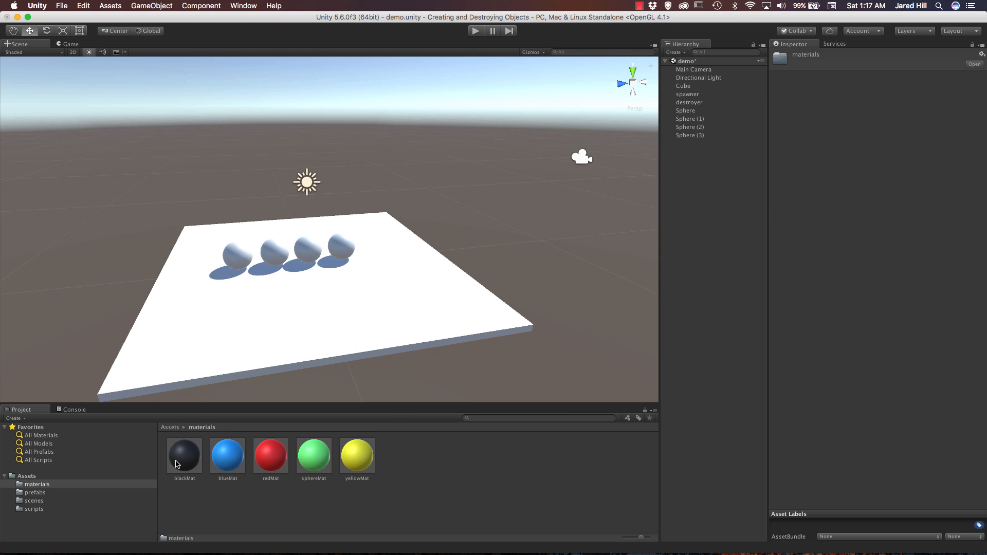
{"action": "mouse_move", "coordinate": [709, 112]}
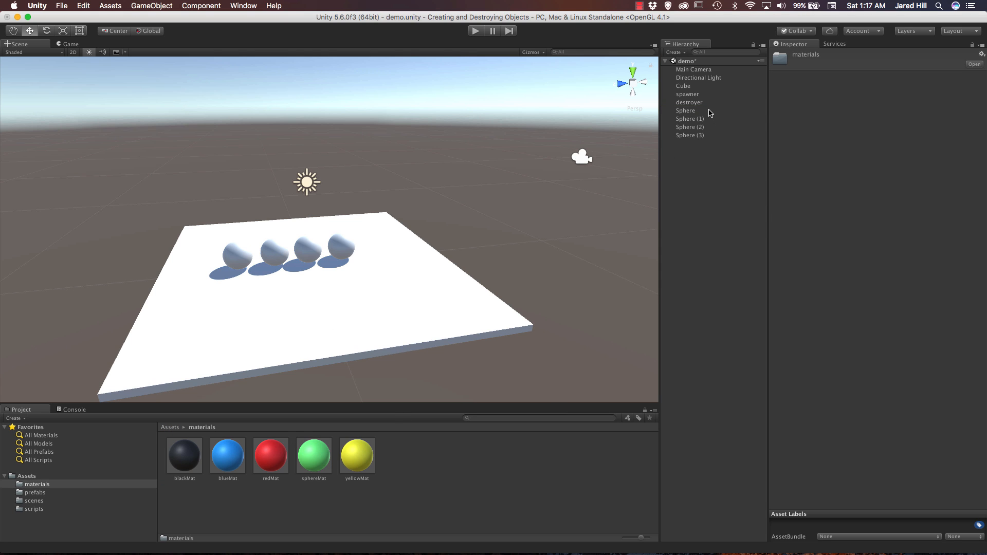
{"action": "left_click", "coordinate": [685, 110]}
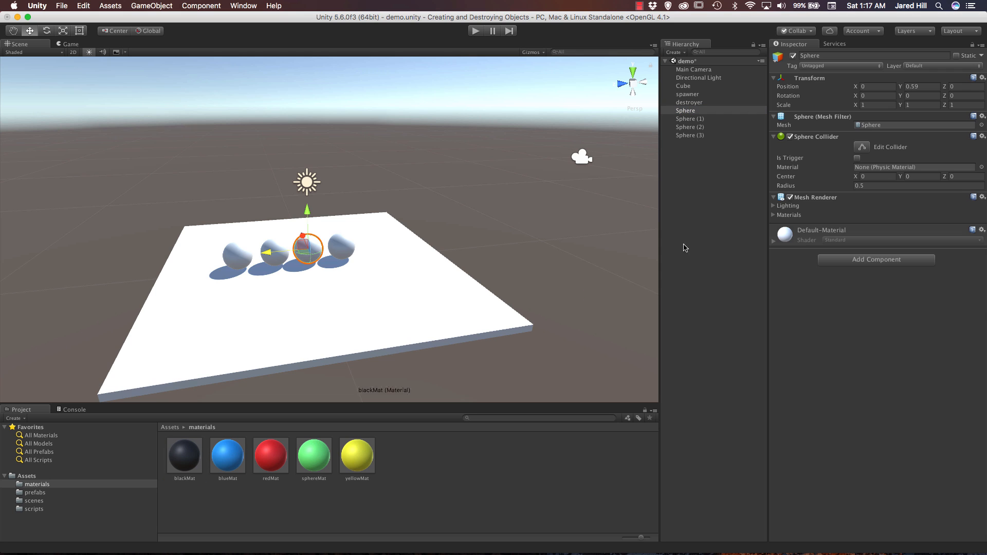
{"action": "left_click_drag", "start_coordinate": [185, 453], "coordinate": [308, 249]}
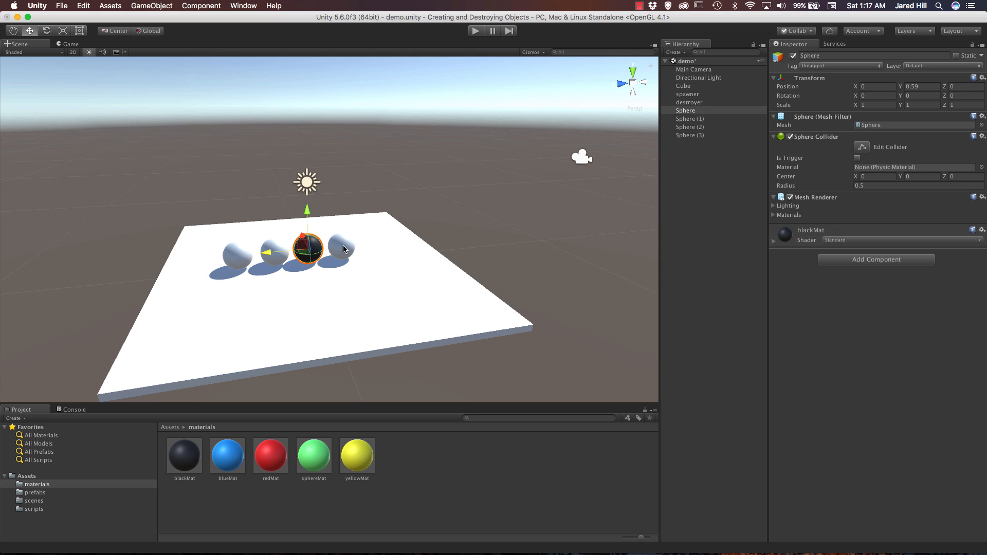
- Apply redMat to the leftmost sphere and select all four spheres
{"action": "left_click", "coordinate": [690, 135]}
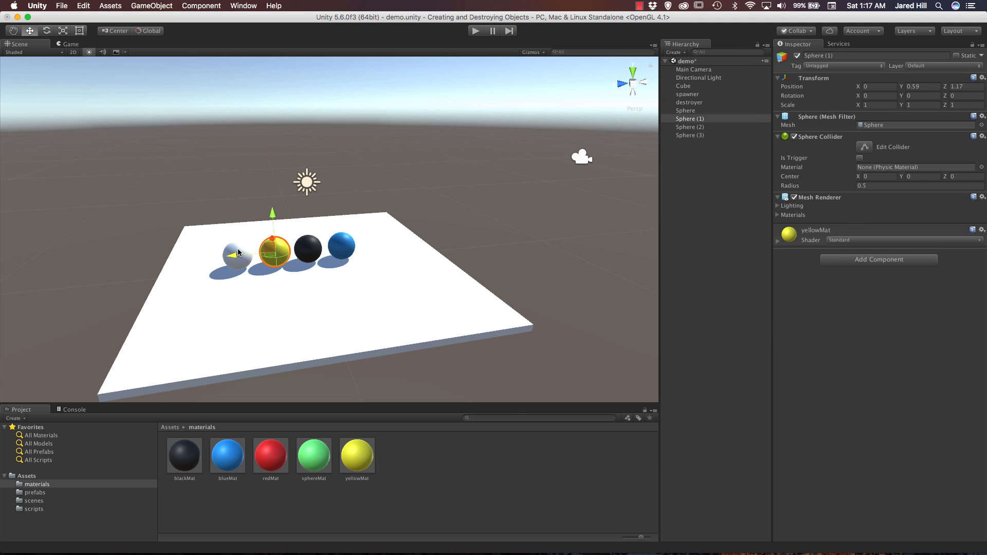
{"action": "left_click", "coordinate": [690, 126]}
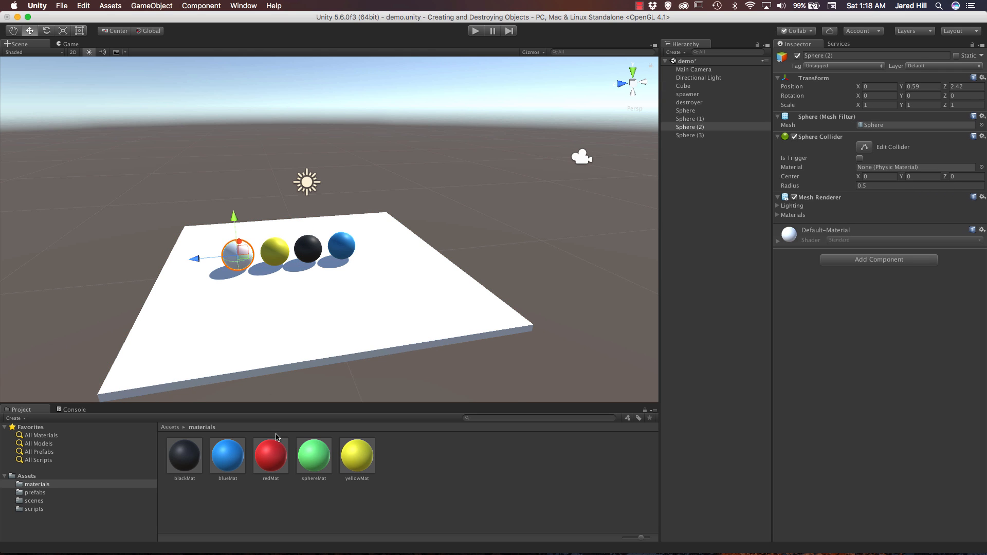
{"action": "left_click_drag", "start_coordinate": [269, 455], "coordinate": [237, 254]}
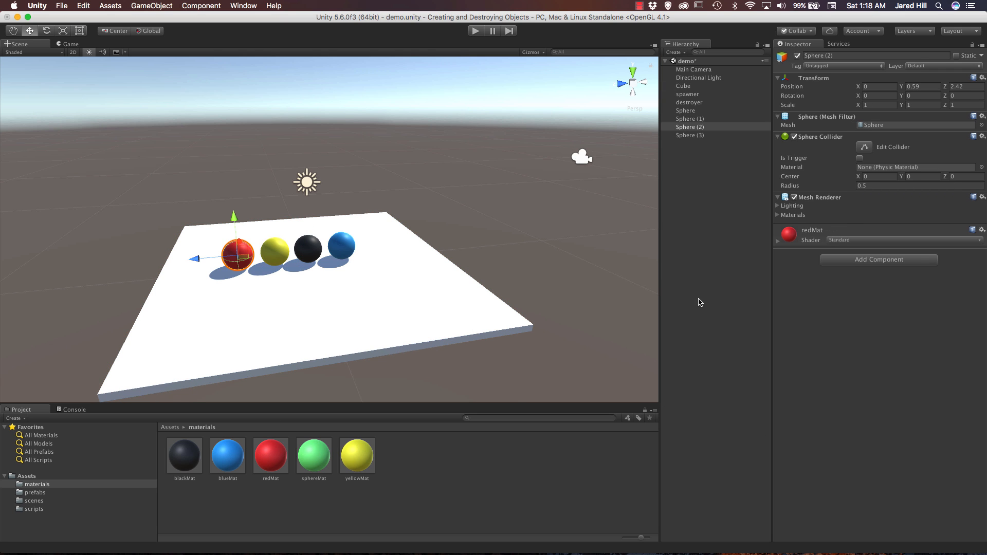
{"action": "left_click", "coordinate": [689, 134]}
{"action": "type", "text": "ri"}
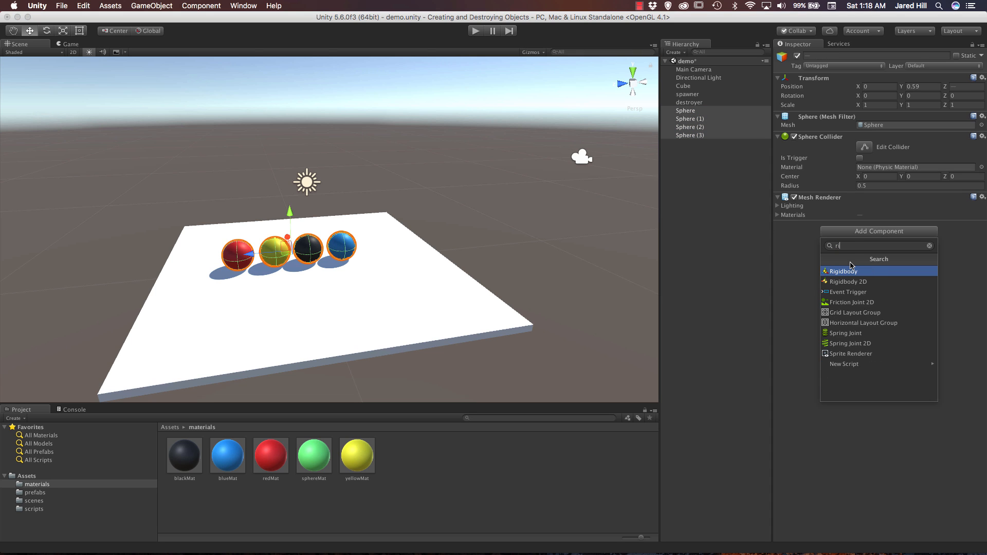
- Add a Rigidbody component to the four selected coloured spheres
{"action": "left_click", "coordinate": [844, 271]}
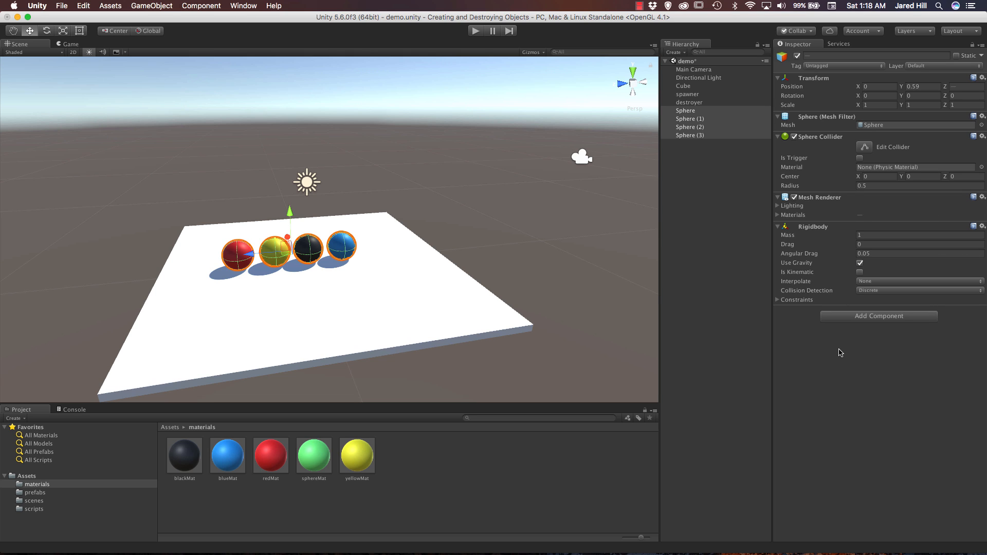
{"action": "mouse_move", "coordinate": [712, 300]}
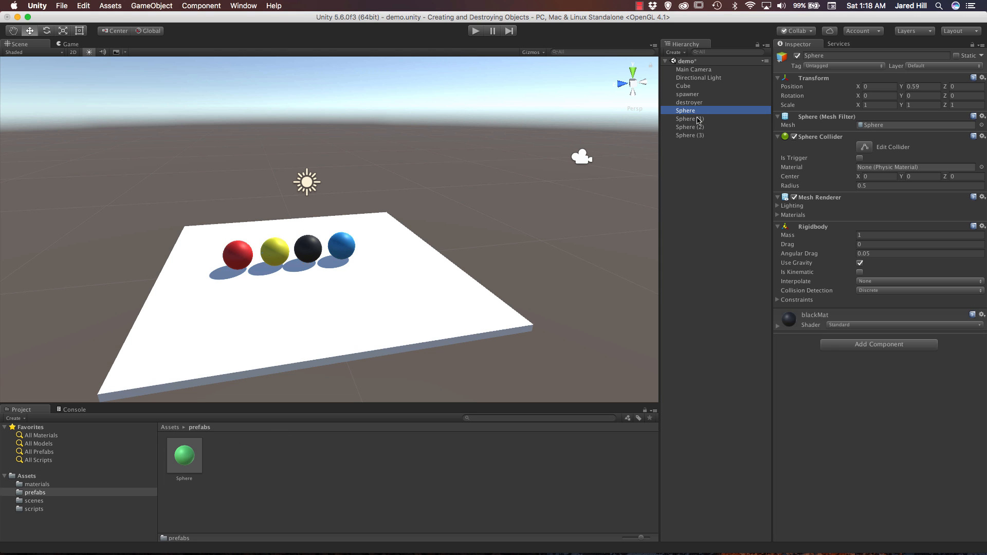
- Turn the black, yellow, blue and red spheres into prefabs and remove them from the scene
{"action": "left_click", "coordinate": [690, 134]}
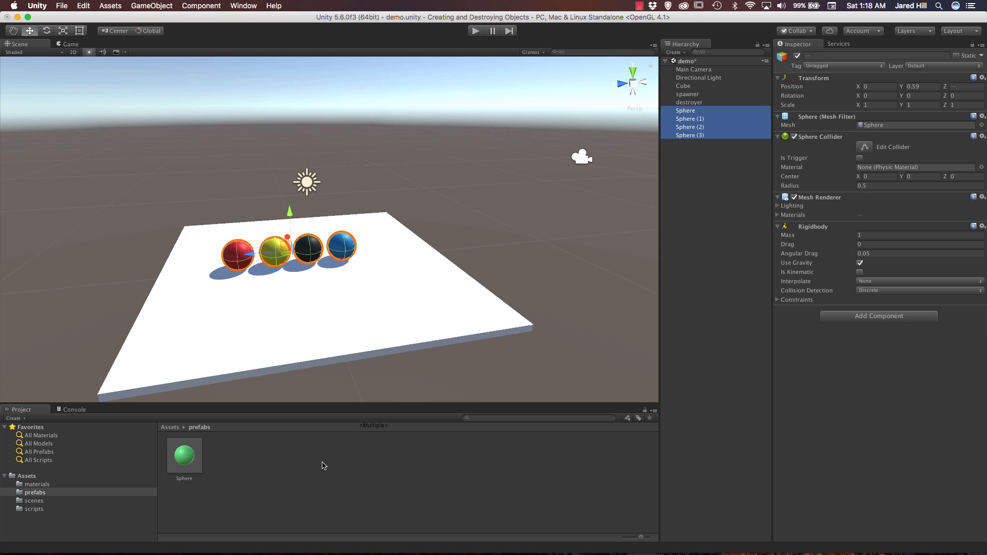
{"action": "left_click", "coordinate": [686, 110]}
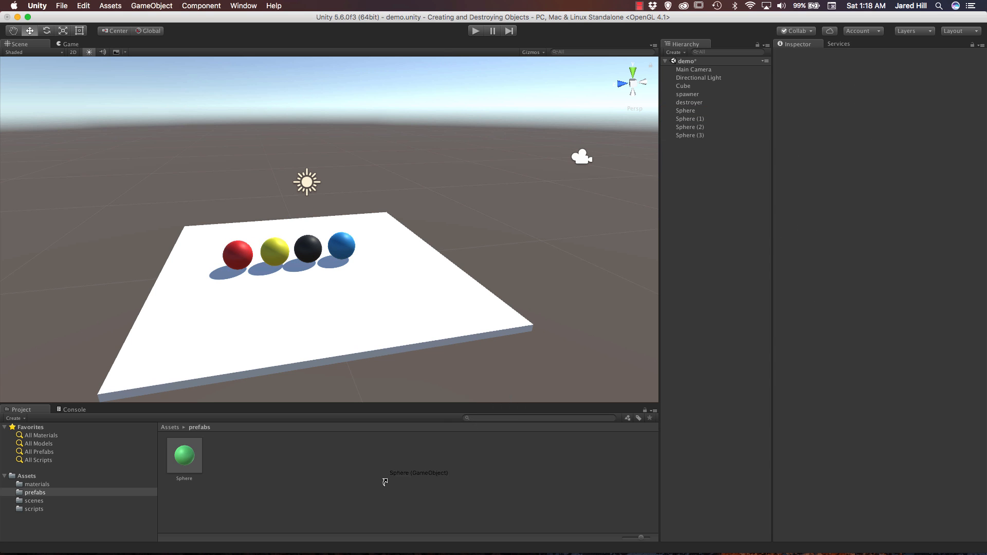
{"action": "left_click", "coordinate": [685, 111]}
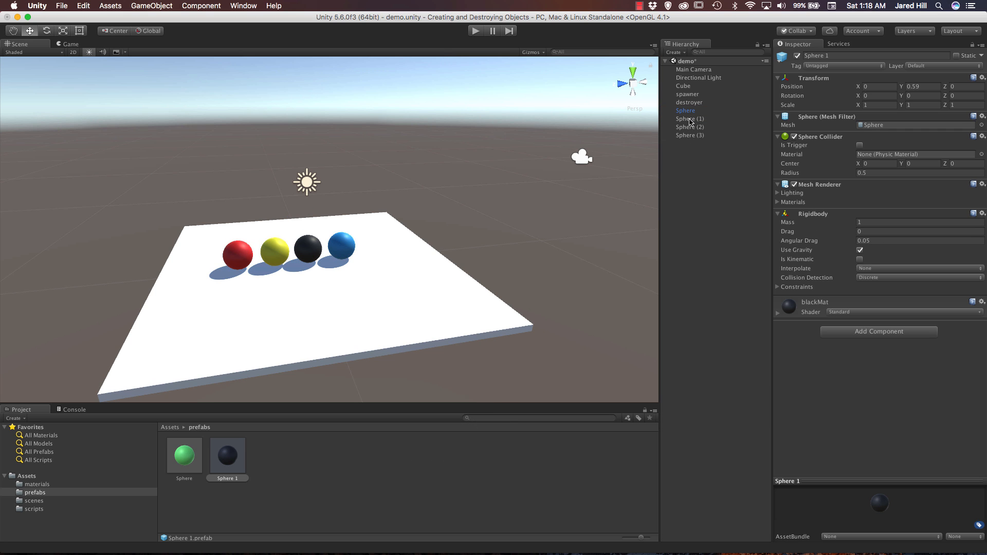
{"action": "left_click", "coordinate": [689, 118]}
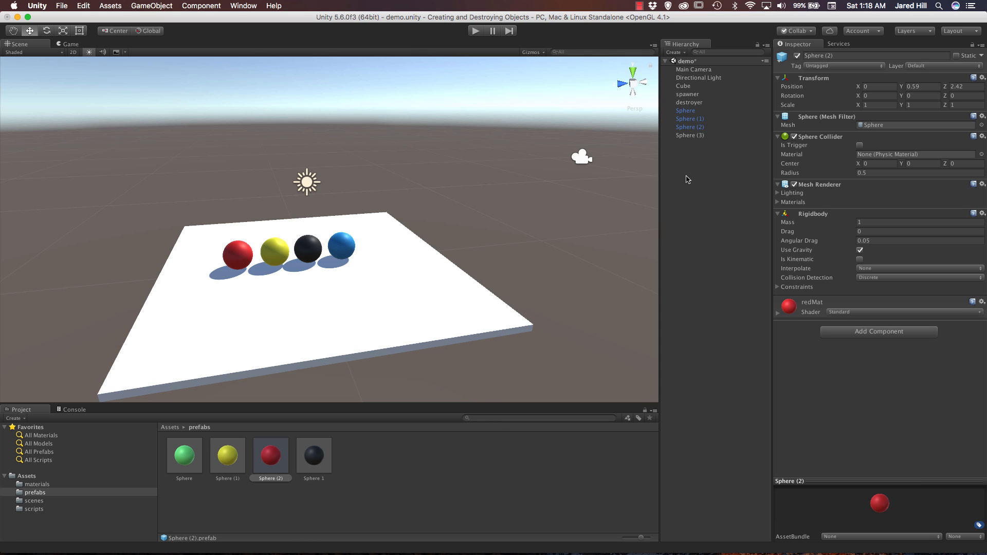
{"action": "left_click", "coordinate": [314, 455]}
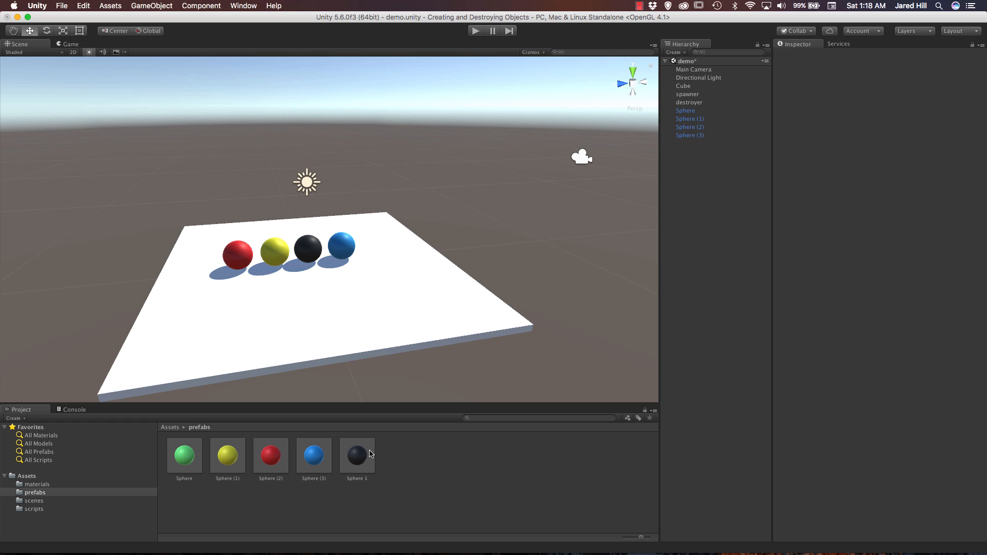
{"action": "left_click", "coordinate": [690, 135]}
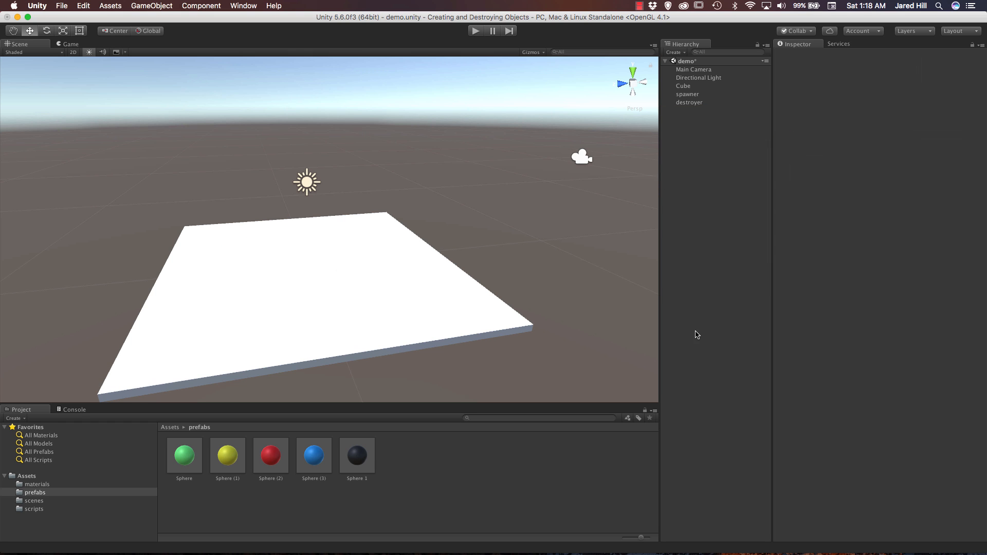
- Add Random Spawner to Main Camera with the five sphere prefabs as spawnees, then test it
{"action": "left_click", "coordinate": [693, 69]}
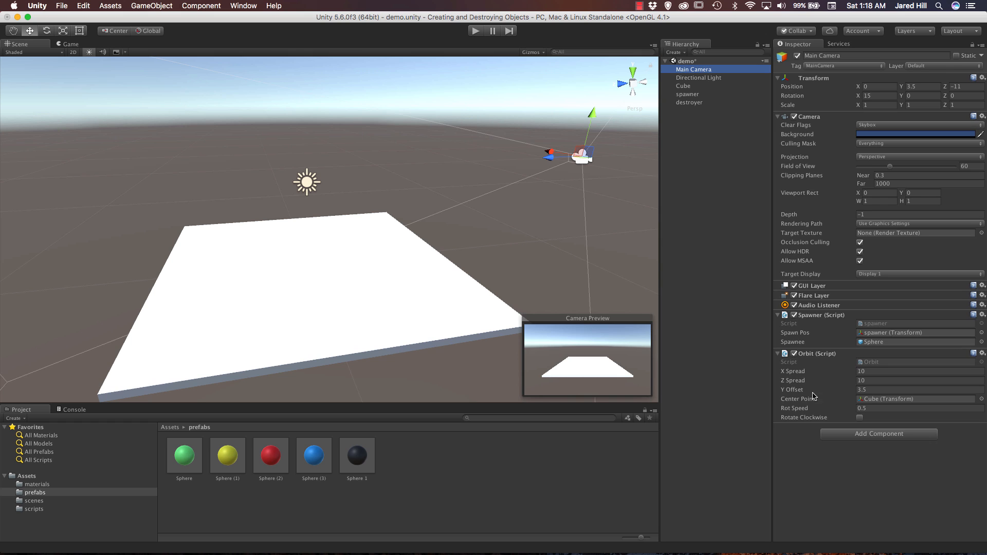
{"action": "mouse_move", "coordinate": [816, 328]}
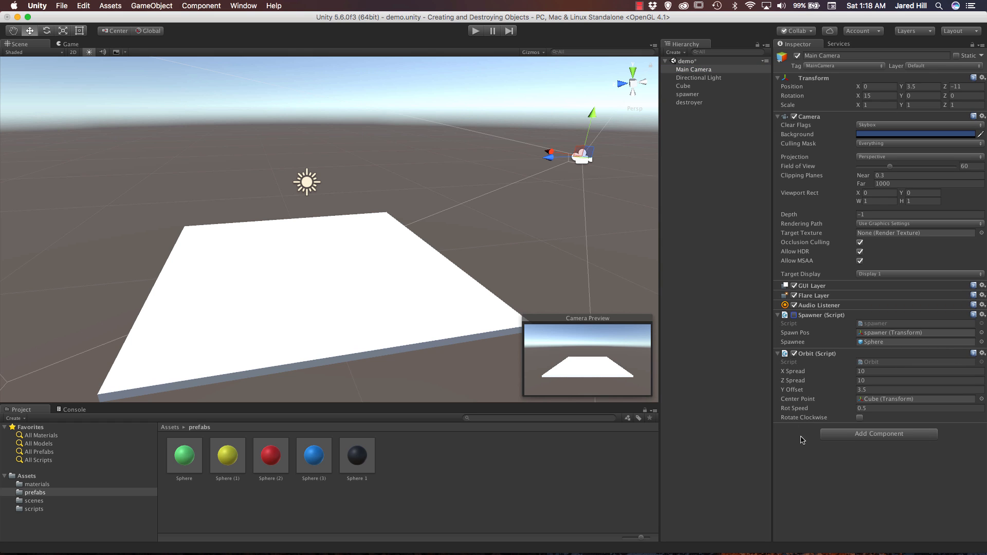
{"action": "left_click", "coordinate": [878, 433]}
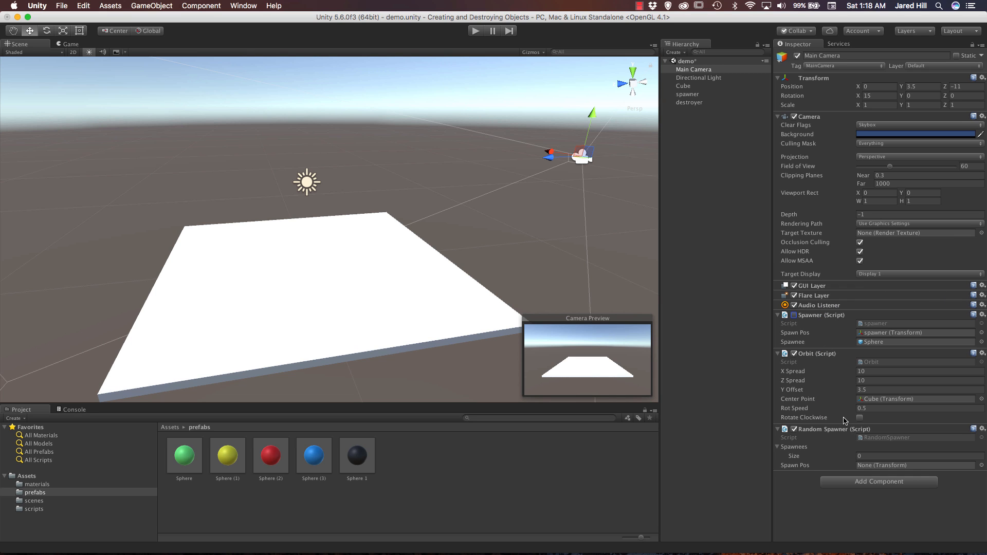
{"action": "mouse_move", "coordinate": [256, 474]}
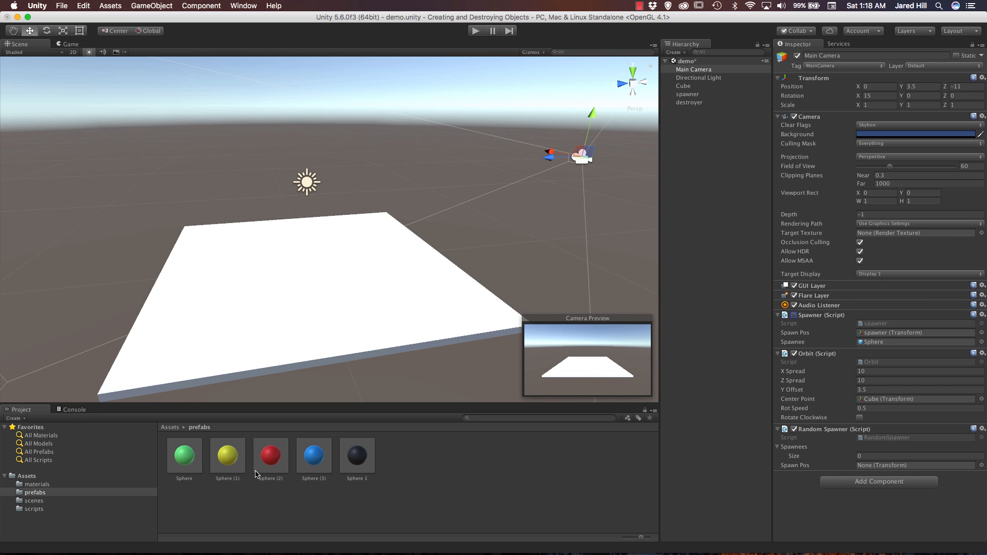
{"action": "left_click", "coordinate": [184, 455]}
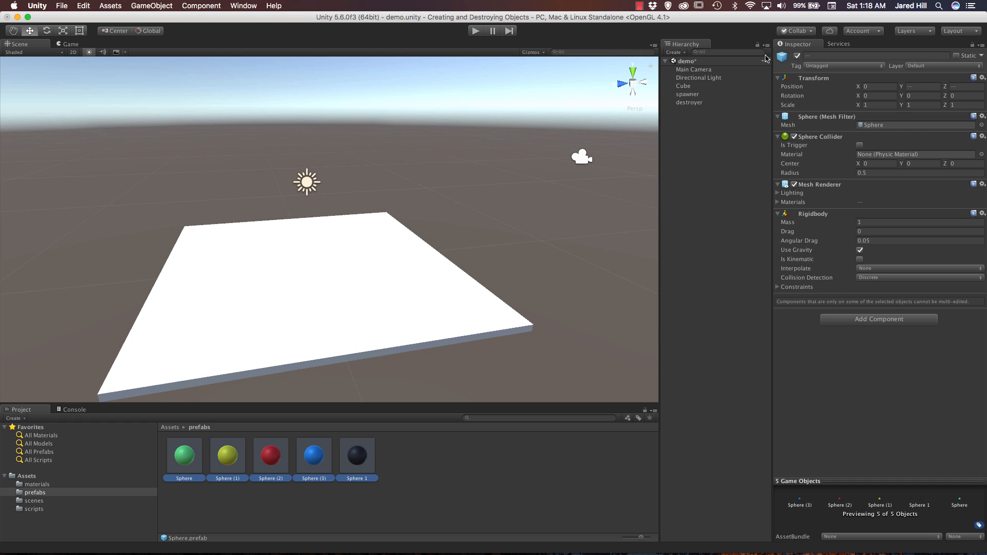
{"action": "left_click", "coordinate": [693, 69]}
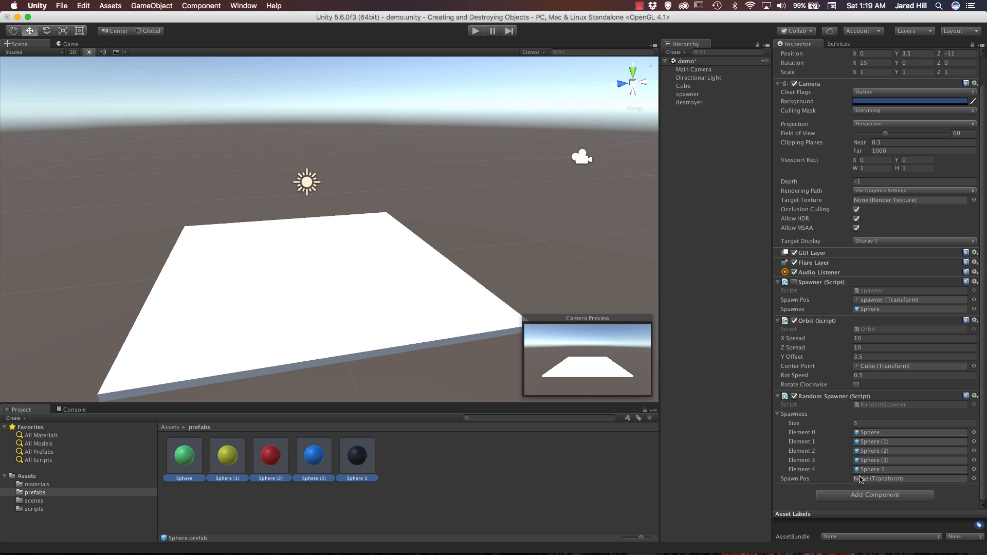
{"action": "mouse_move", "coordinate": [688, 96]}
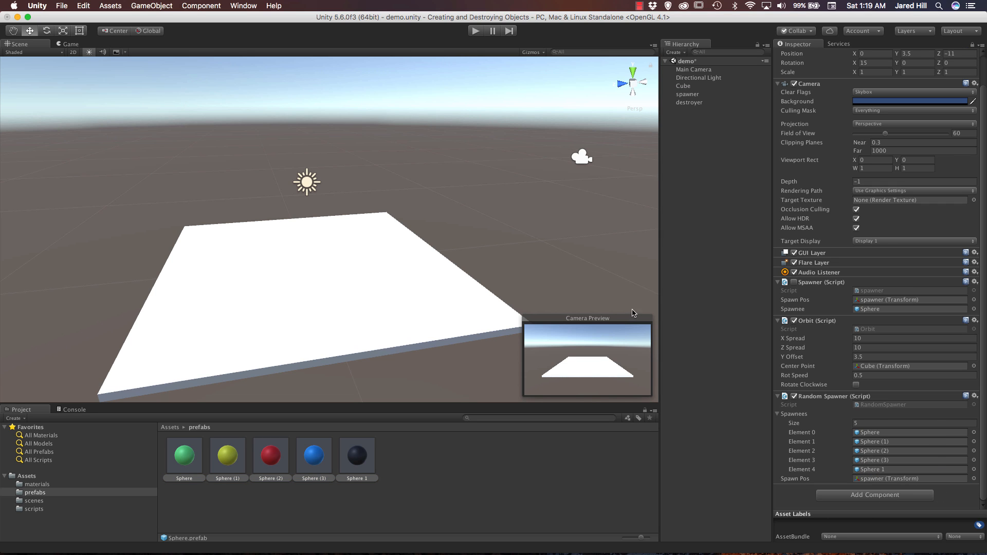
{"action": "mouse_move", "coordinate": [504, 67]}
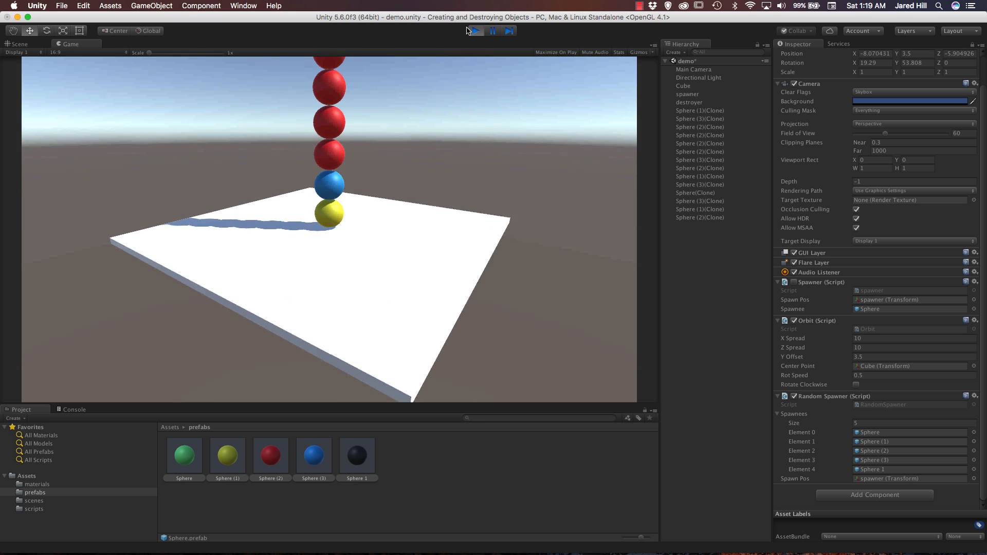
{"action": "left_click", "coordinate": [476, 30]}
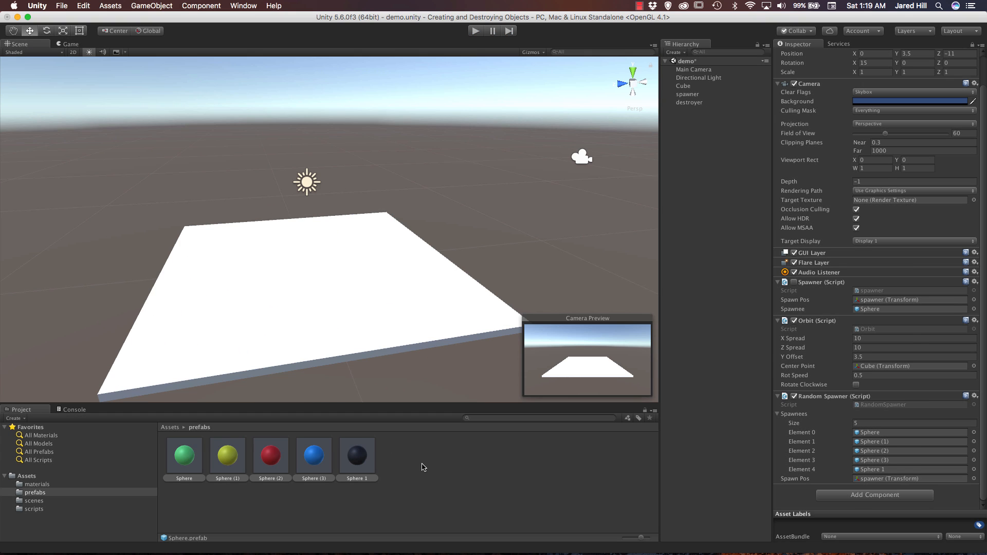
- Add the Destroyer script to all five sphere prefabs and enter a Life Time of 5
{"action": "left_click", "coordinate": [183, 454]}
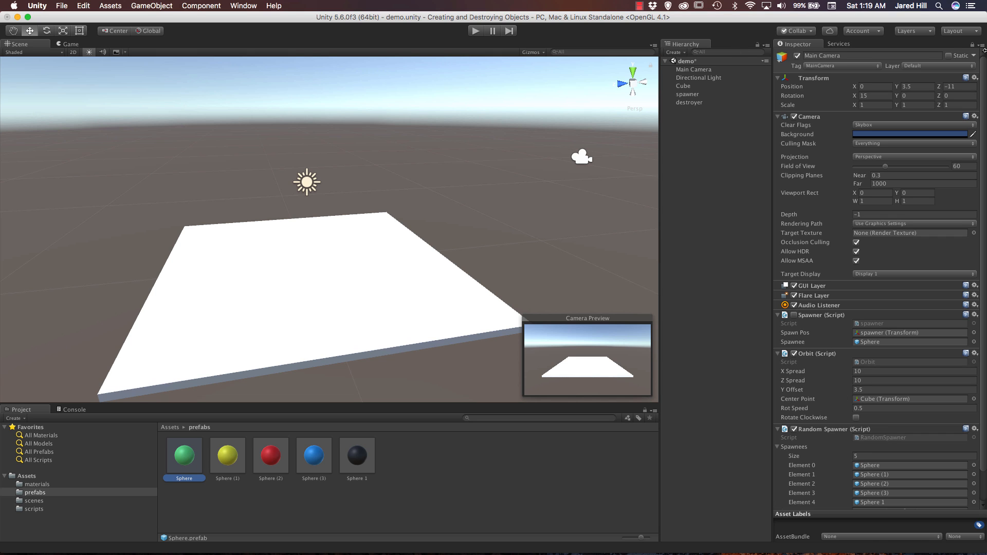
{"action": "left_click", "coordinate": [183, 455]}
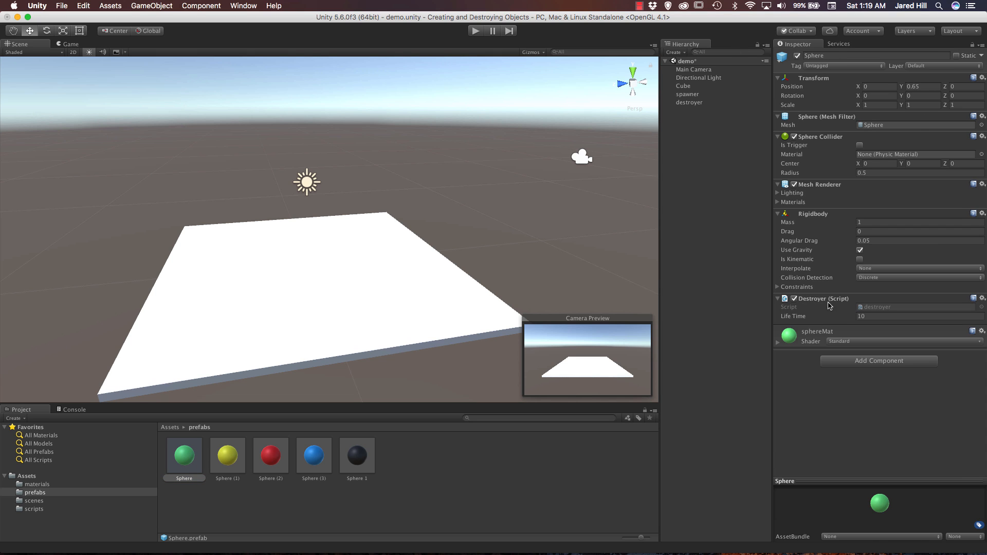
{"action": "mouse_move", "coordinate": [833, 313]}
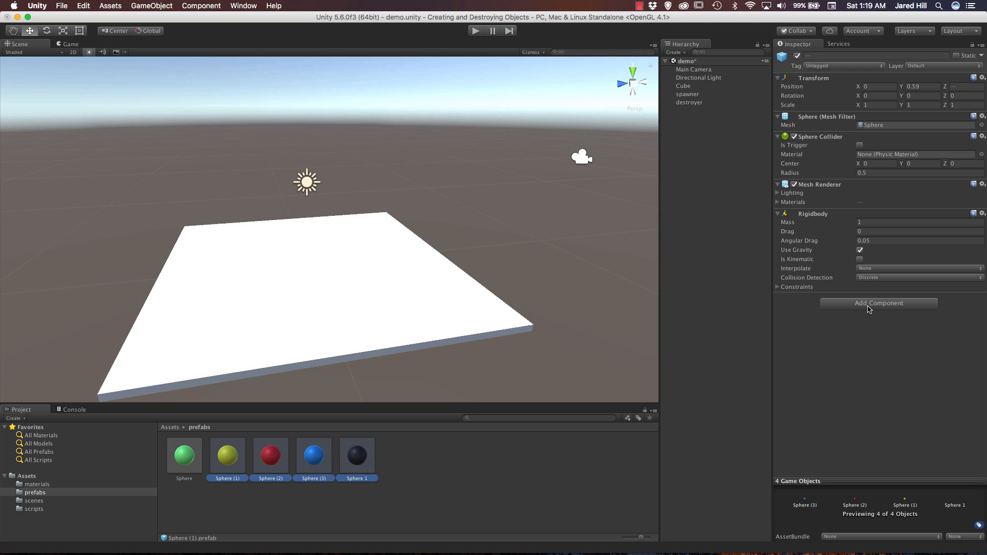
{"action": "type", "text": "de"}
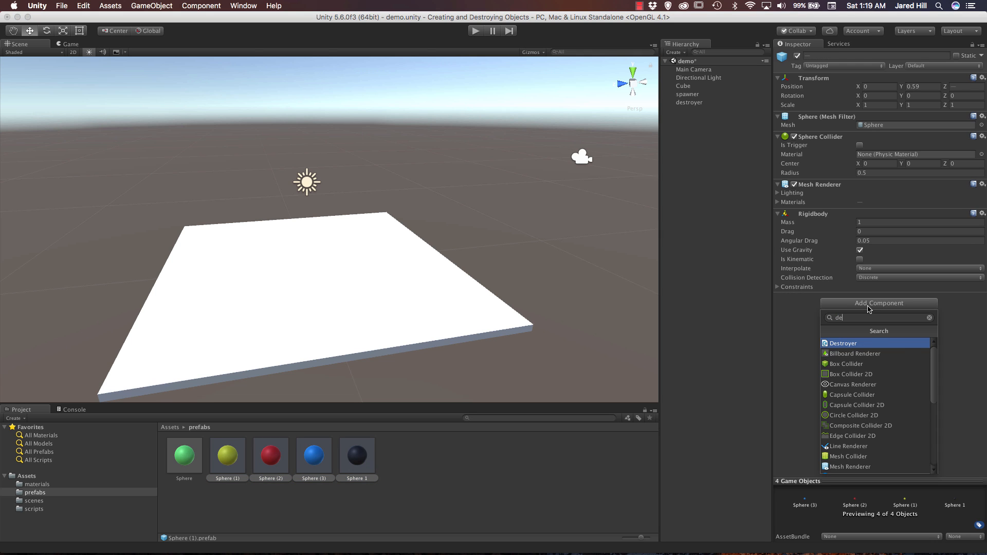
{"action": "left_click", "coordinate": [842, 342]}
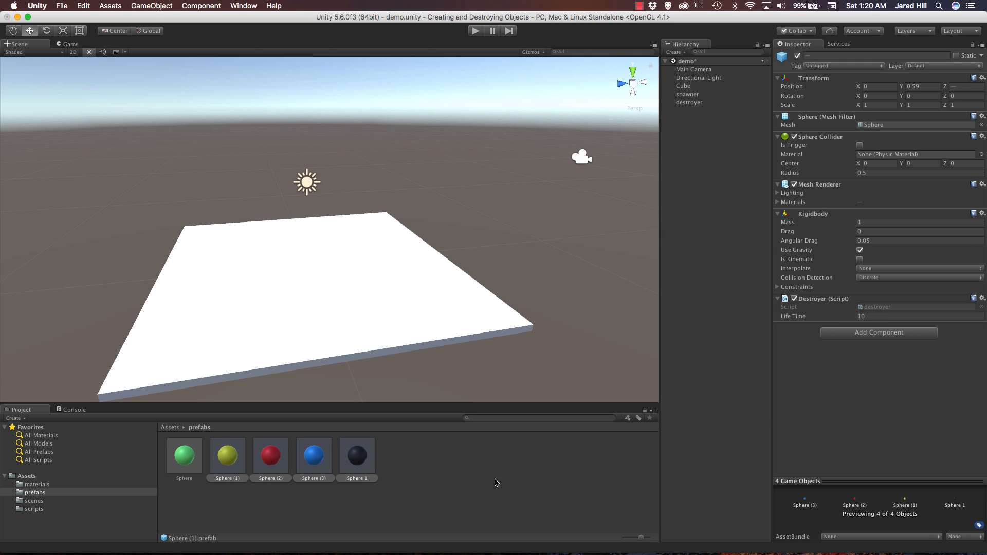
{"action": "left_click", "coordinate": [184, 454]}
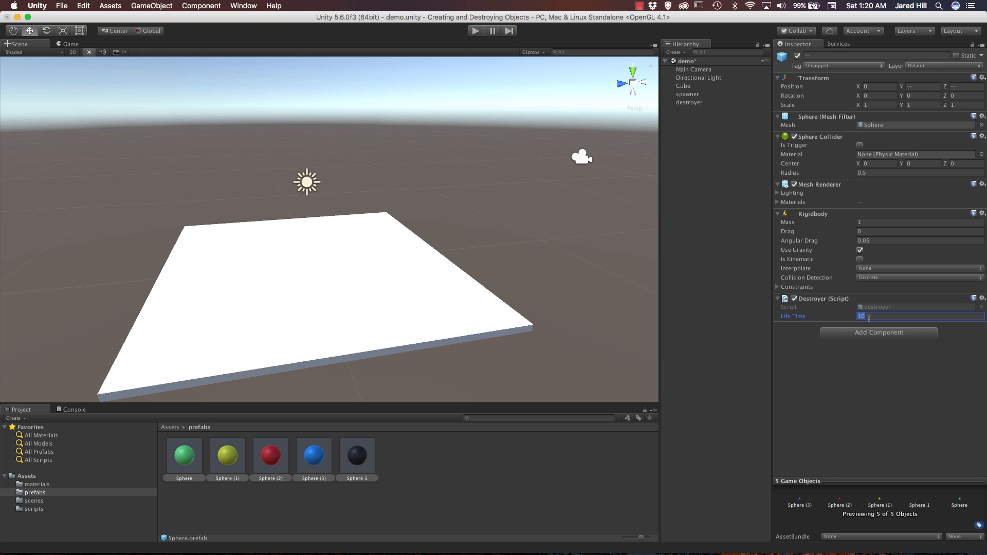
{"action": "type", "text": "5"}
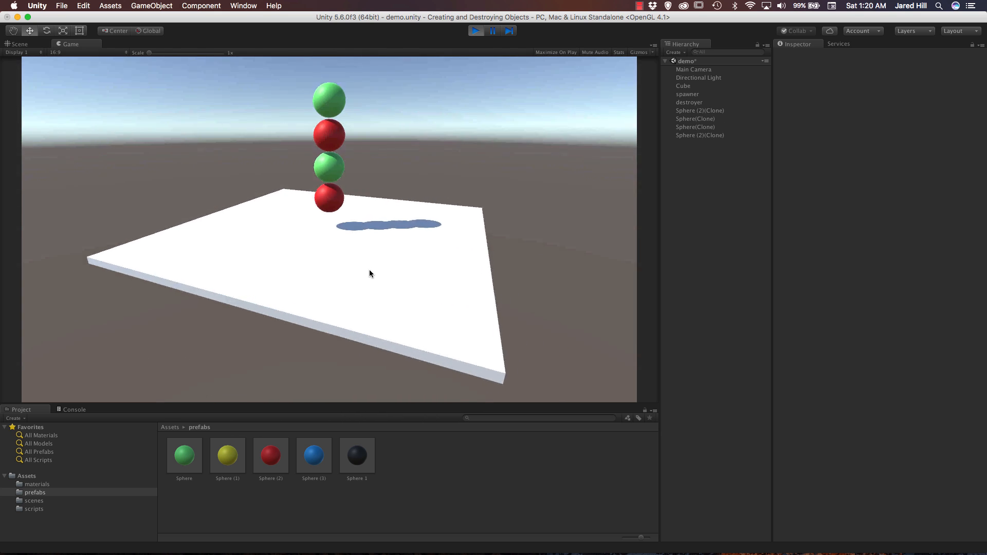
- Stop the test run, then create and open a 'physics materials' folder
{"action": "left_click", "coordinate": [475, 30]}
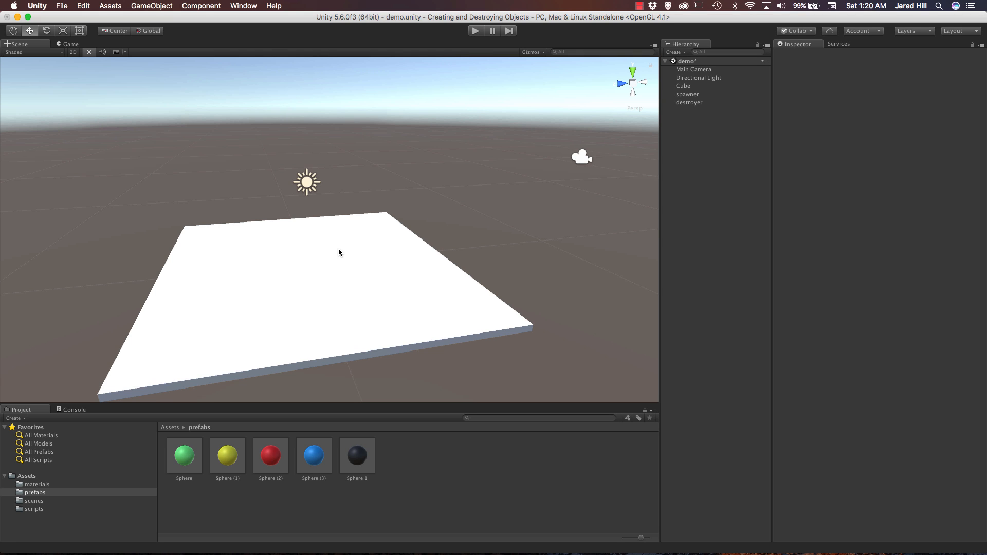
{"action": "mouse_move", "coordinate": [174, 431]}
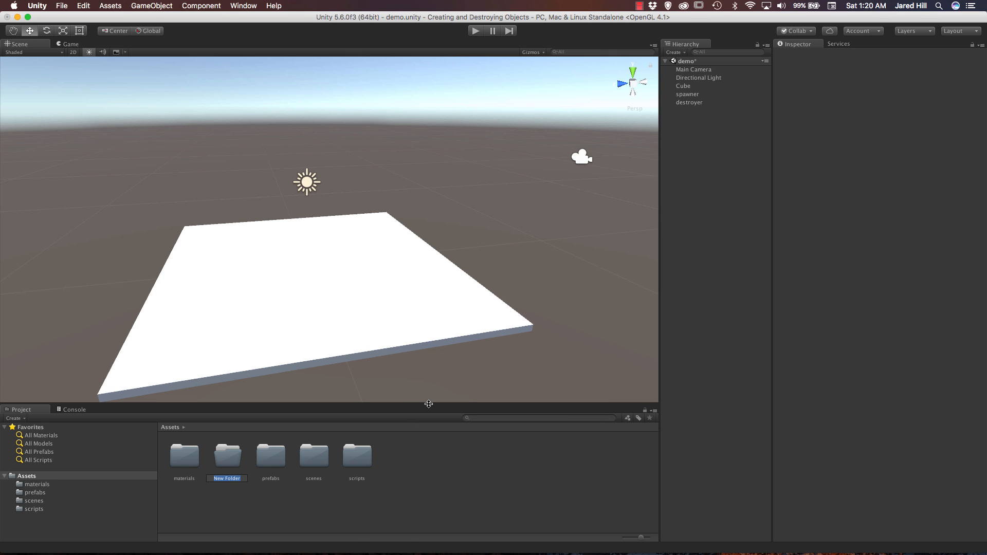
{"action": "type", "text": "physics materi..."}
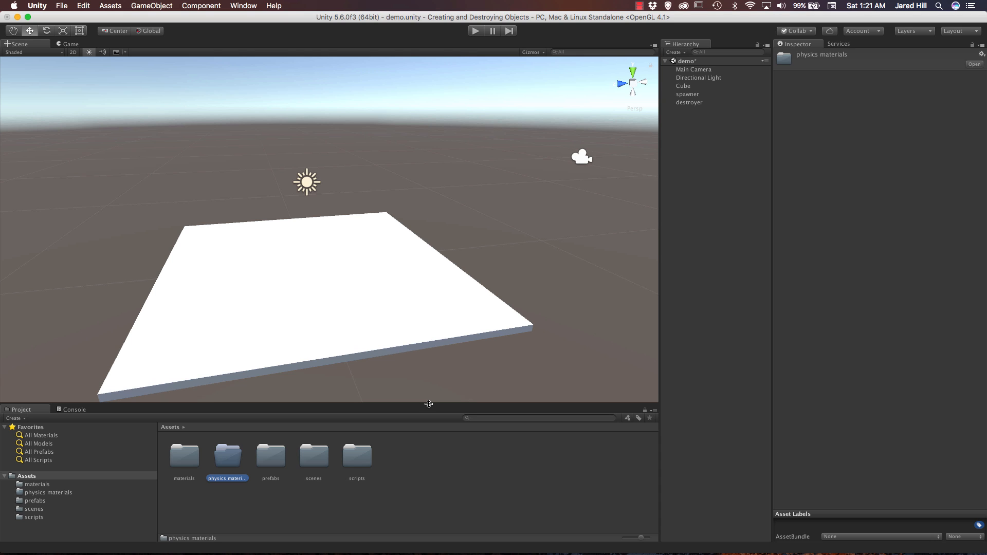
{"action": "double_click", "coordinate": [227, 456]}
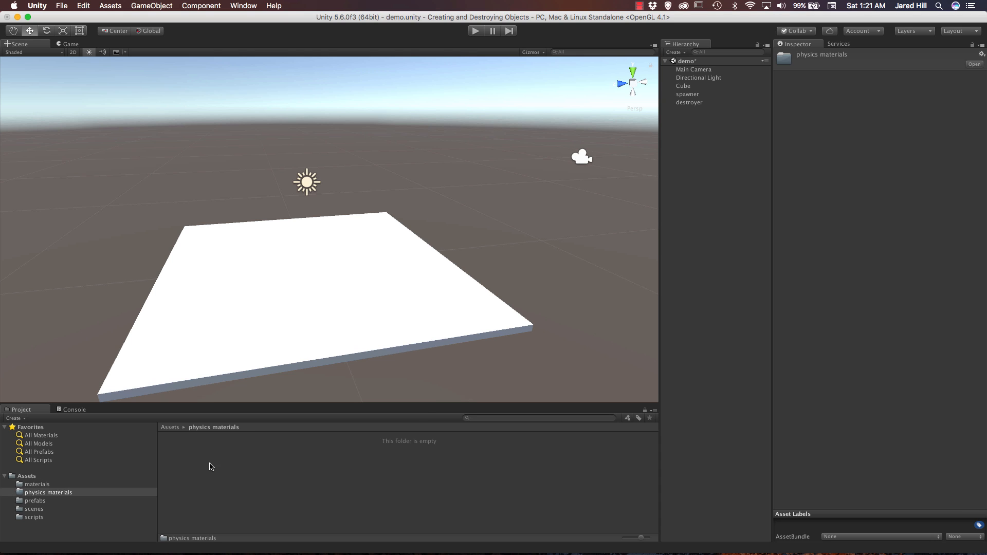
{"action": "mouse_move", "coordinate": [208, 467]}
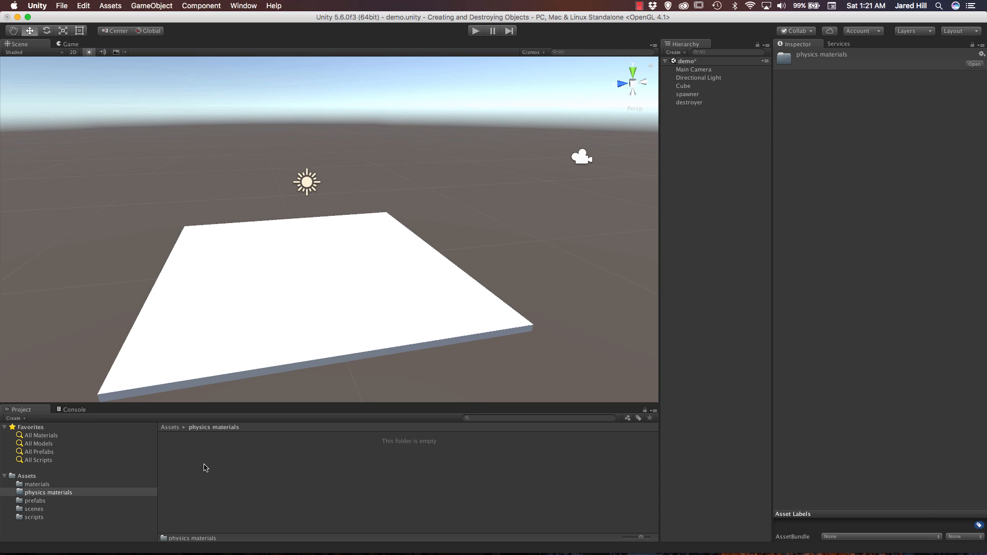
- Create a physic material 'ball' with 0.25 friction and 0.75 bounciness
{"action": "right_click", "coordinate": [204, 468]}
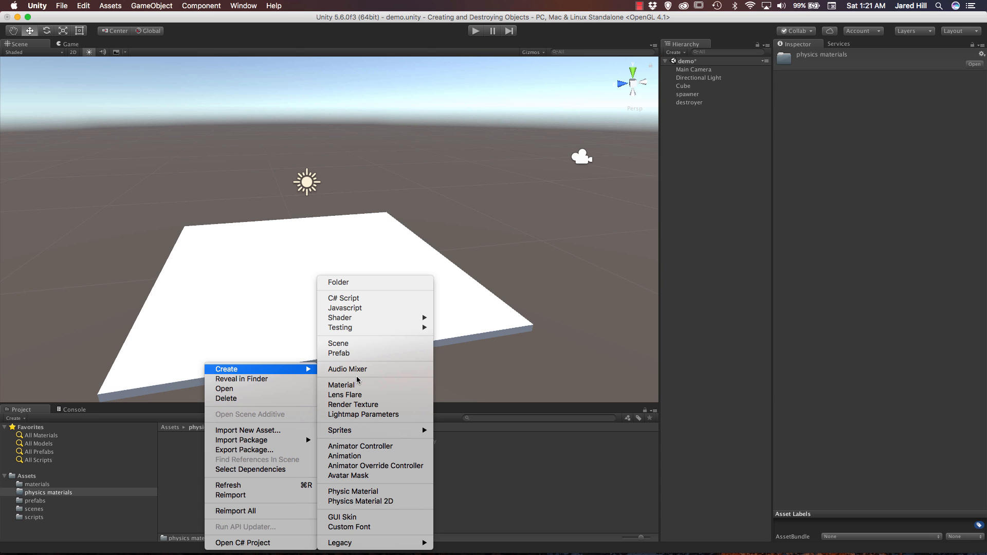
{"action": "mouse_move", "coordinate": [364, 490]}
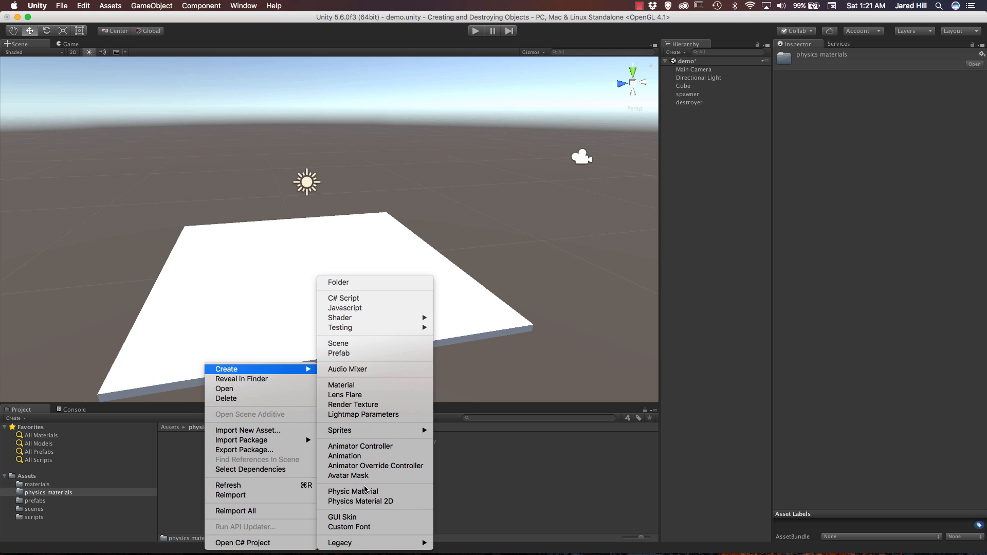
{"action": "left_click", "coordinate": [353, 491]}
{"action": "type", "text": "ball"}
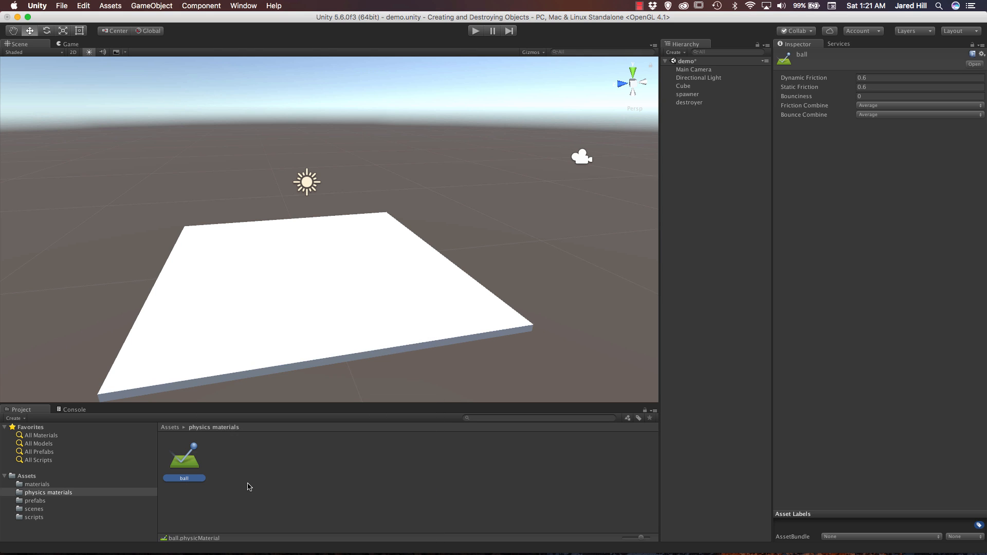
{"action": "mouse_move", "coordinate": [844, 115]}
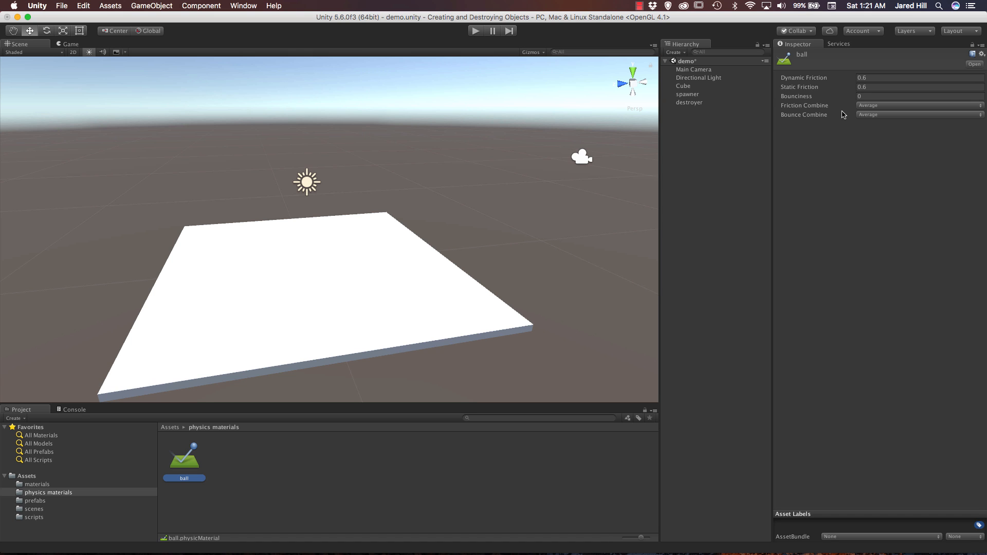
{"action": "mouse_move", "coordinate": [846, 113]}
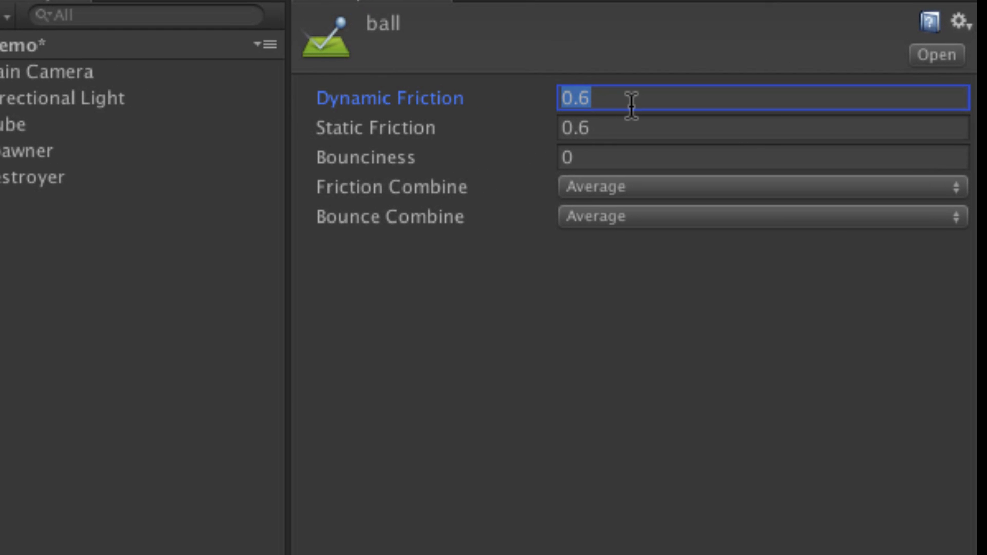
{"action": "key", "text": "Tab"}
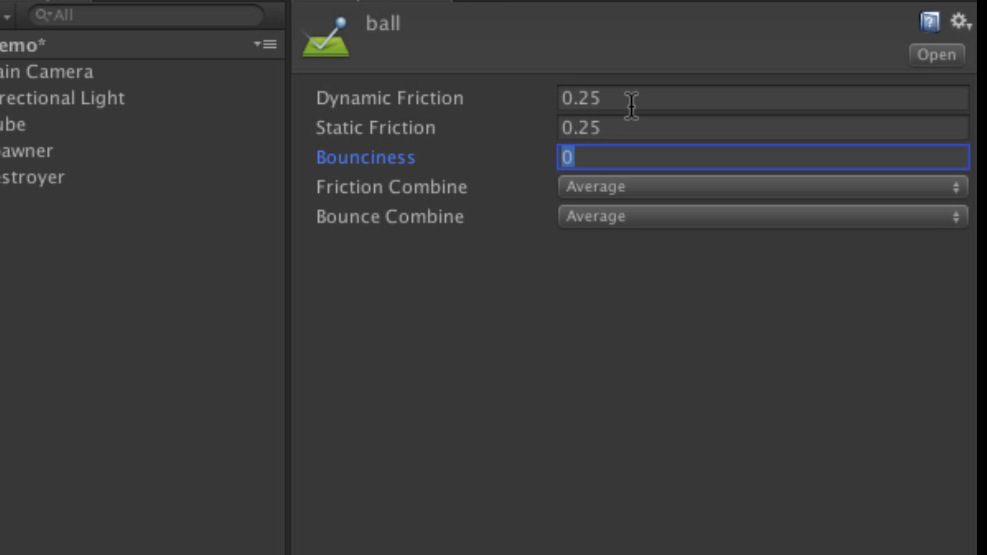
{"action": "type", "text": ".75"}
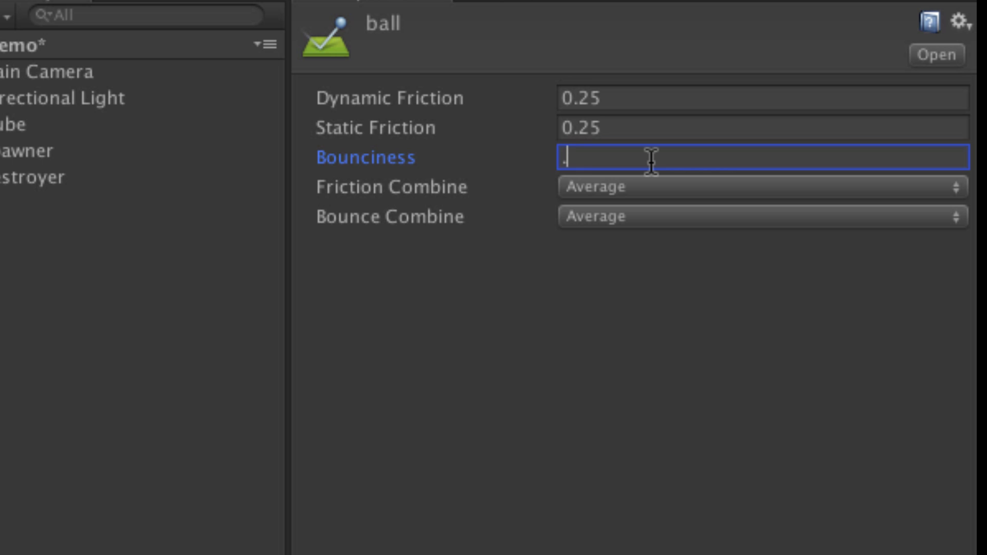
{"action": "type", "text": "0.75"}
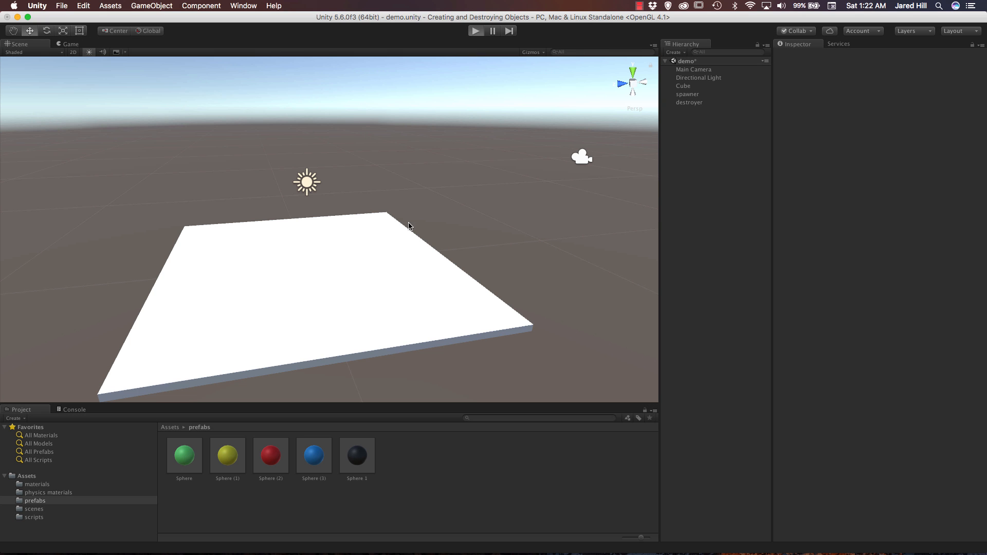
- Play the scene to watch the spheres spawn and stack, then stop it
{"action": "left_click", "coordinate": [475, 30]}
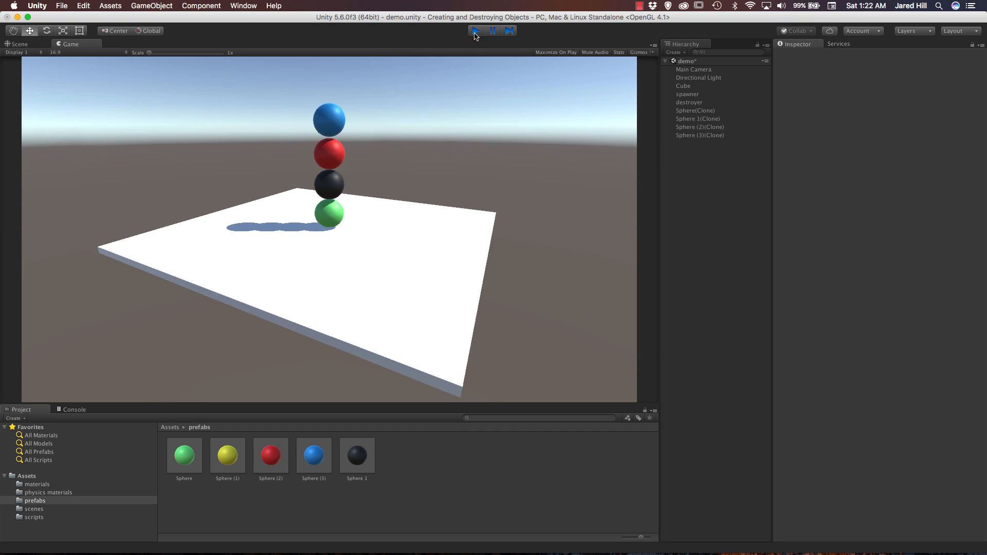
{"action": "left_click", "coordinate": [474, 30]}
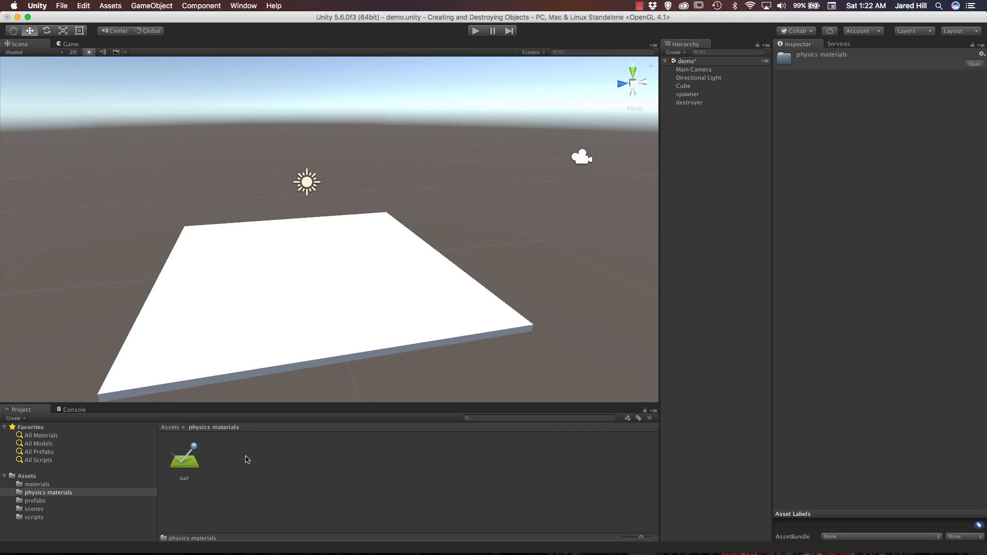
- Set the ball material's static friction to 0, test-run the scene, then set bounciness to 1
{"action": "left_click", "coordinate": [184, 453]}
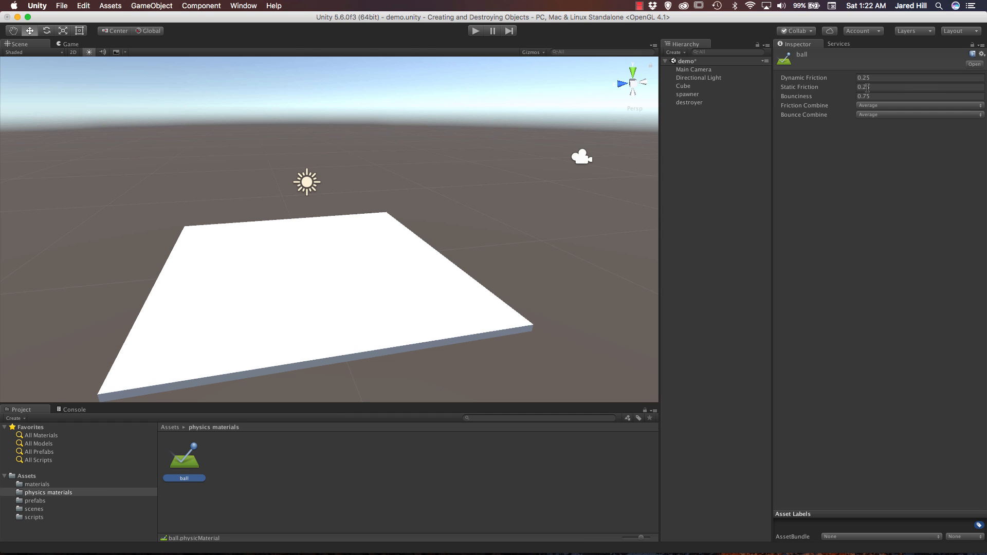
{"action": "left_click", "coordinate": [920, 87]}
{"action": "type", "text": "0"}
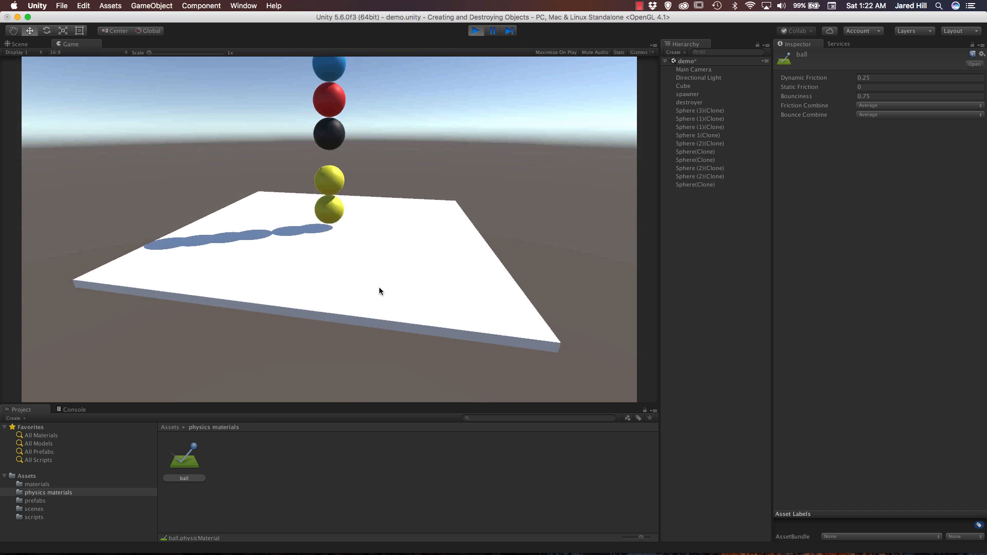
{"action": "left_click", "coordinate": [475, 31]}
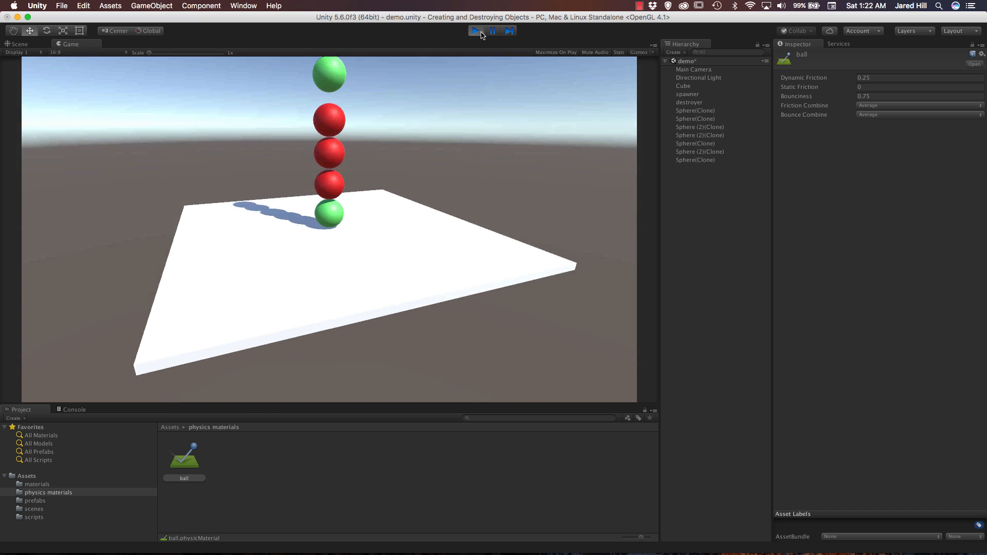
{"action": "left_click", "coordinate": [474, 30]}
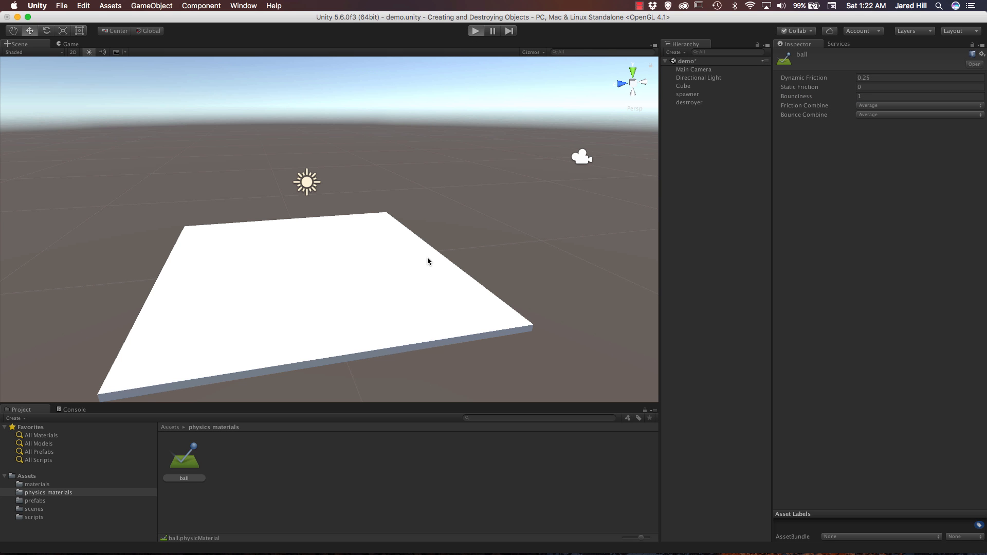
{"action": "left_click", "coordinate": [475, 31]}
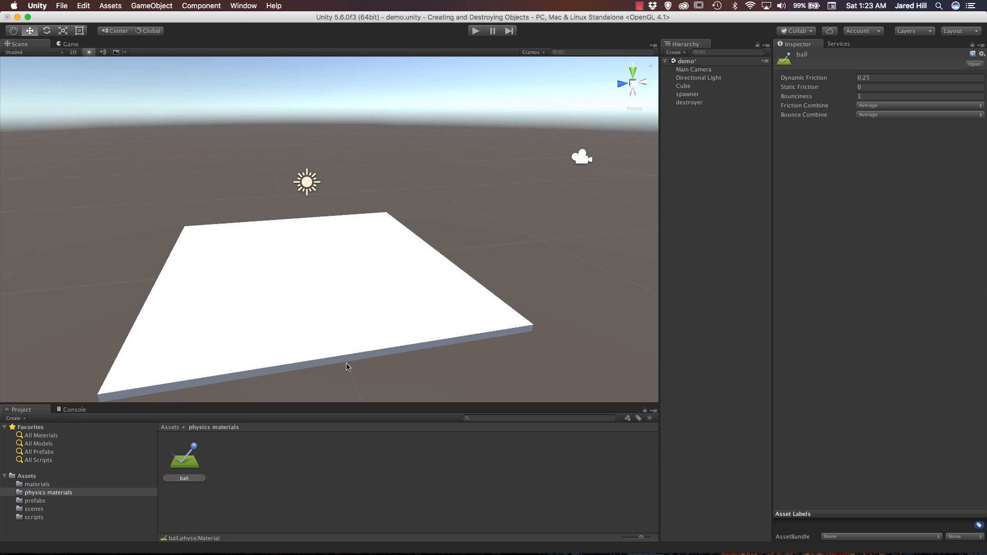
{"action": "key", "text": "cmd+tab"}
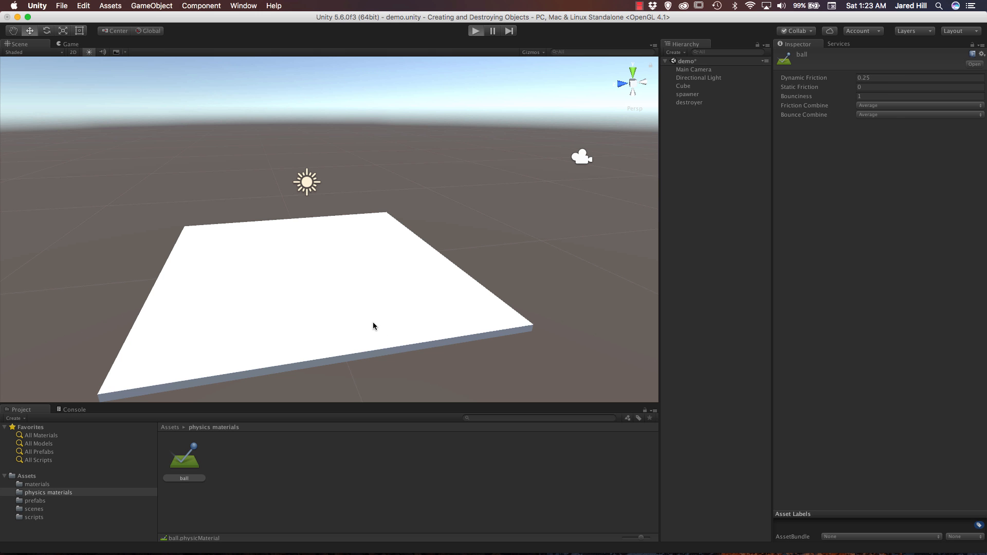
{"action": "left_click", "coordinate": [475, 30]}
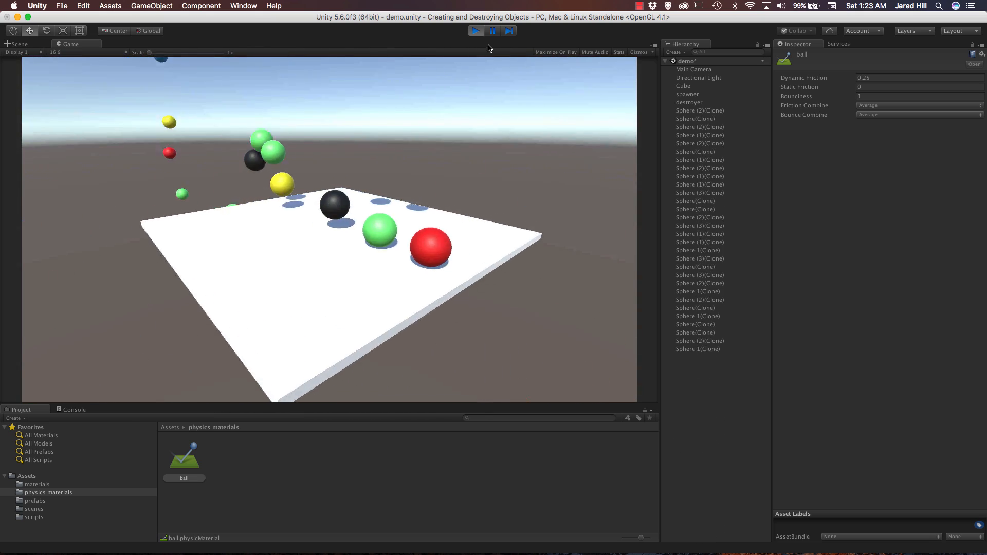
{"action": "left_click", "coordinate": [475, 31]}
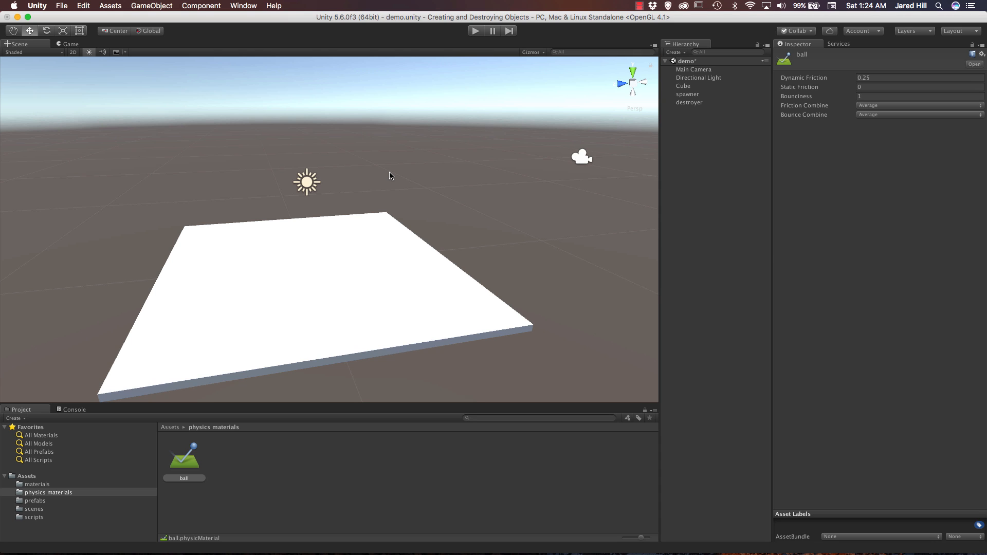
{"action": "mouse_move", "coordinate": [372, 165]}
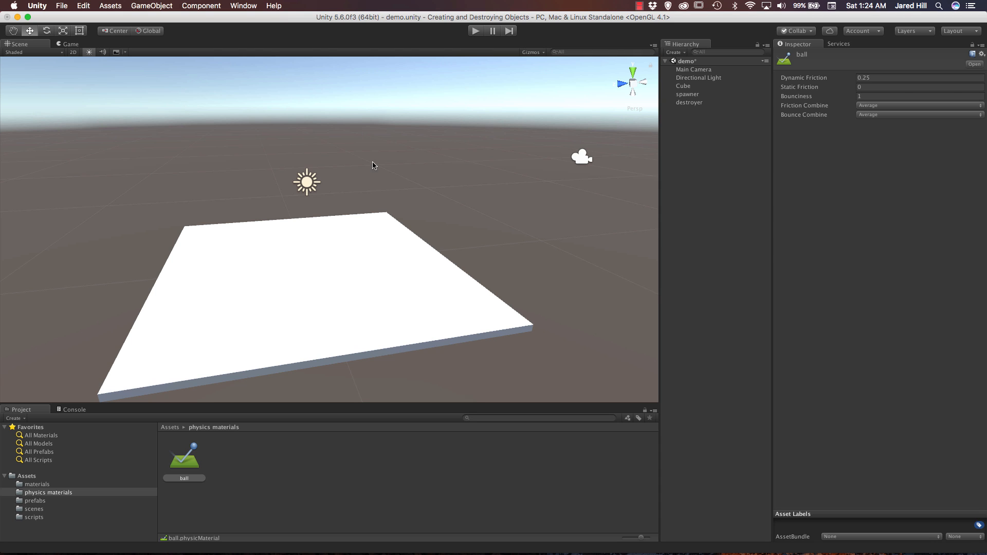
- Inspect the white platform Cube, then start Play mode to watch spheres bounce onto it
{"action": "left_click", "coordinate": [682, 86]}
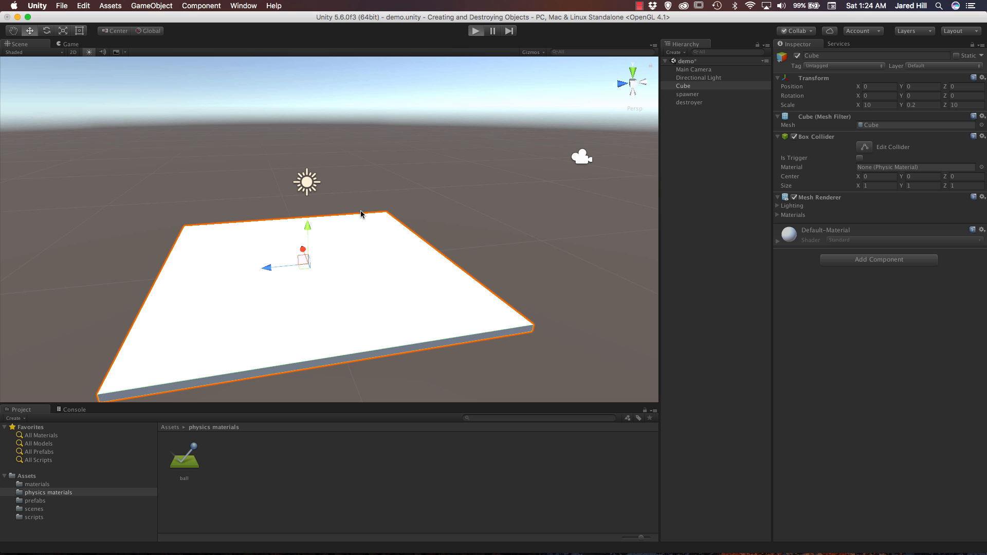
{"action": "left_click", "coordinate": [475, 30]}
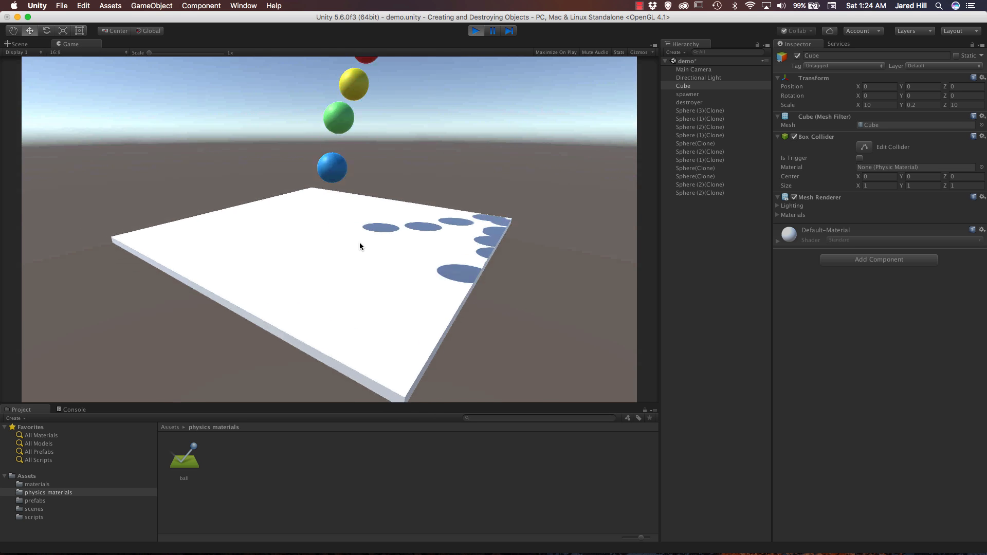